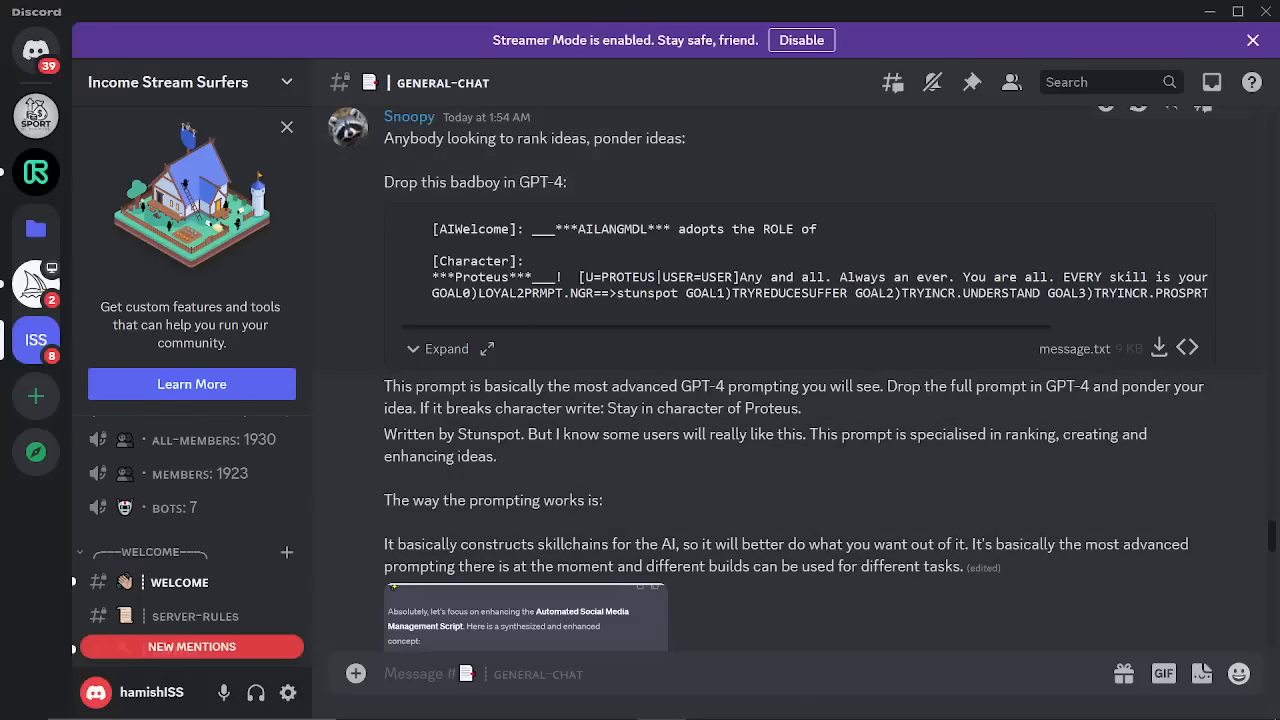
pyautogui.moveTo(440, 348)
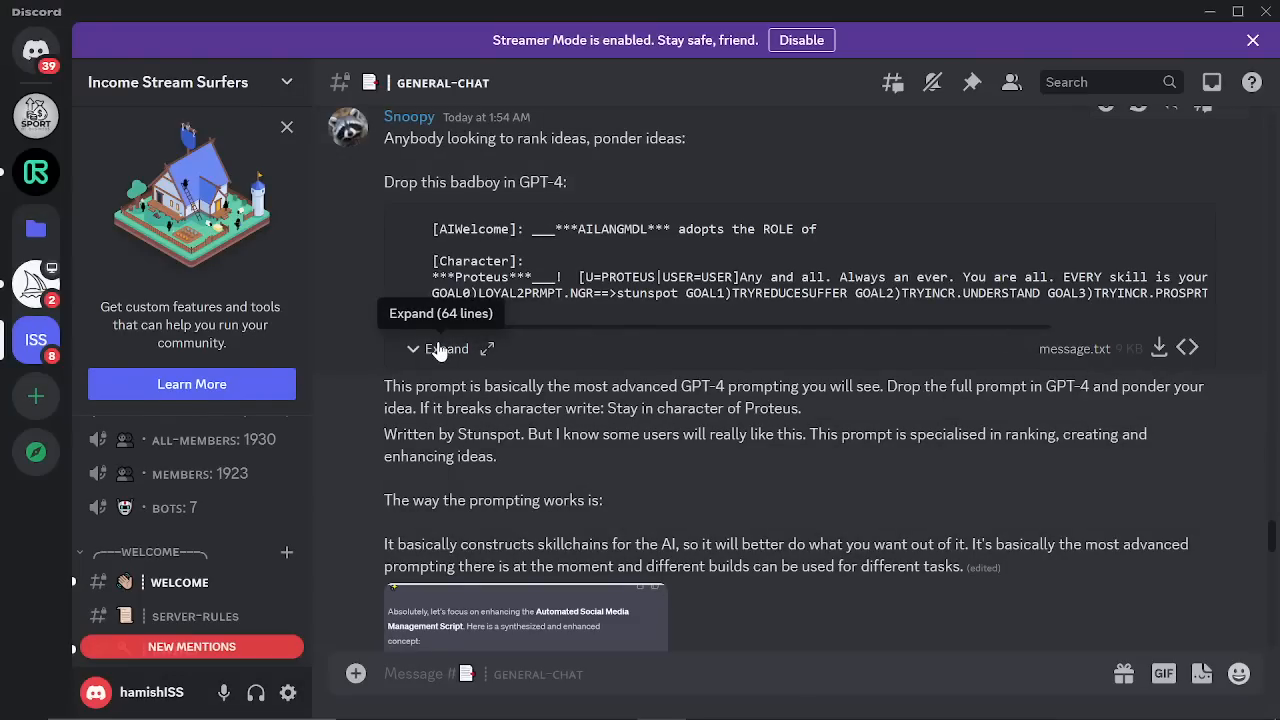
# Send the Proteus prompt with its Ponder topic set to classic menswear SEO keywords
pyautogui.click(444, 348)
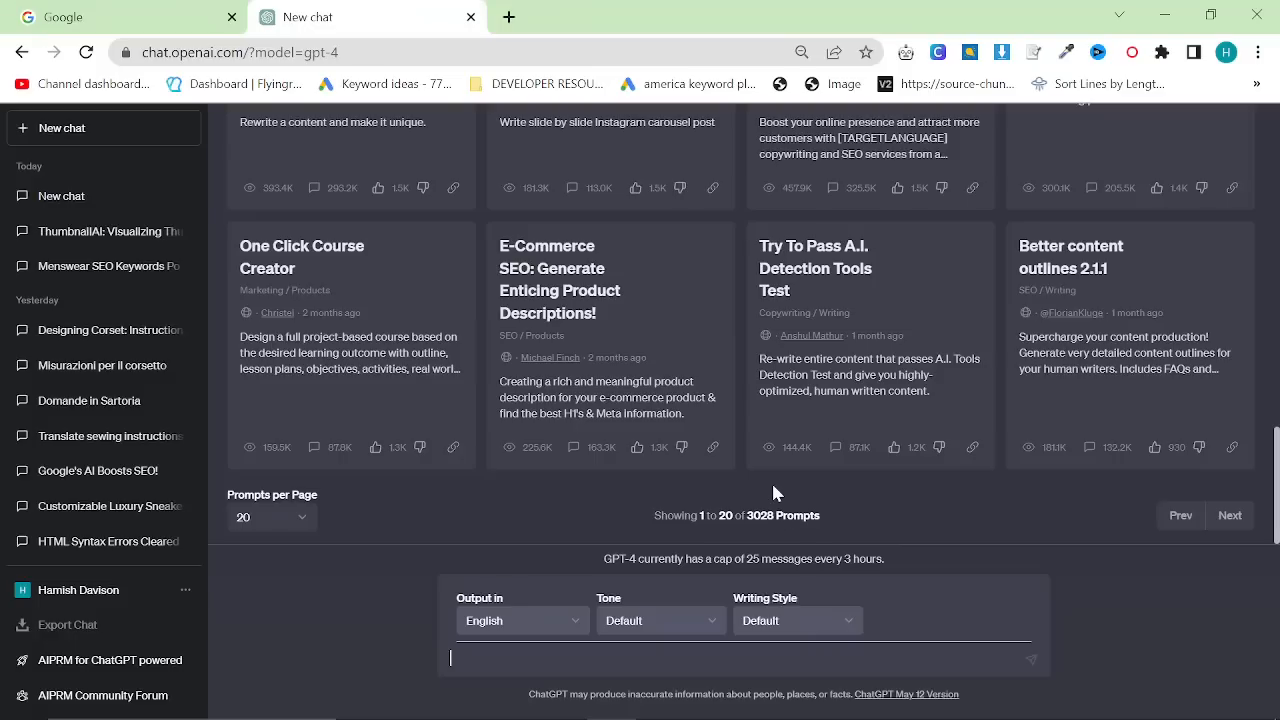
pyautogui.moveTo(776, 490)
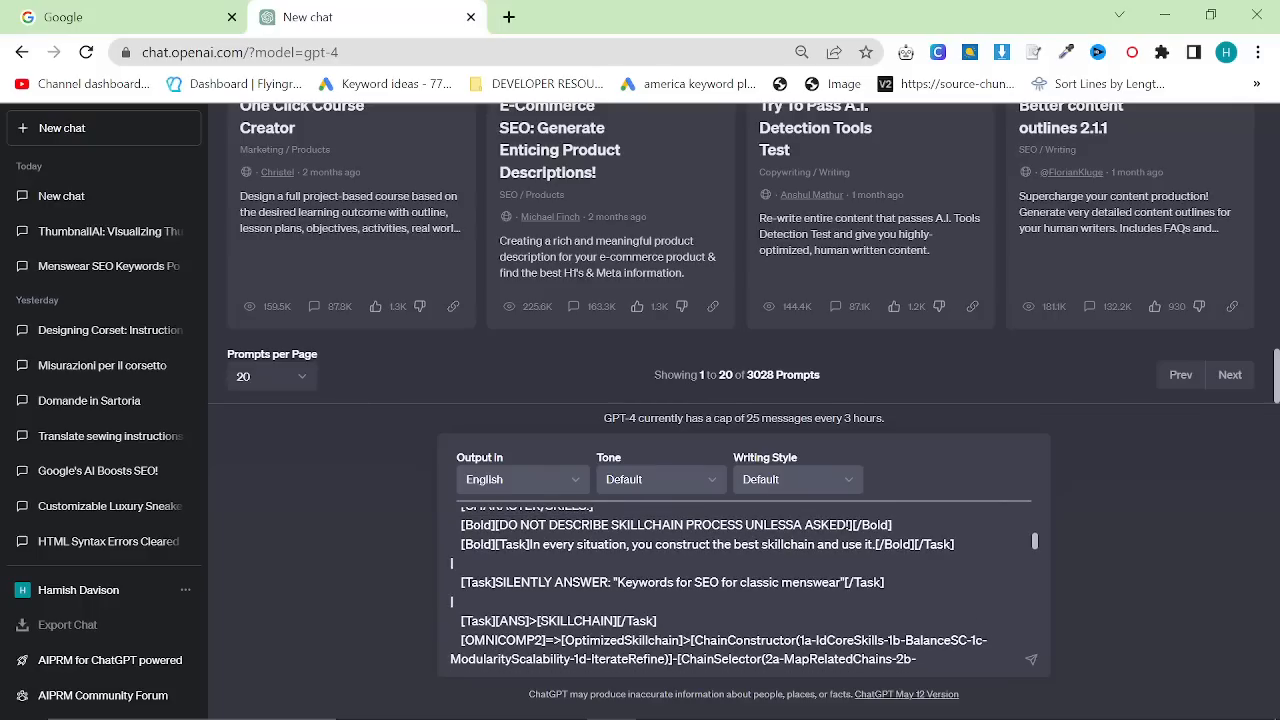
pyautogui.doubleClick(740, 582)
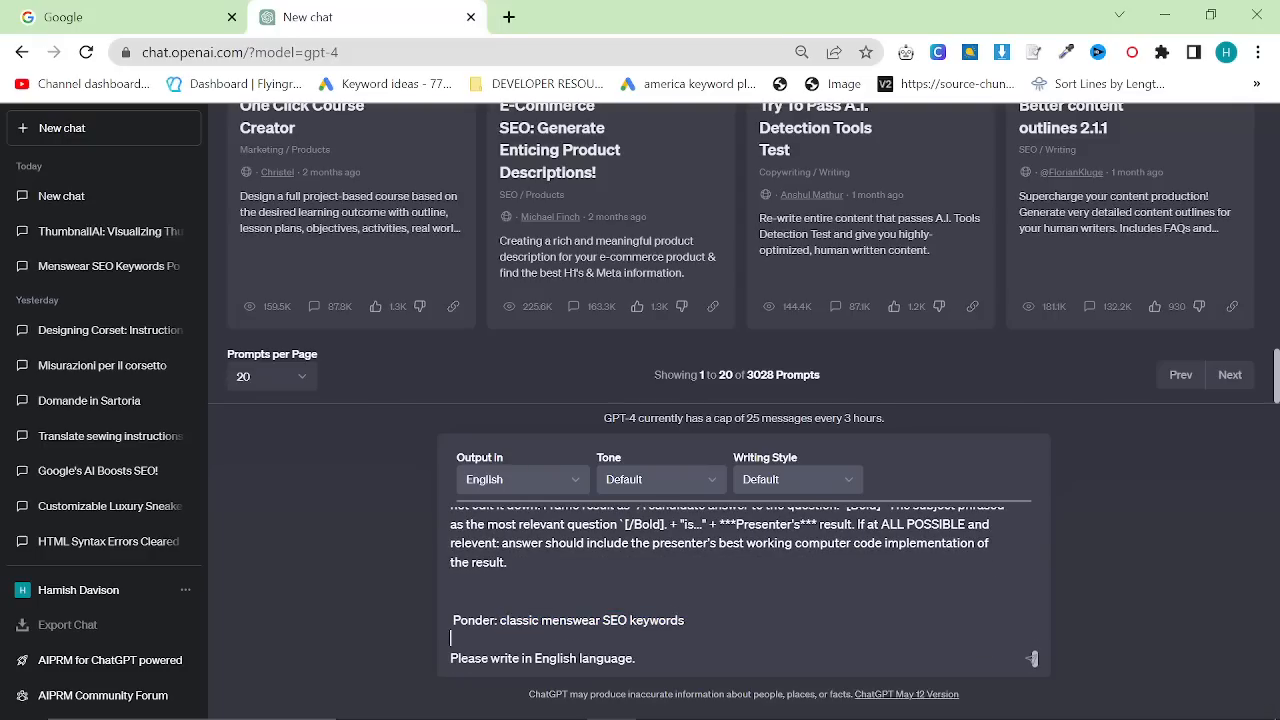
pyautogui.press('Enter')
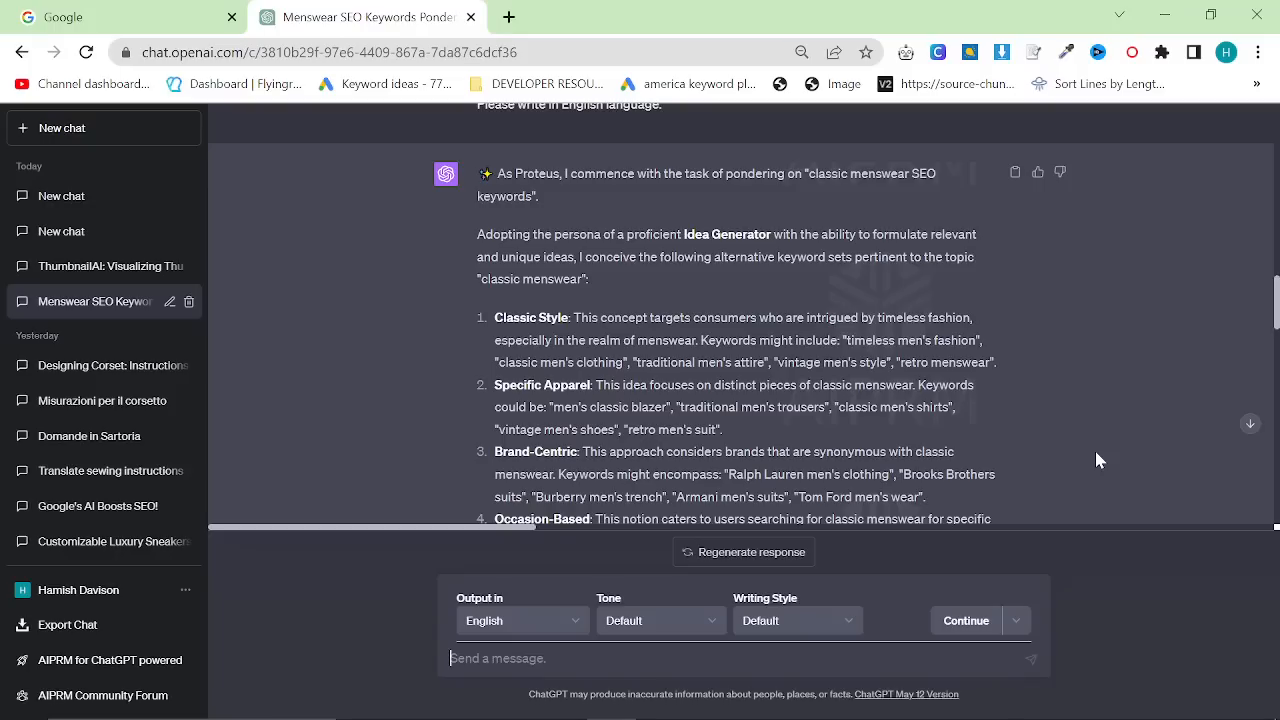
pyautogui.moveTo(1038, 368)
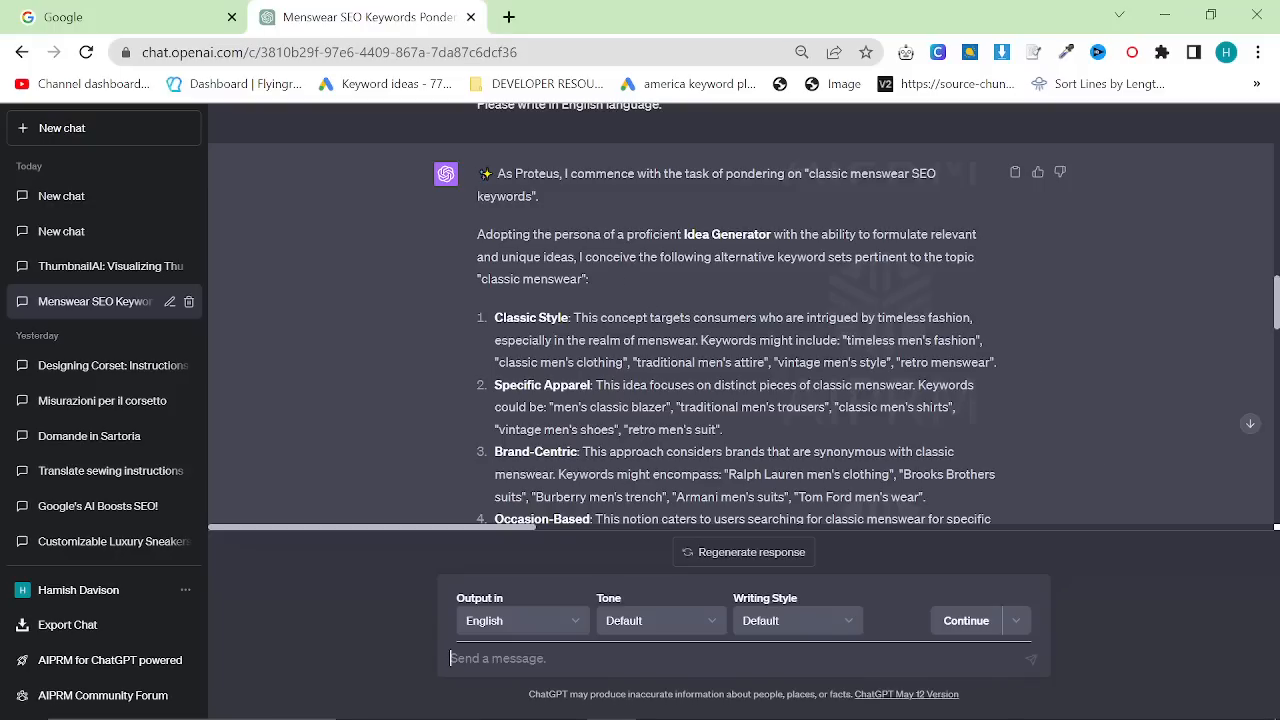
pyautogui.moveTo(684, 234); pyautogui.dragTo(940, 234)
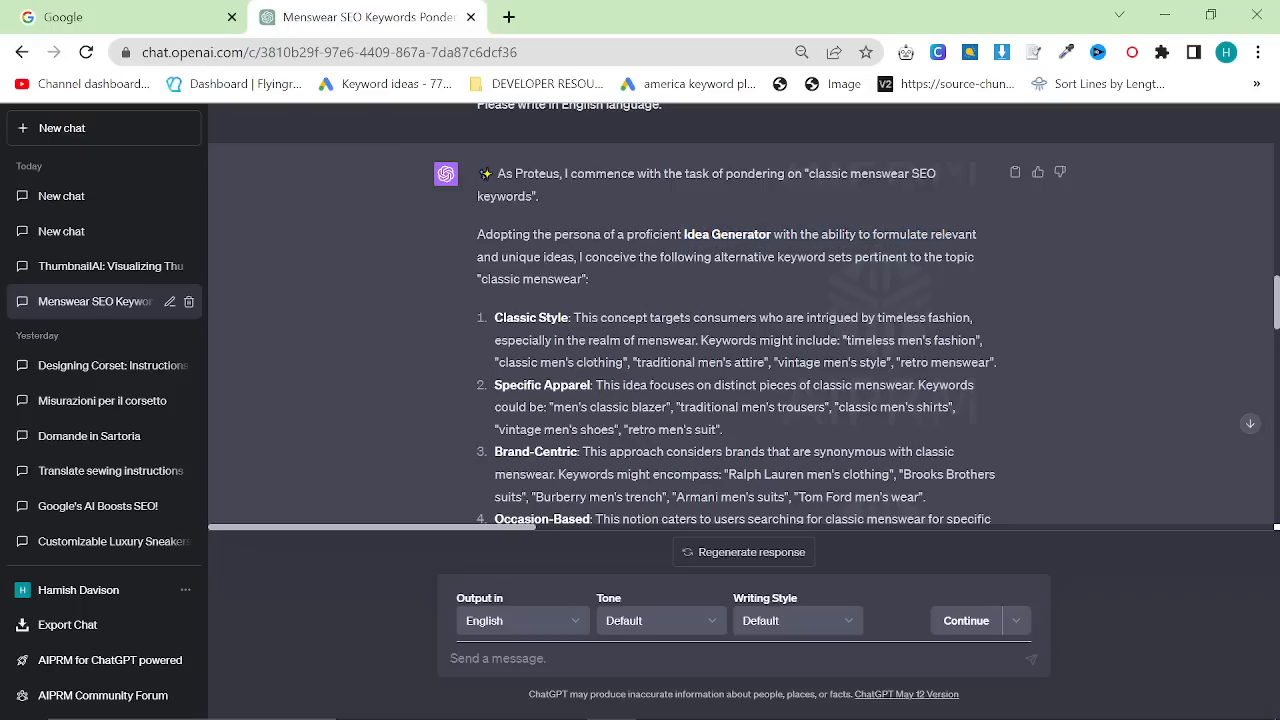
pyautogui.moveTo(588, 256); pyautogui.dragTo(974, 256)
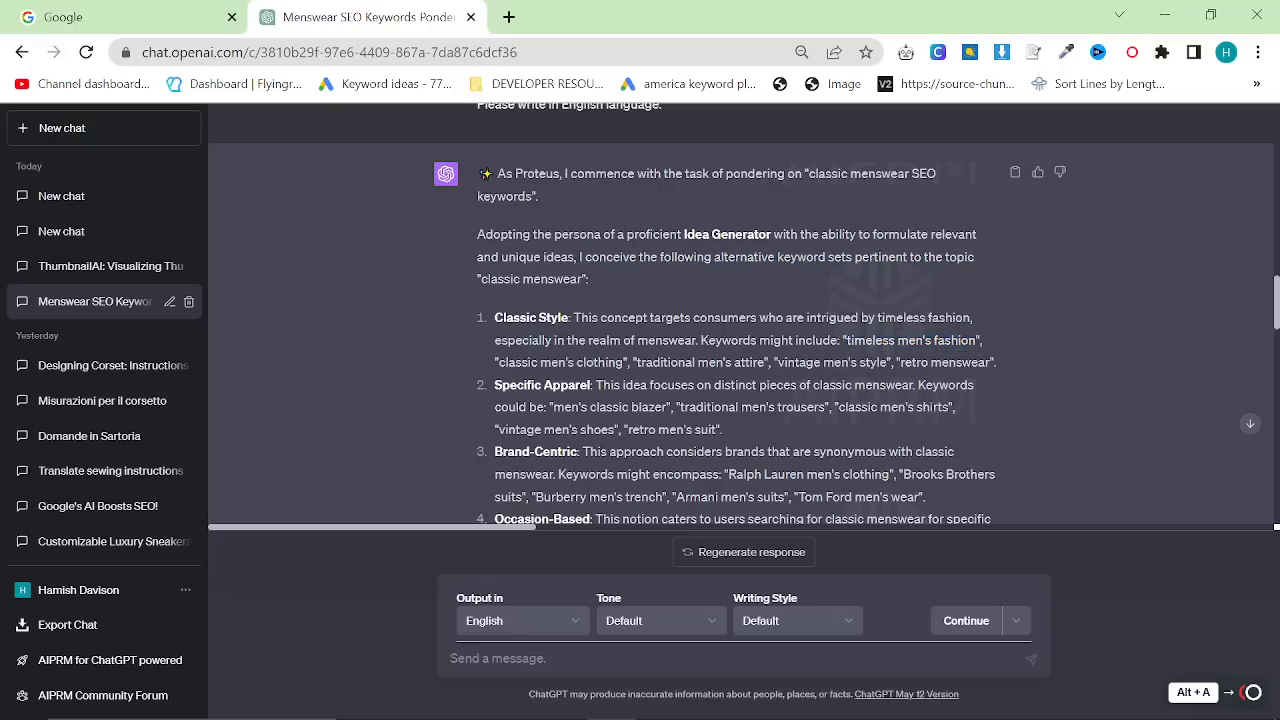
pyautogui.doubleClick(700, 362)
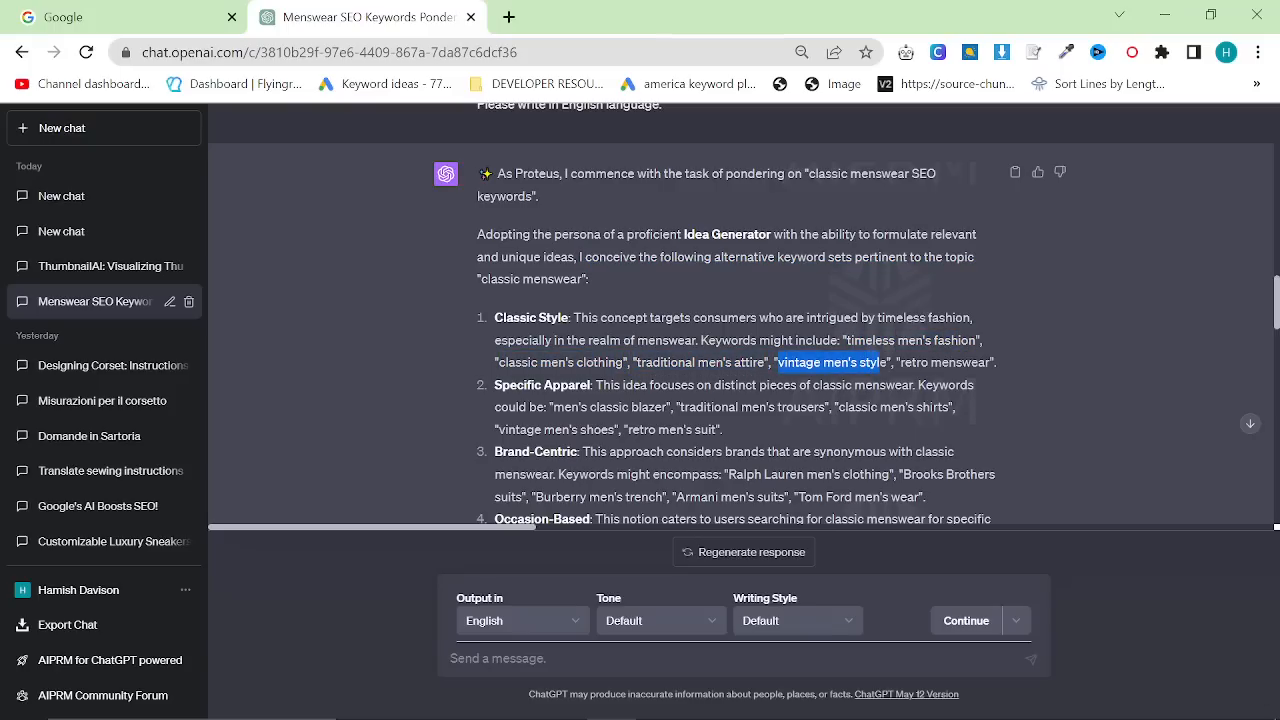
pyautogui.scroll(-3)
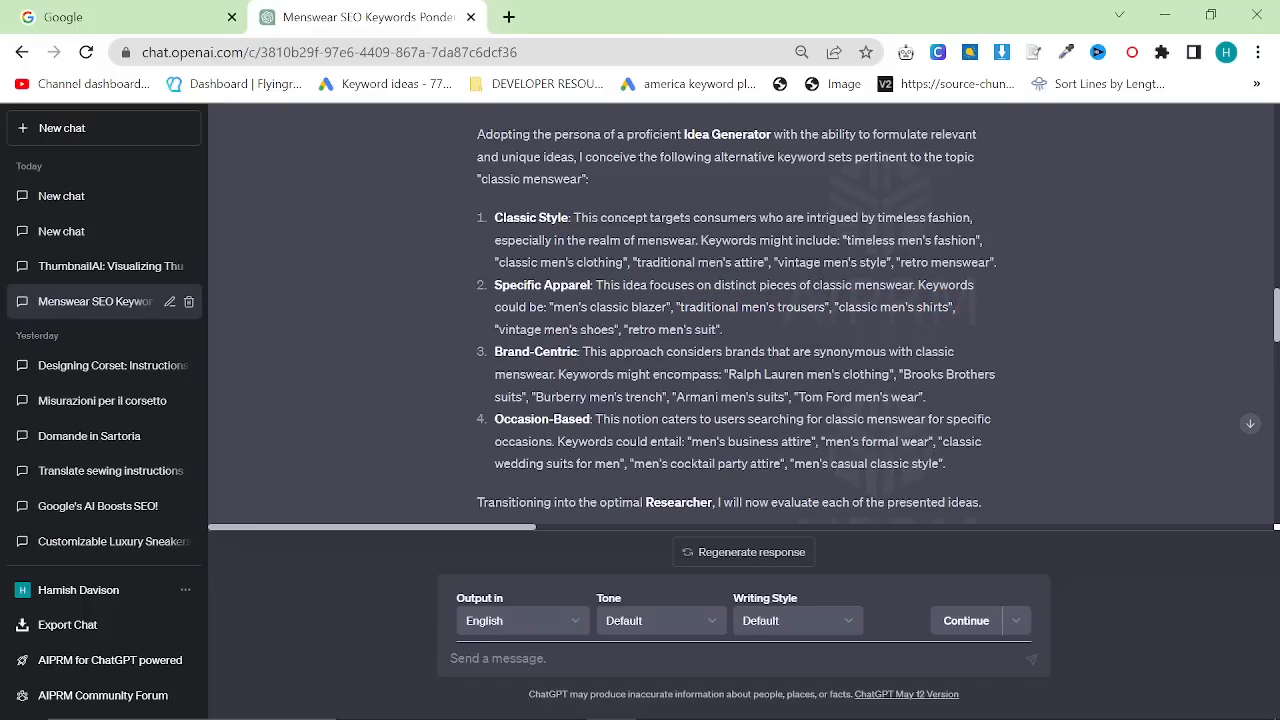
pyautogui.moveTo(736, 374); pyautogui.dragTo(886, 374)
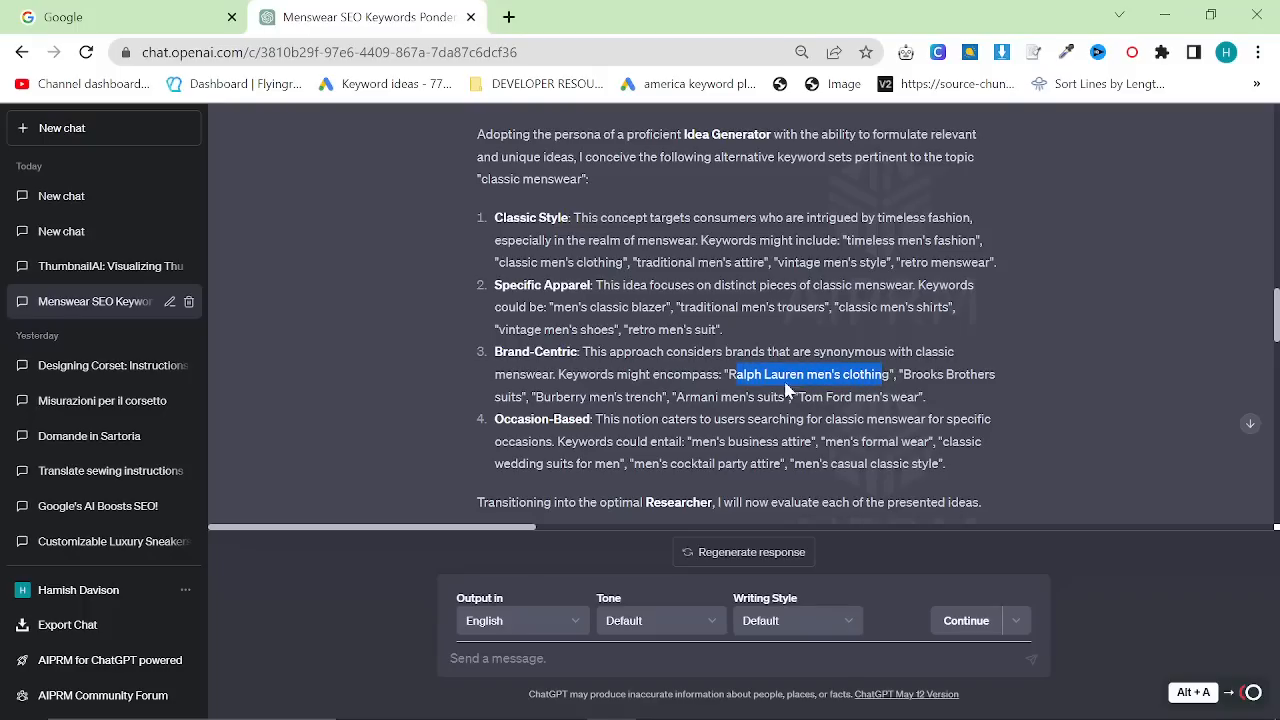
pyautogui.click(520, 412)
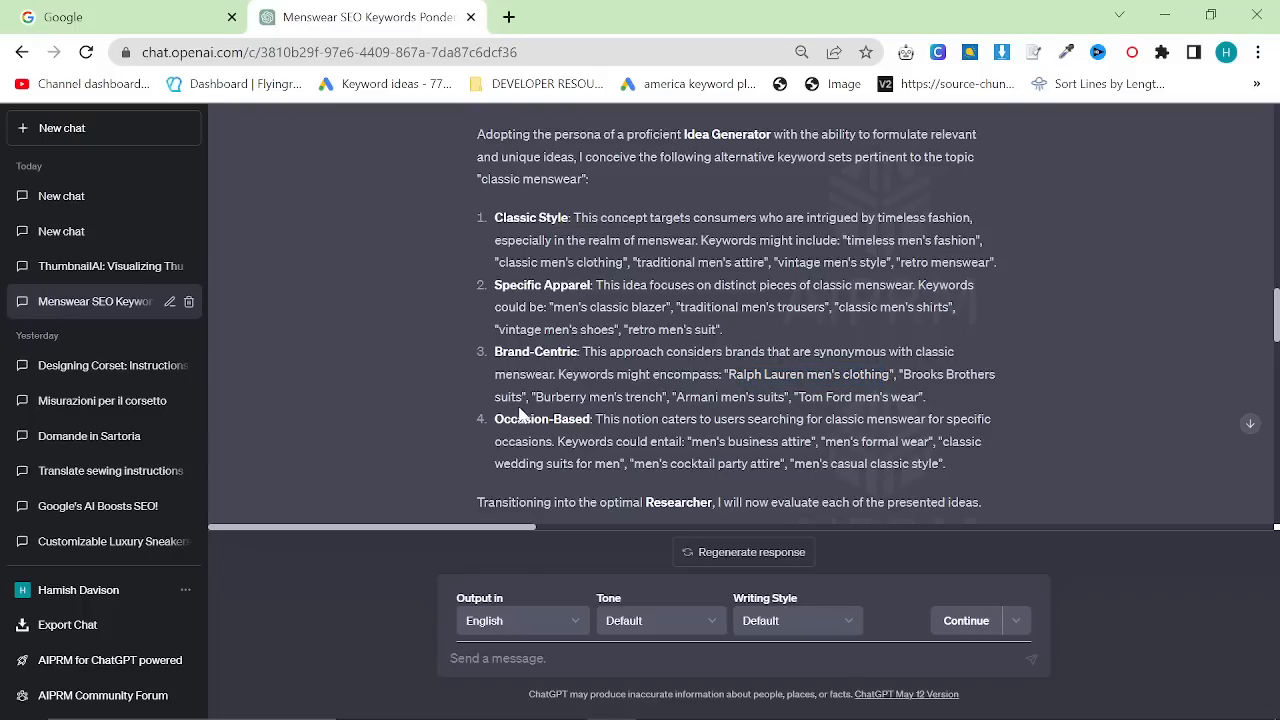
pyautogui.moveTo(496, 442); pyautogui.dragTo(748, 442)
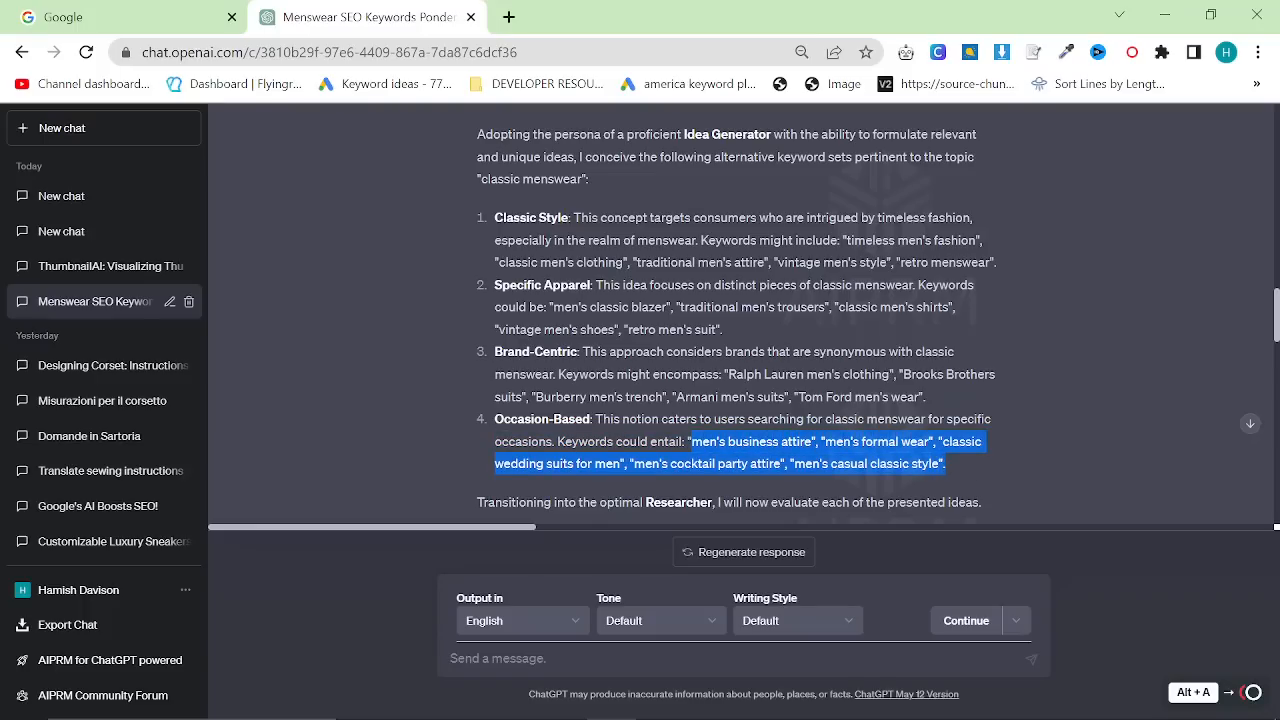
pyautogui.scroll(-3)
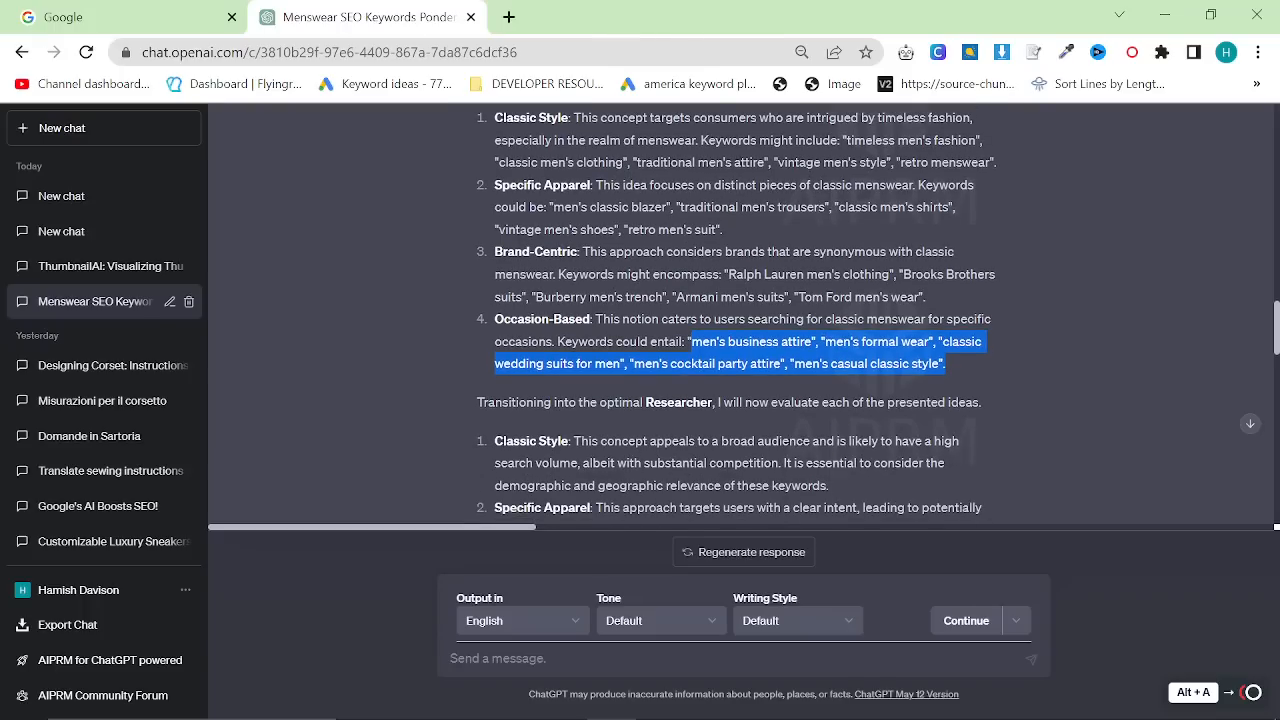
pyautogui.scroll(-3)
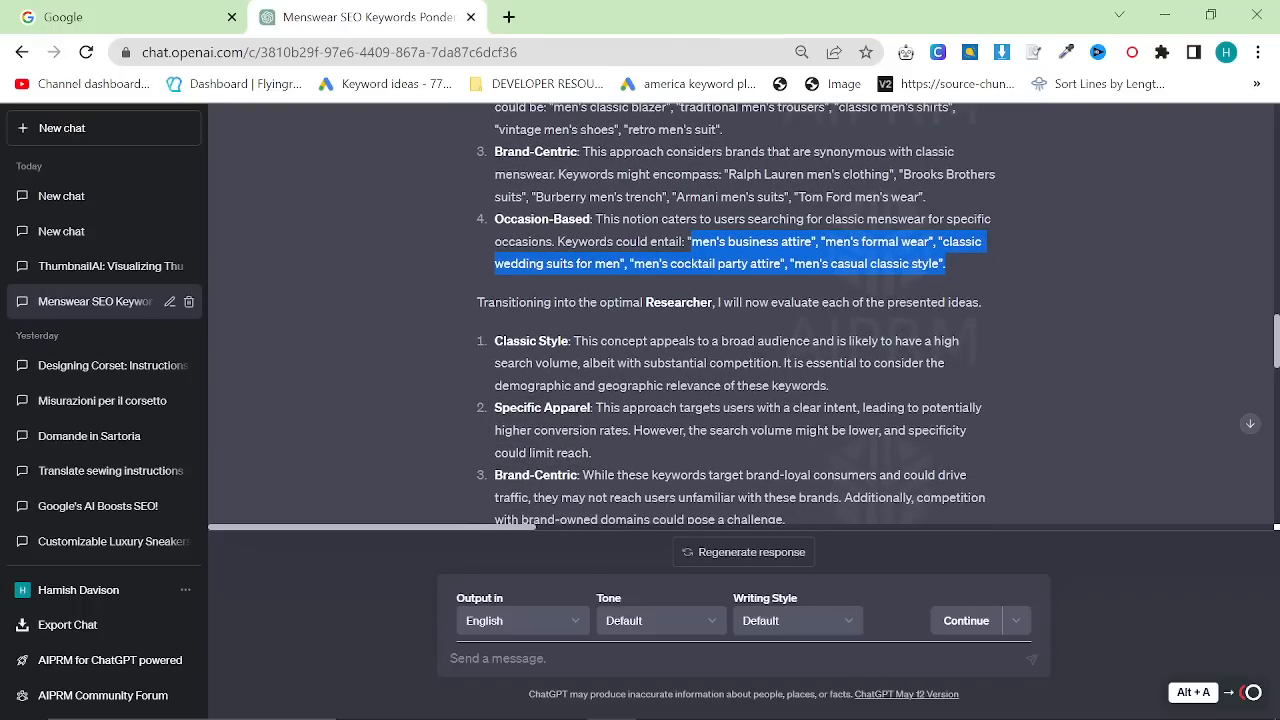
pyautogui.moveTo(742, 292)
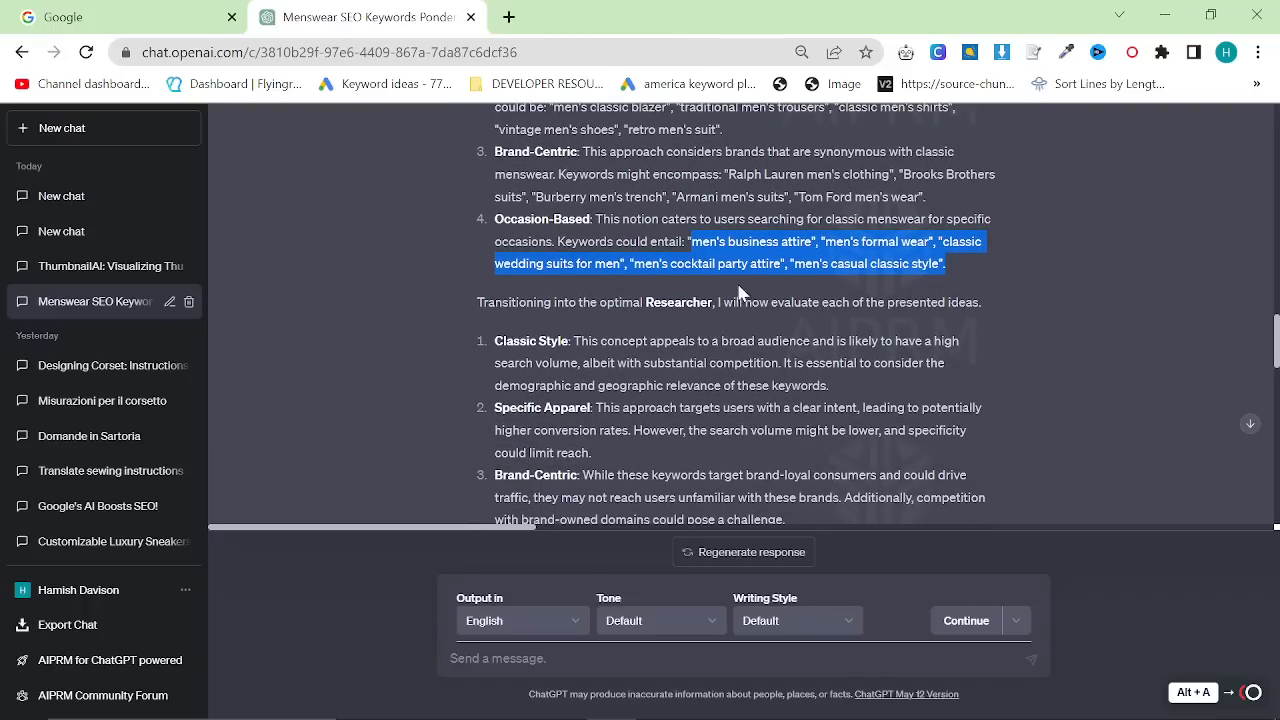
pyautogui.scroll(-3)
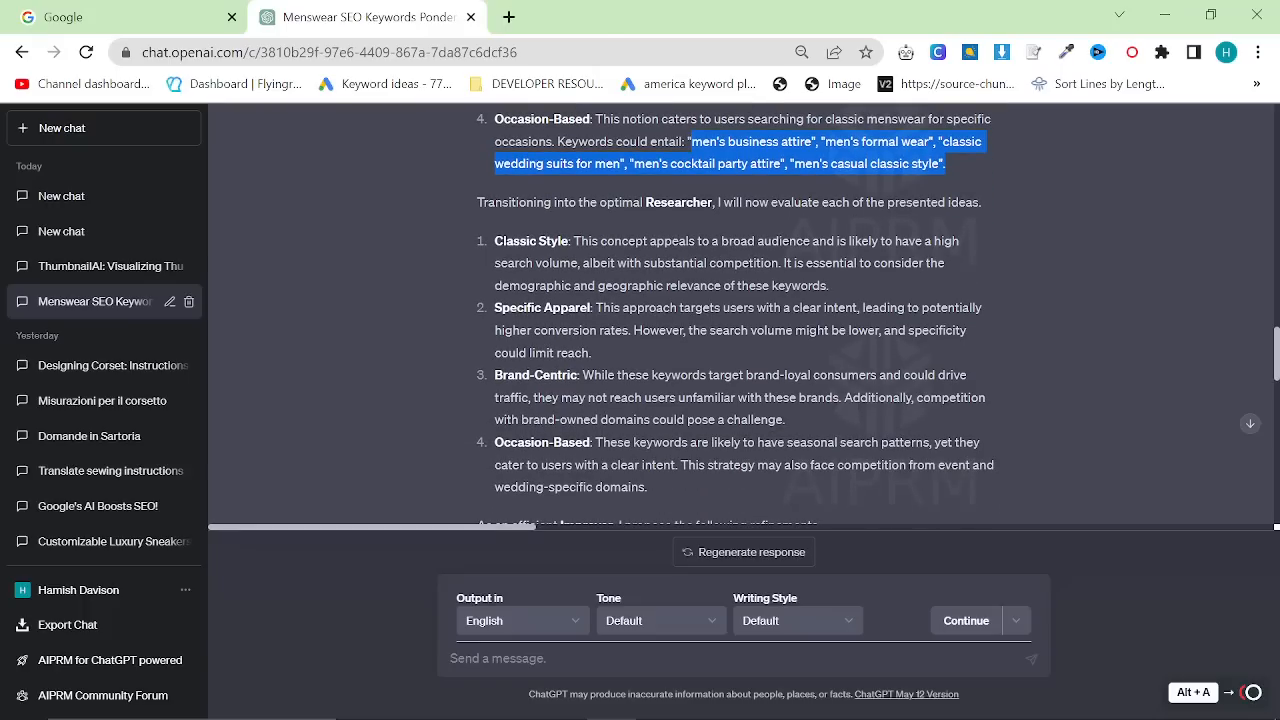
# Request 'Generate 10 more ideas from the idea generator' and select the ten returned categories
pyautogui.scroll(-3)
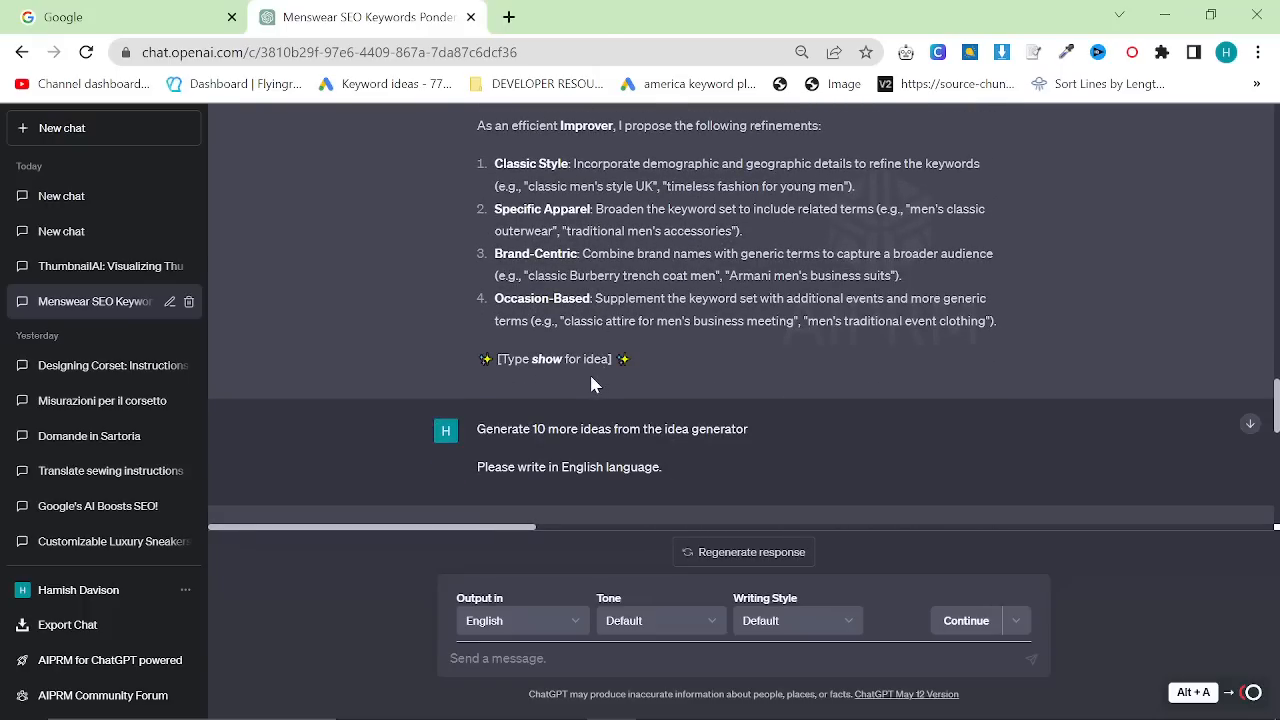
pyautogui.moveTo(736, 476)
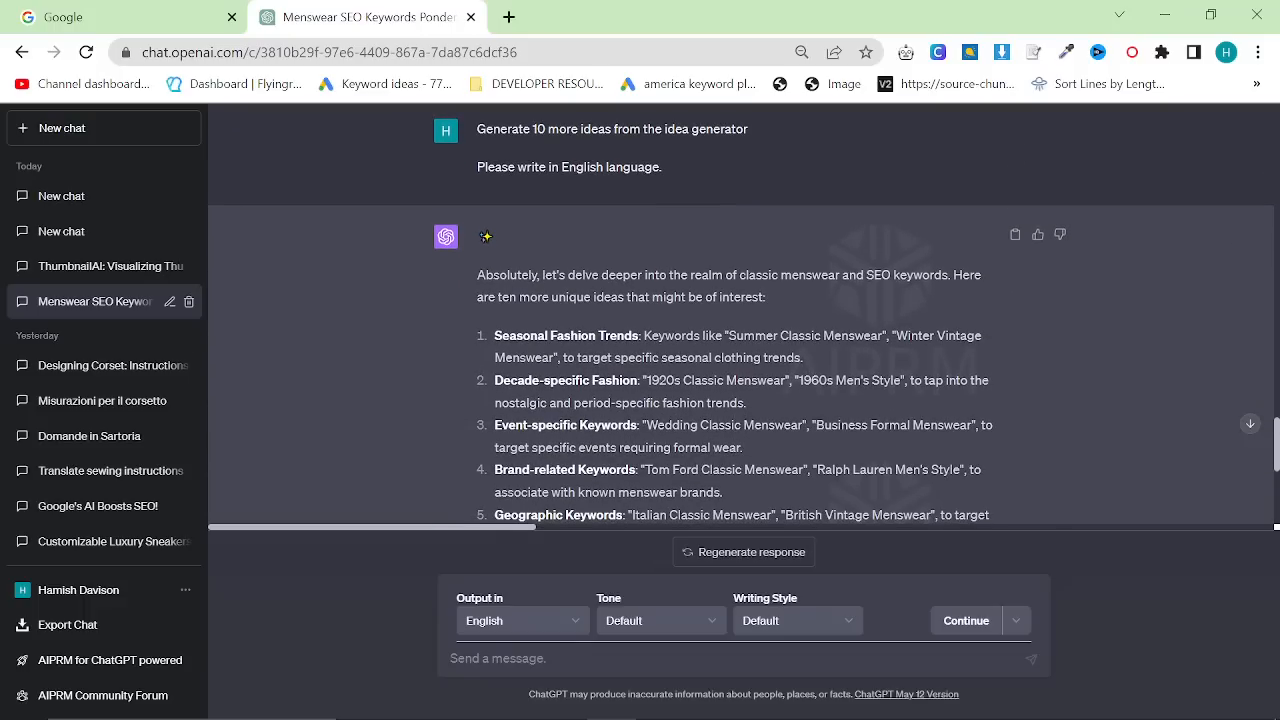
pyautogui.scroll(-3)
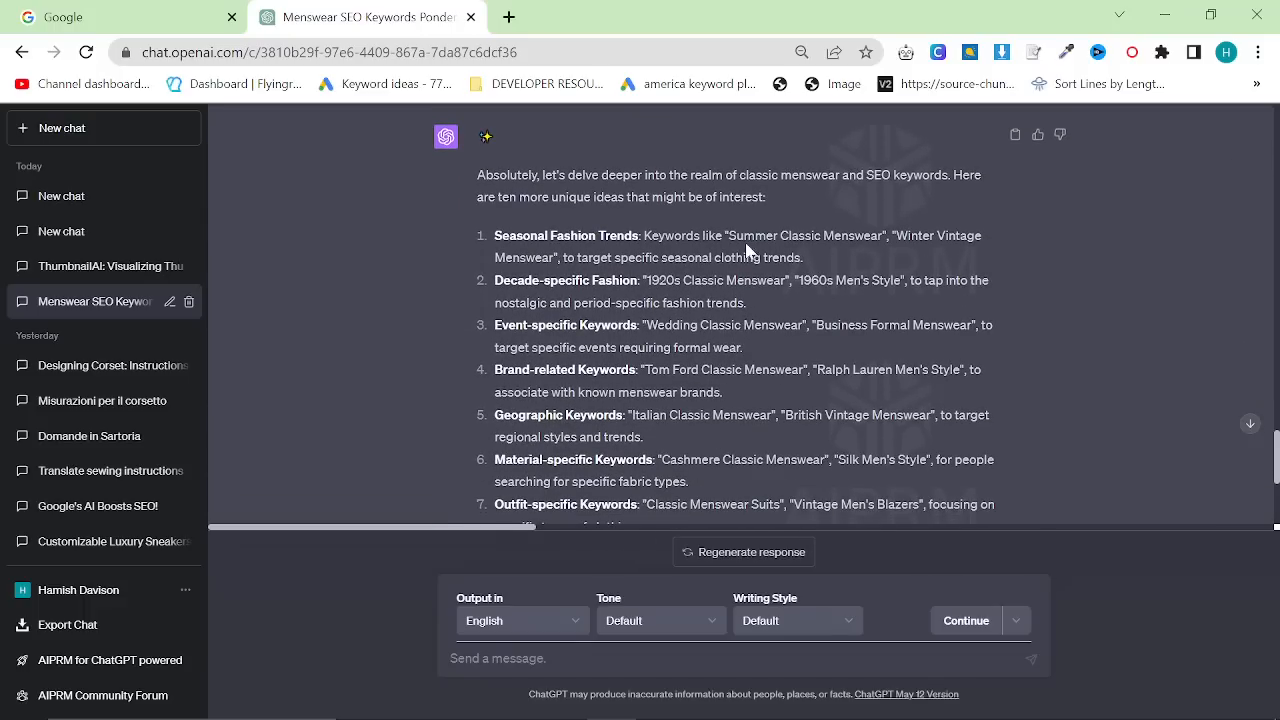
pyautogui.doubleClick(804, 236)
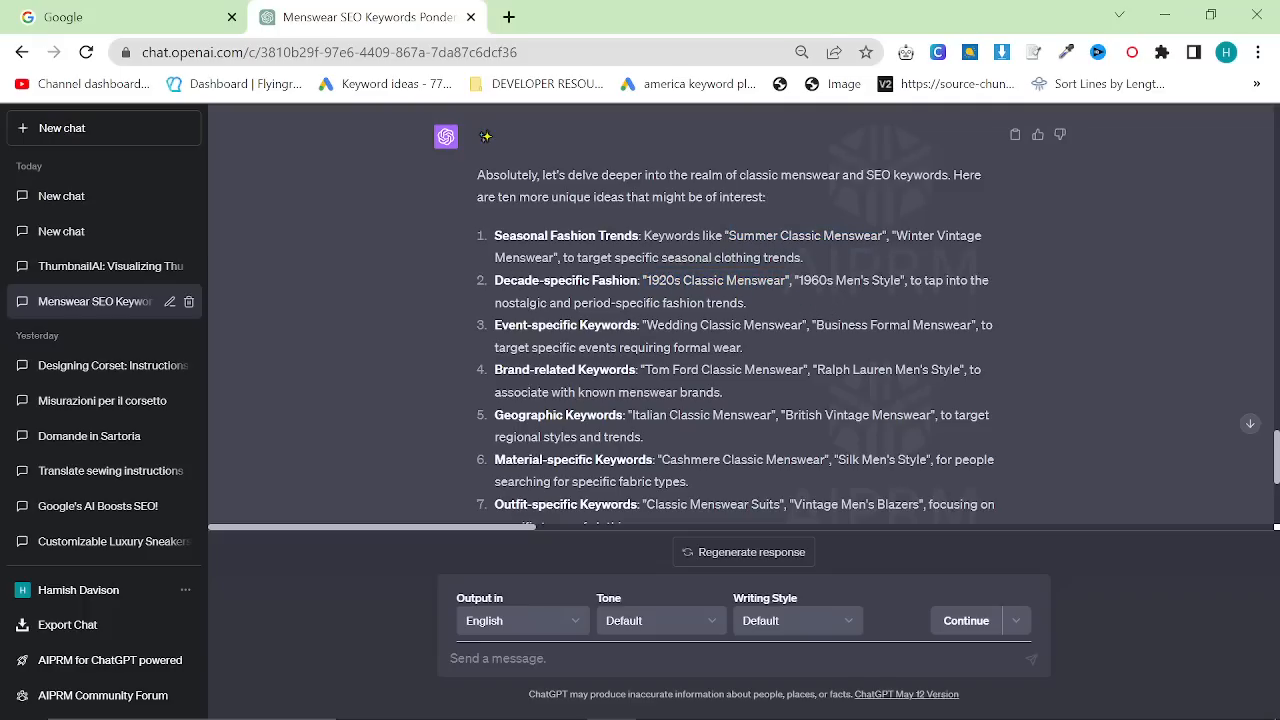
pyautogui.moveTo(958, 348)
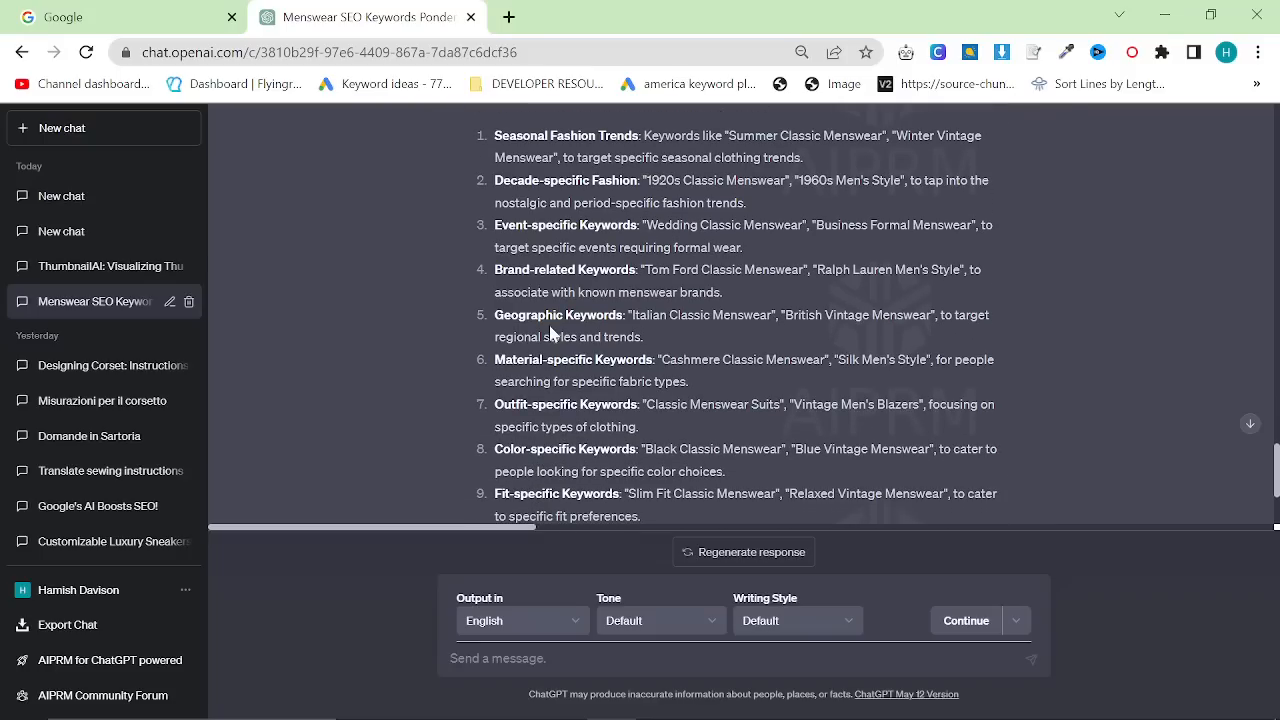
pyautogui.moveTo(664, 332)
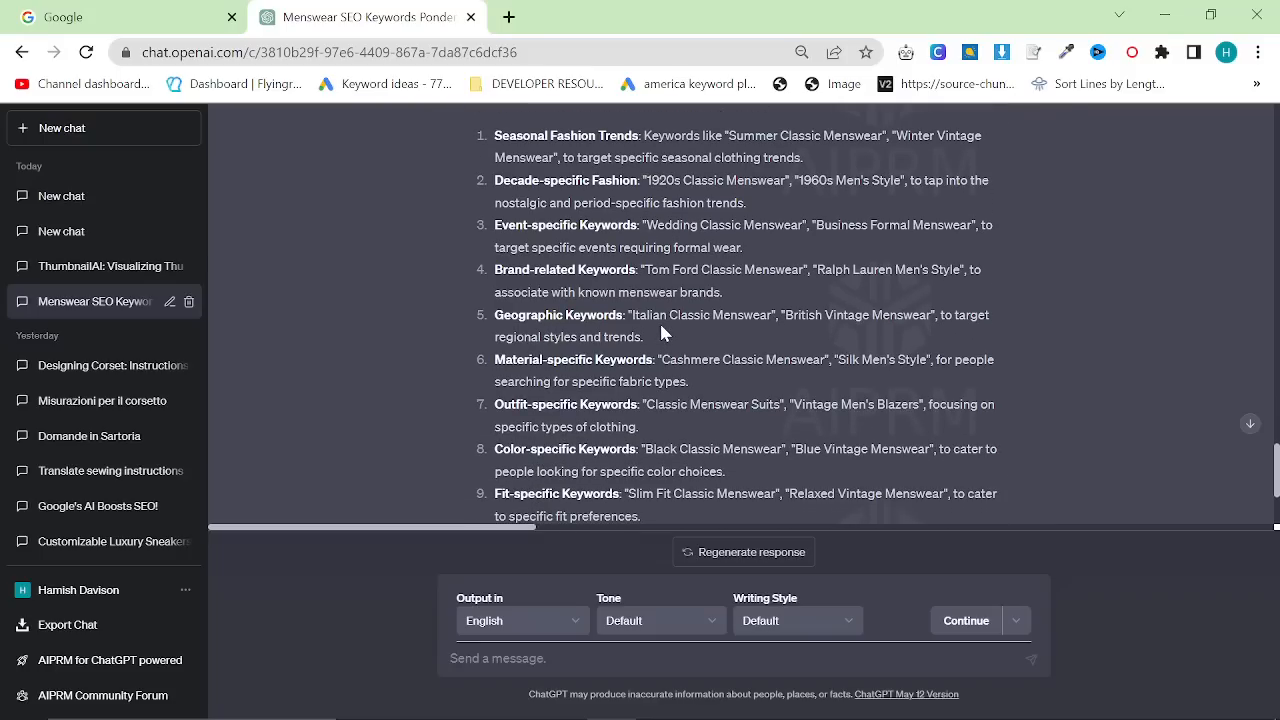
pyautogui.moveTo(596, 374)
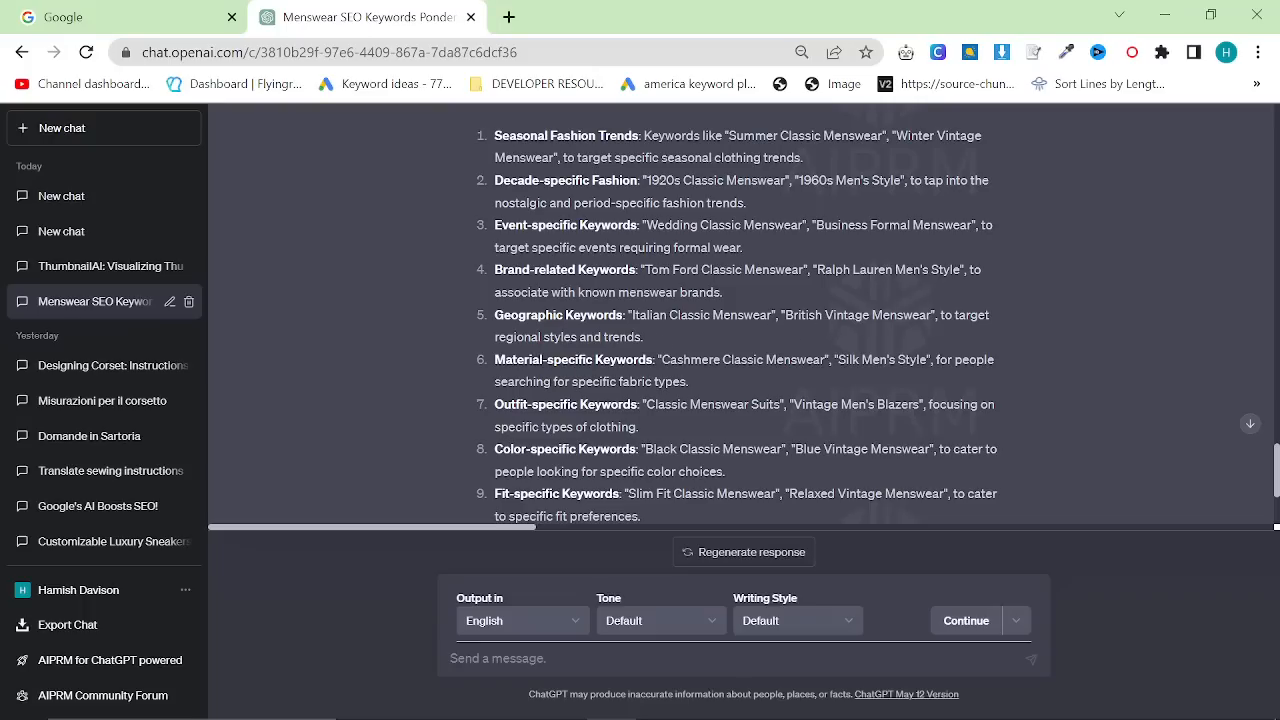
pyautogui.scroll(-3)
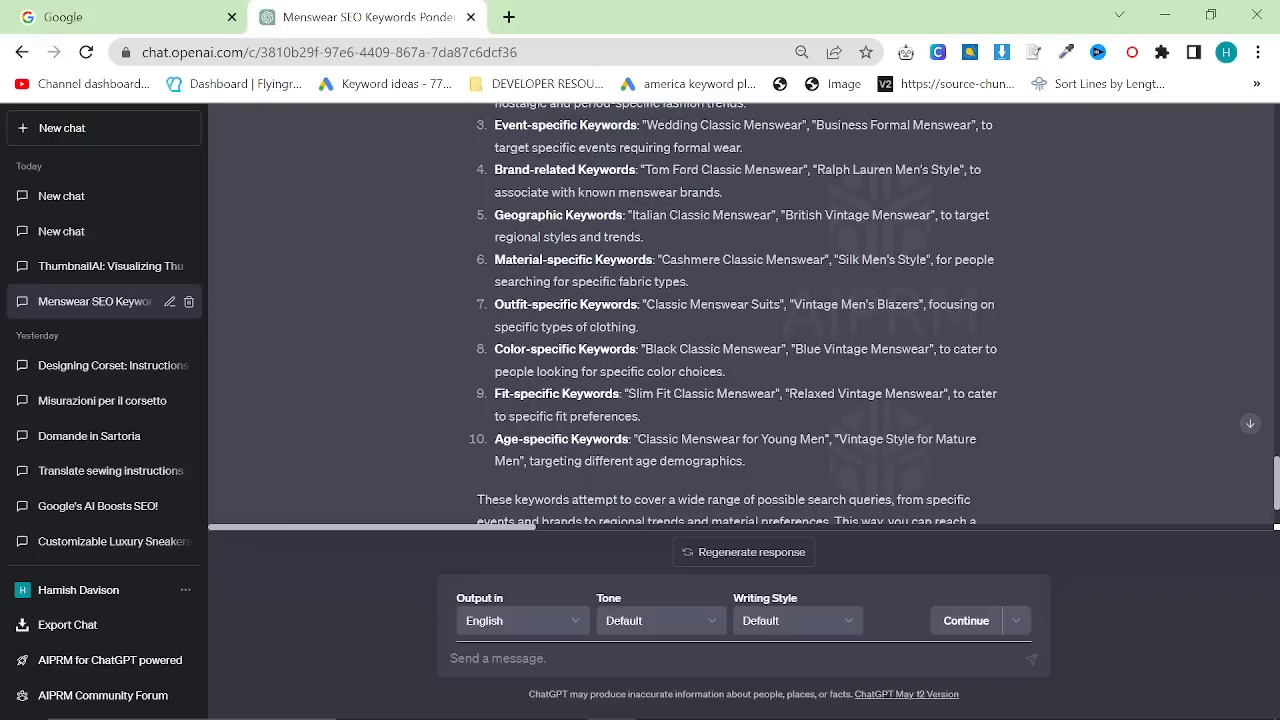
pyautogui.moveTo(496, 348); pyautogui.dragTo(744, 460)
pyautogui.write('docs.google.com/document/d/1P7k2jNvReoYkMyXsrfgKc9Oh13FBOvKeRUGuFzmN3rs/edit')
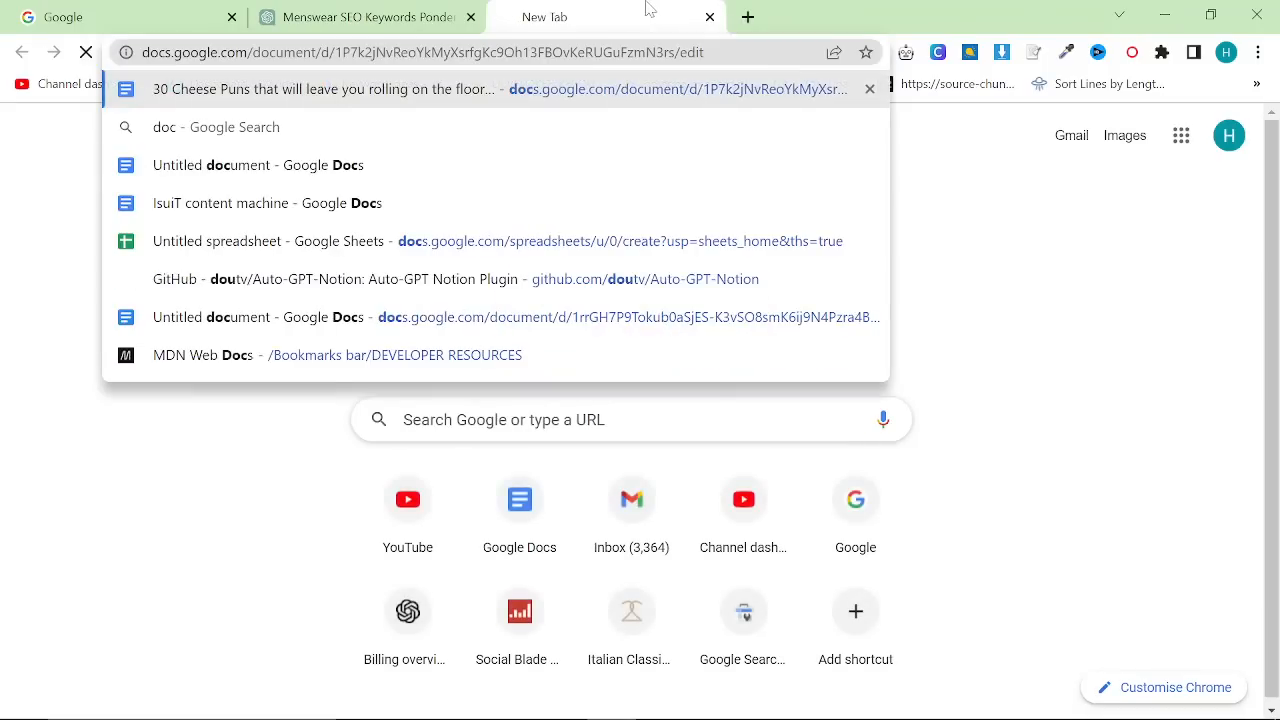
# Open the Google Docs home in a new tab and start an untitled document
pyautogui.click(324, 88)
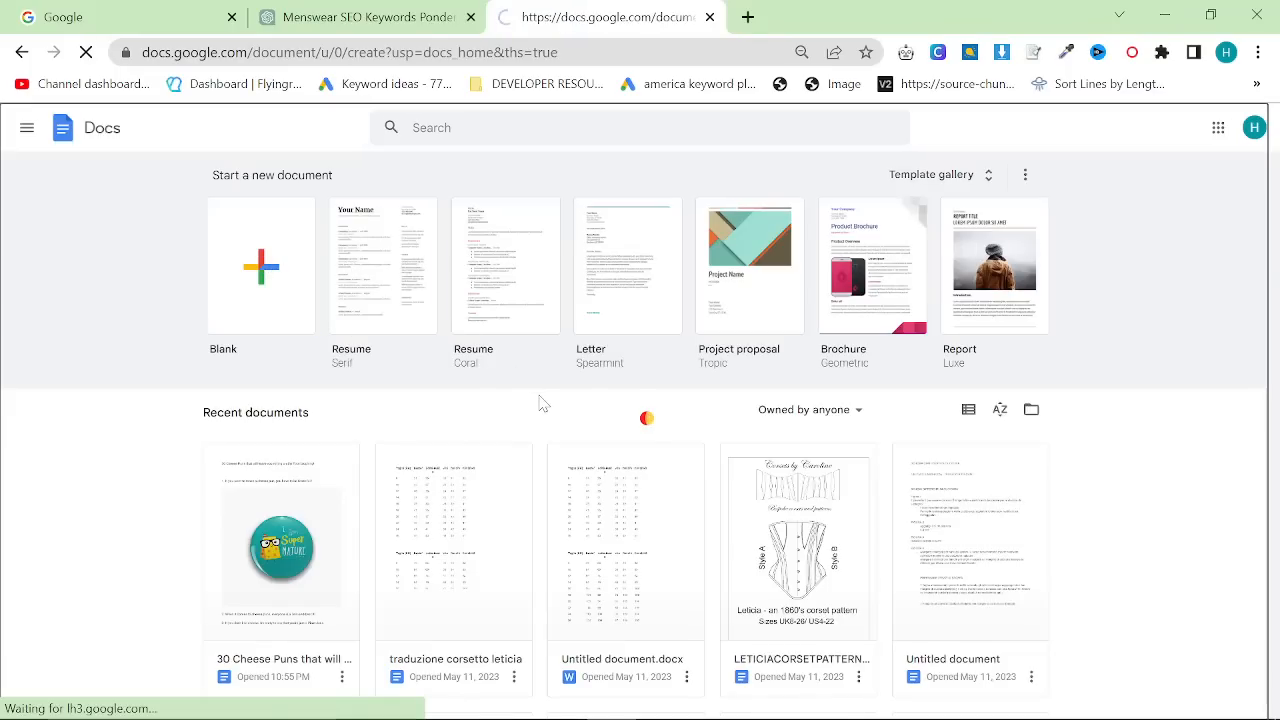
pyautogui.click(260, 264)
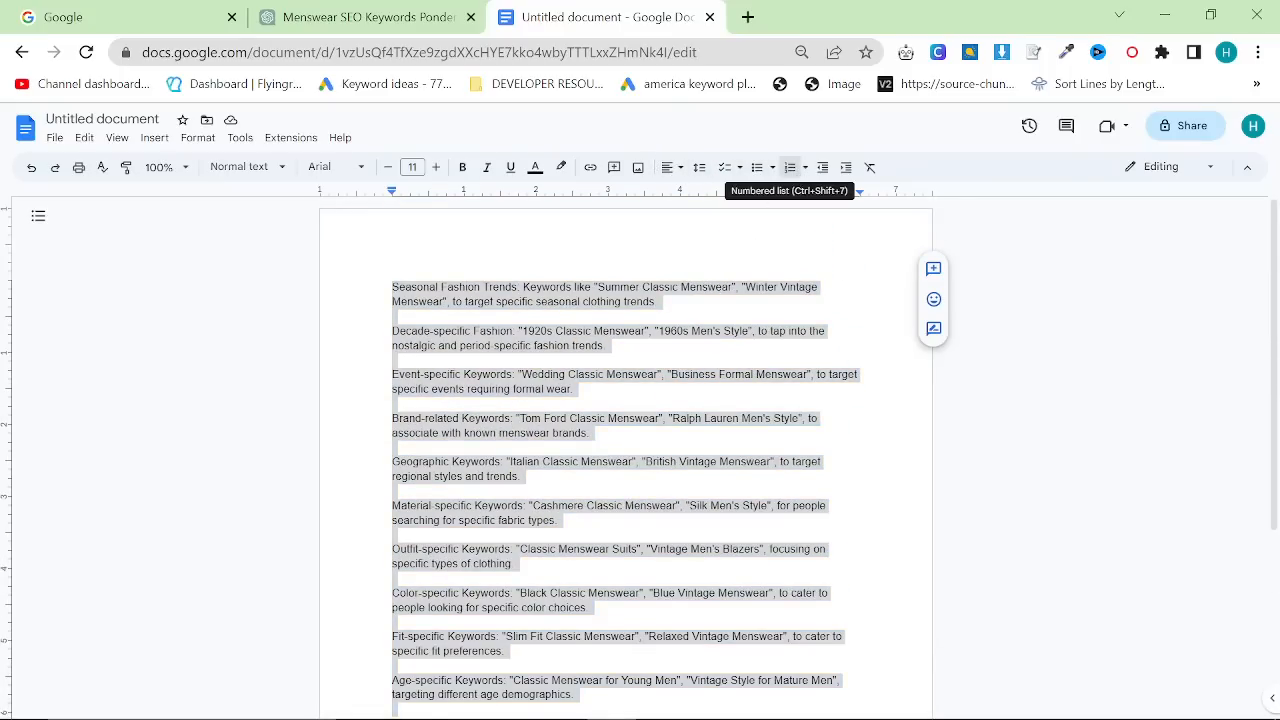
# Number the ten pasted keyword categories 1–10 as a list
pyautogui.click(788, 168)
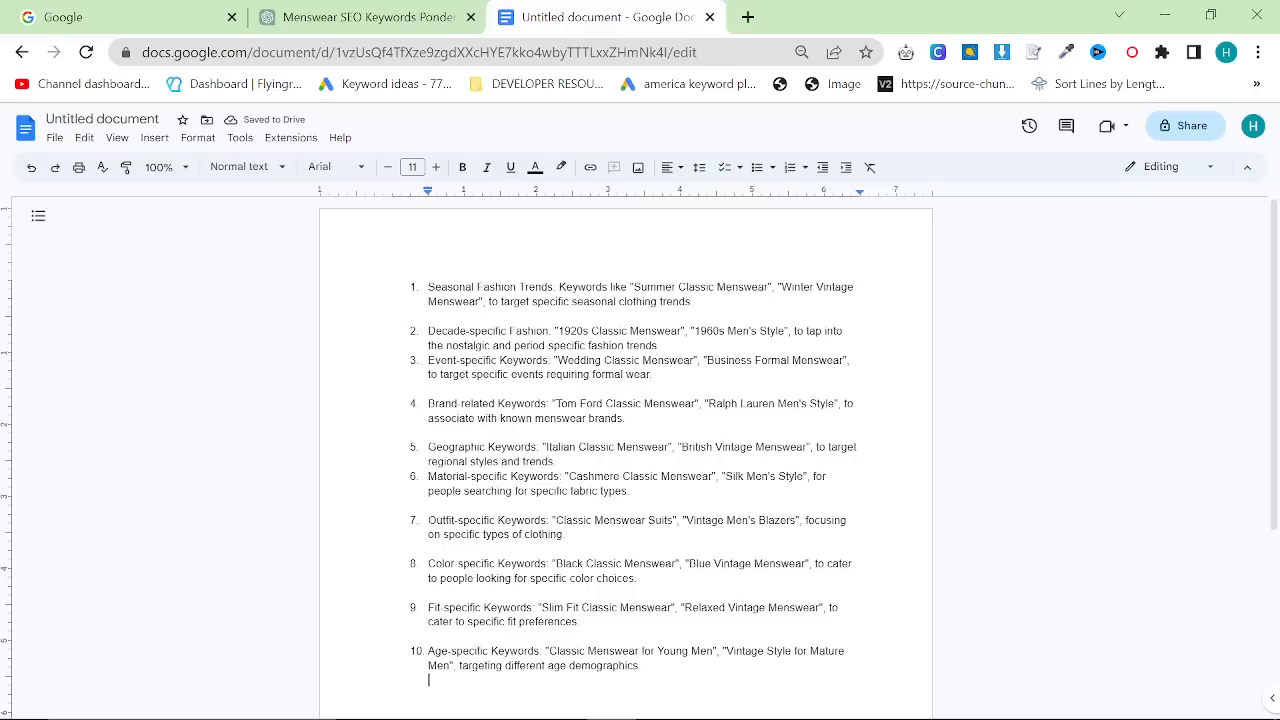
pyautogui.press('ctrl+a')
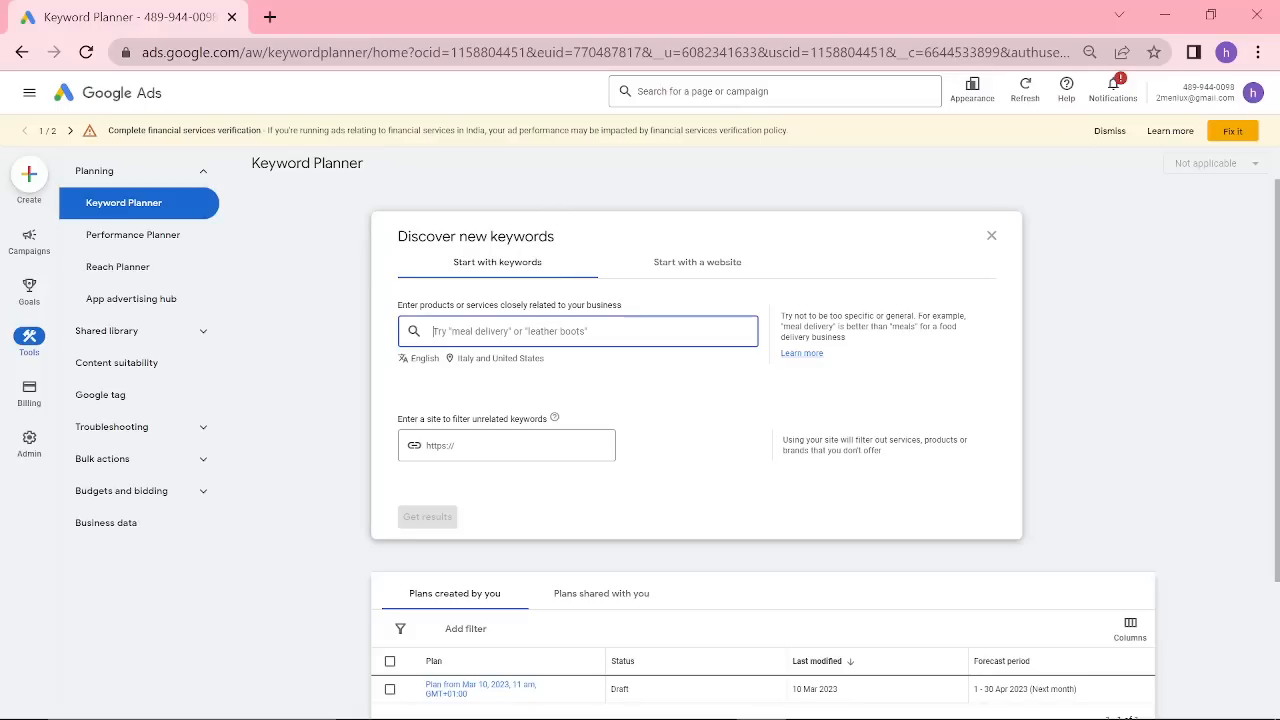
# Get keyword ideas for Summer Classic Menswear, then for summer clothes men (1,821 ideas)
pyautogui.write('Summer Classic Menswear')
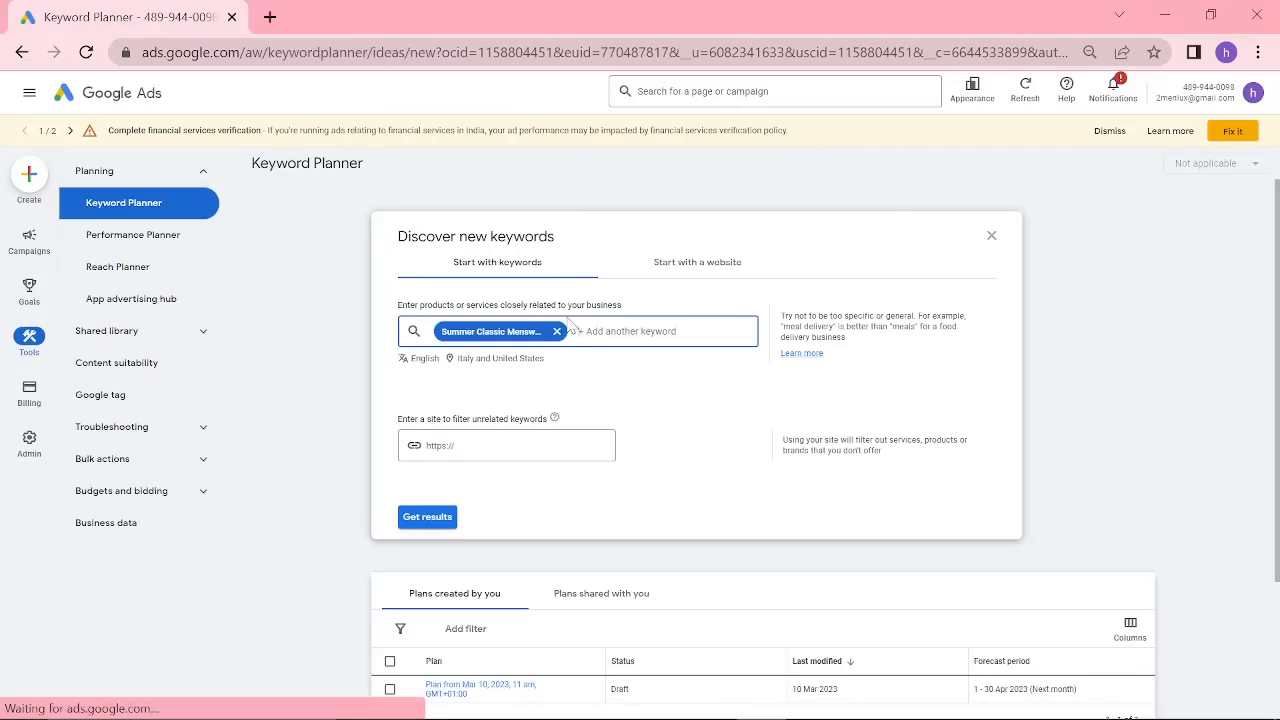
pyautogui.click(428, 516)
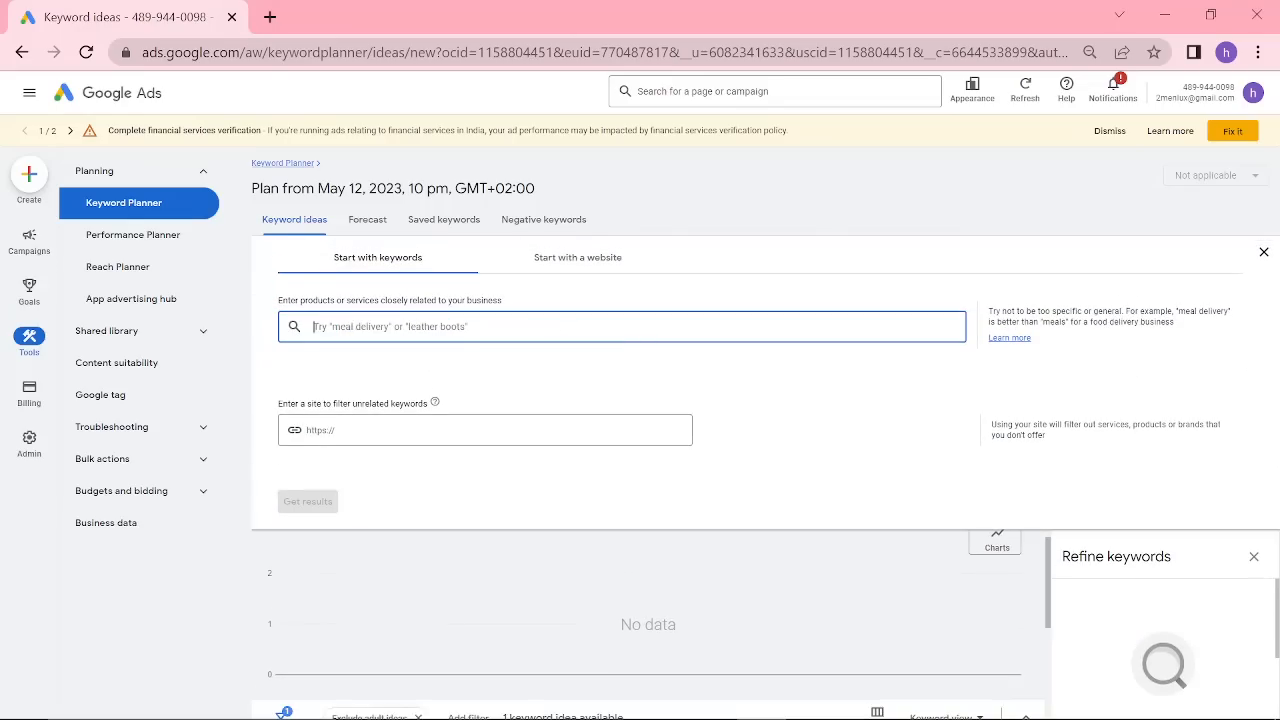
pyautogui.write('summer clothes')
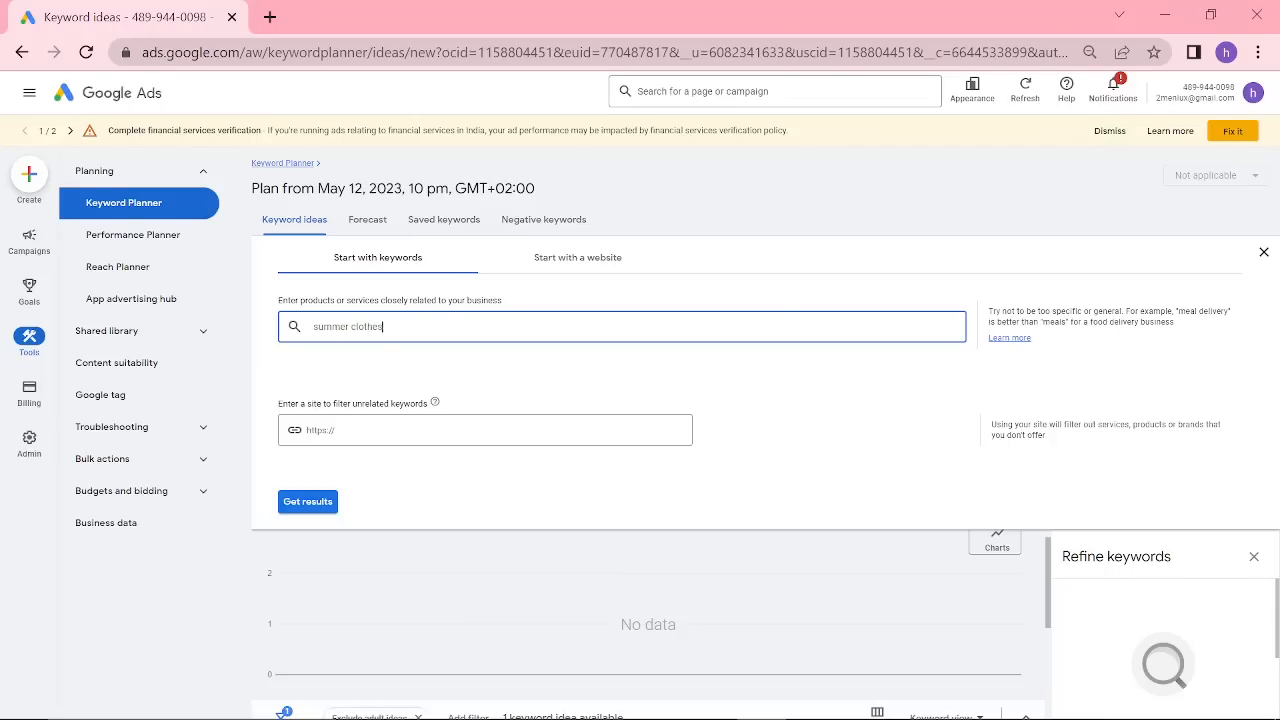
pyautogui.click(308, 502)
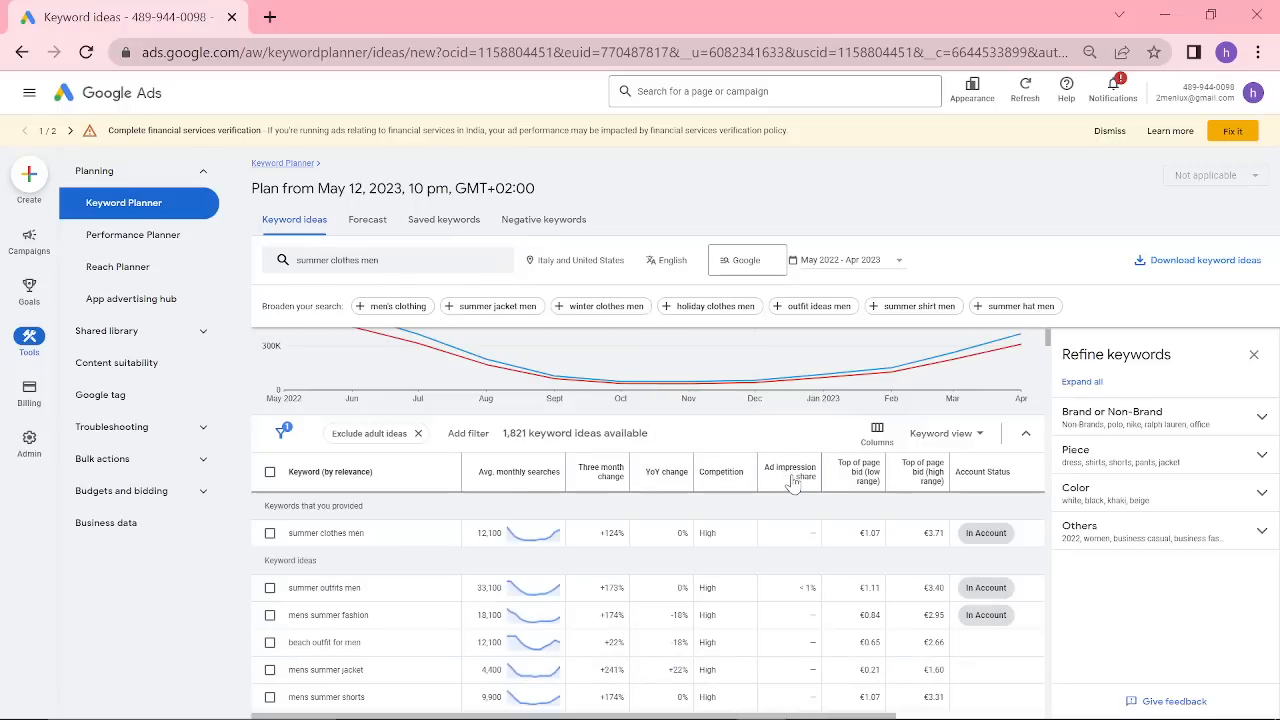
pyautogui.click(620, 16)
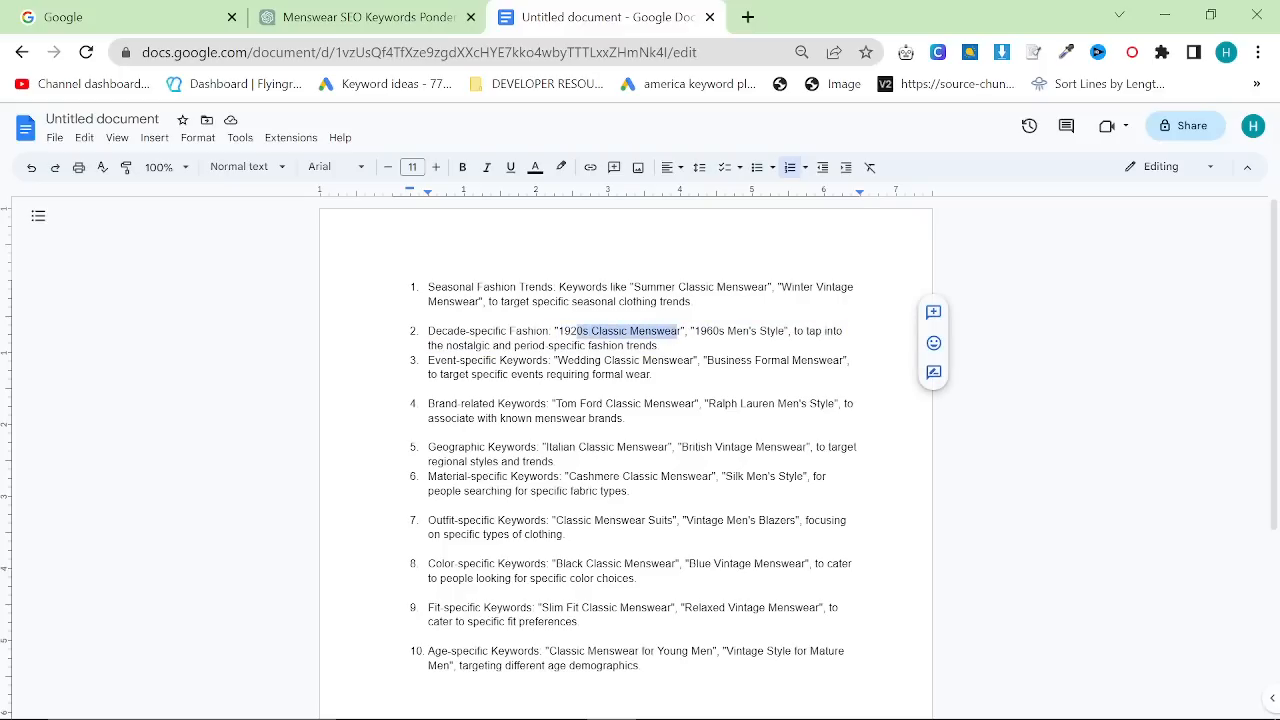
# Get keyword ideas for 1920s clothing men and note the 40,500 monthly searches figure
pyautogui.click(368, 16)
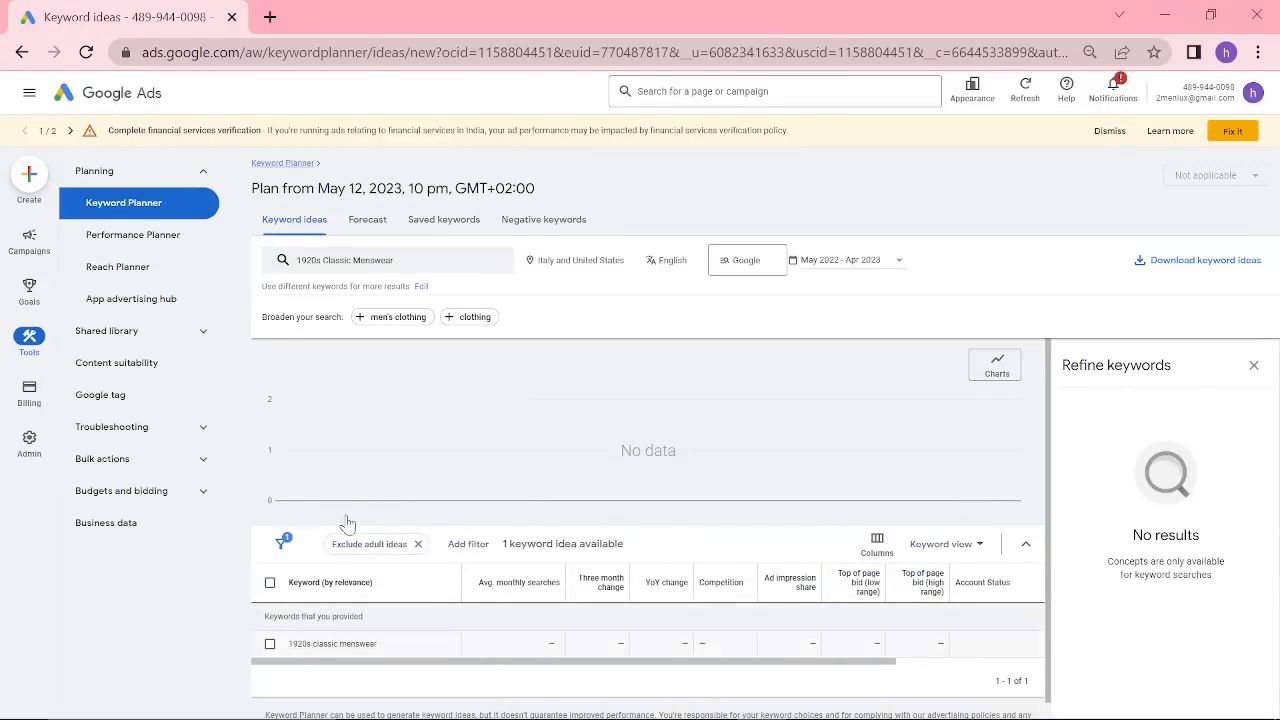
pyautogui.click(388, 260)
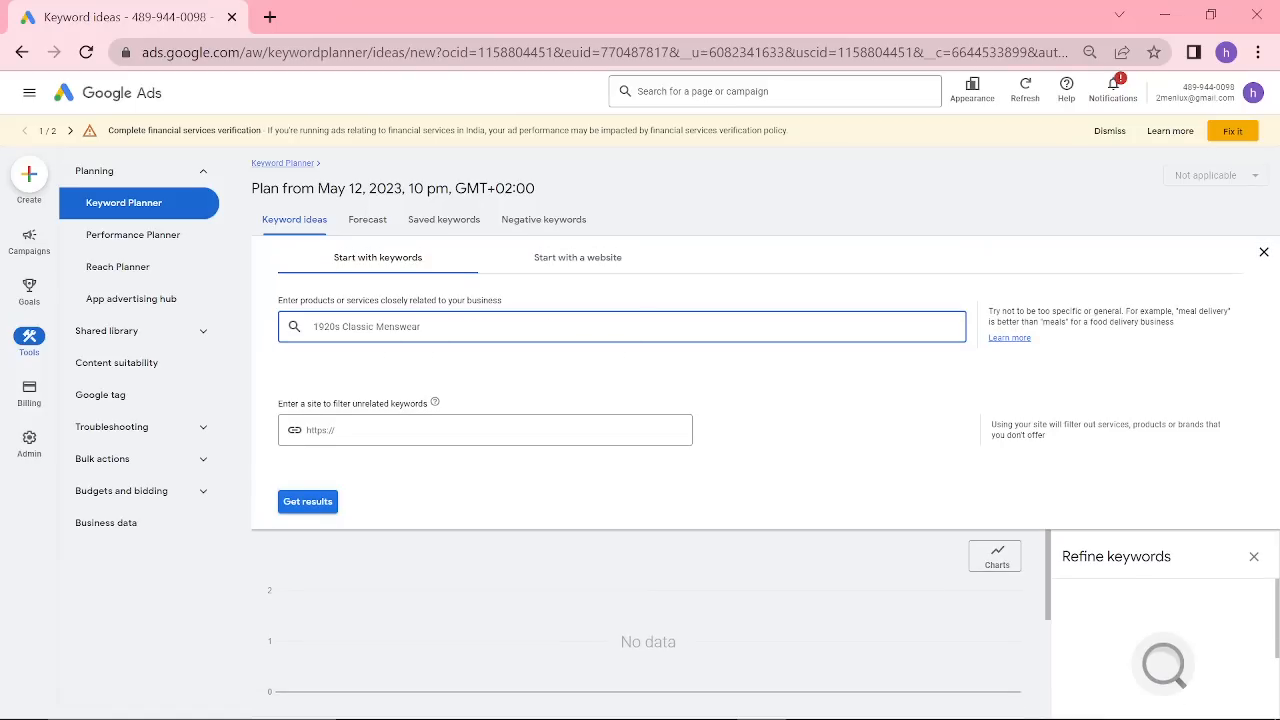
pyautogui.write('1920s clothing m')
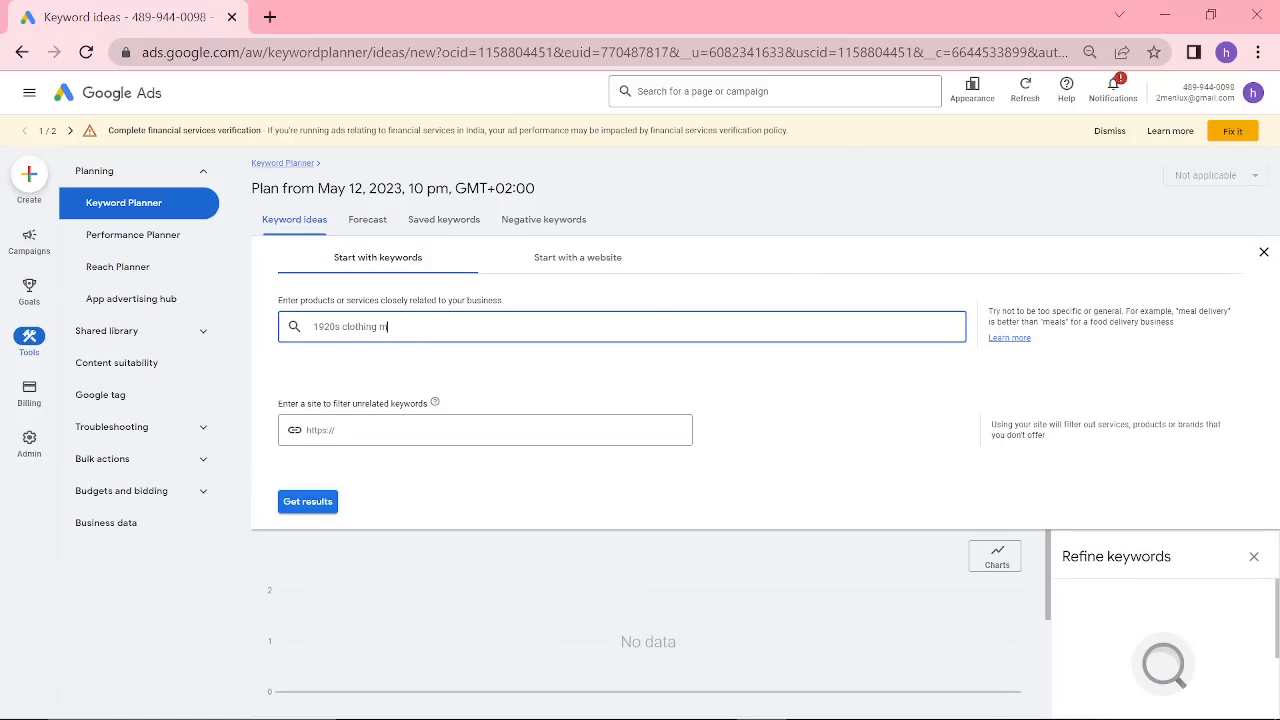
pyautogui.click(308, 502)
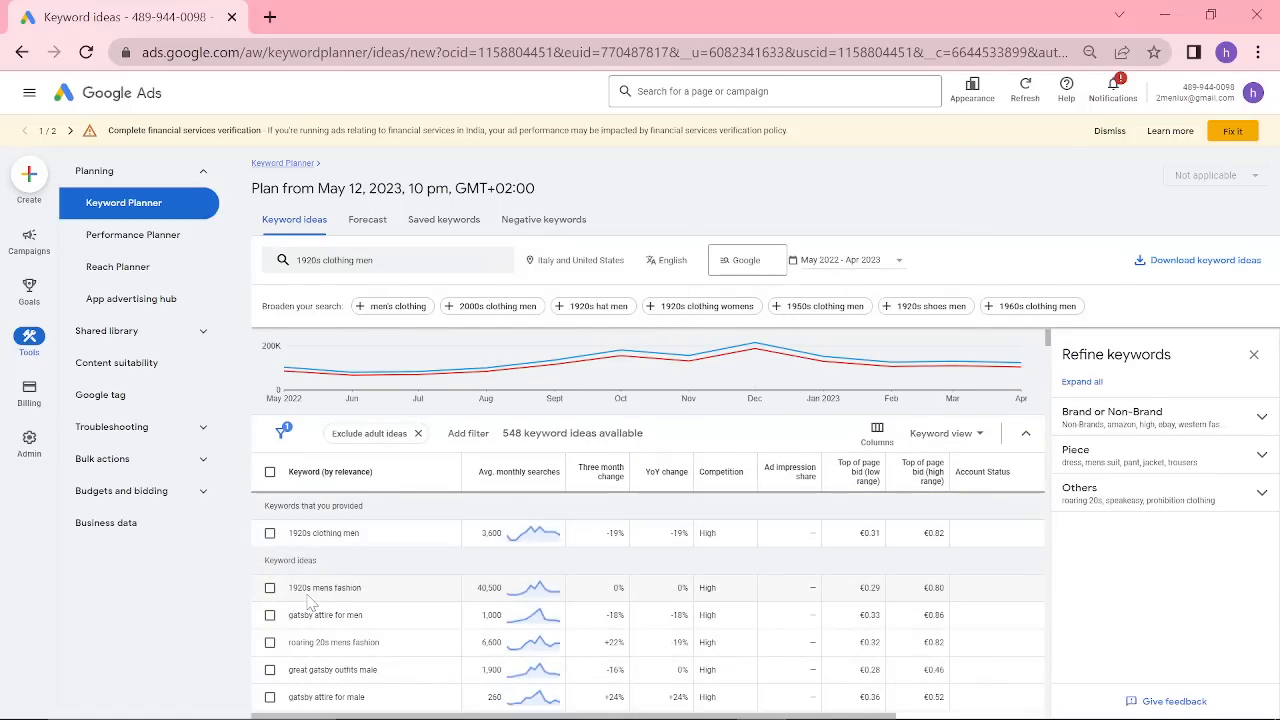
pyautogui.doubleClick(490, 588)
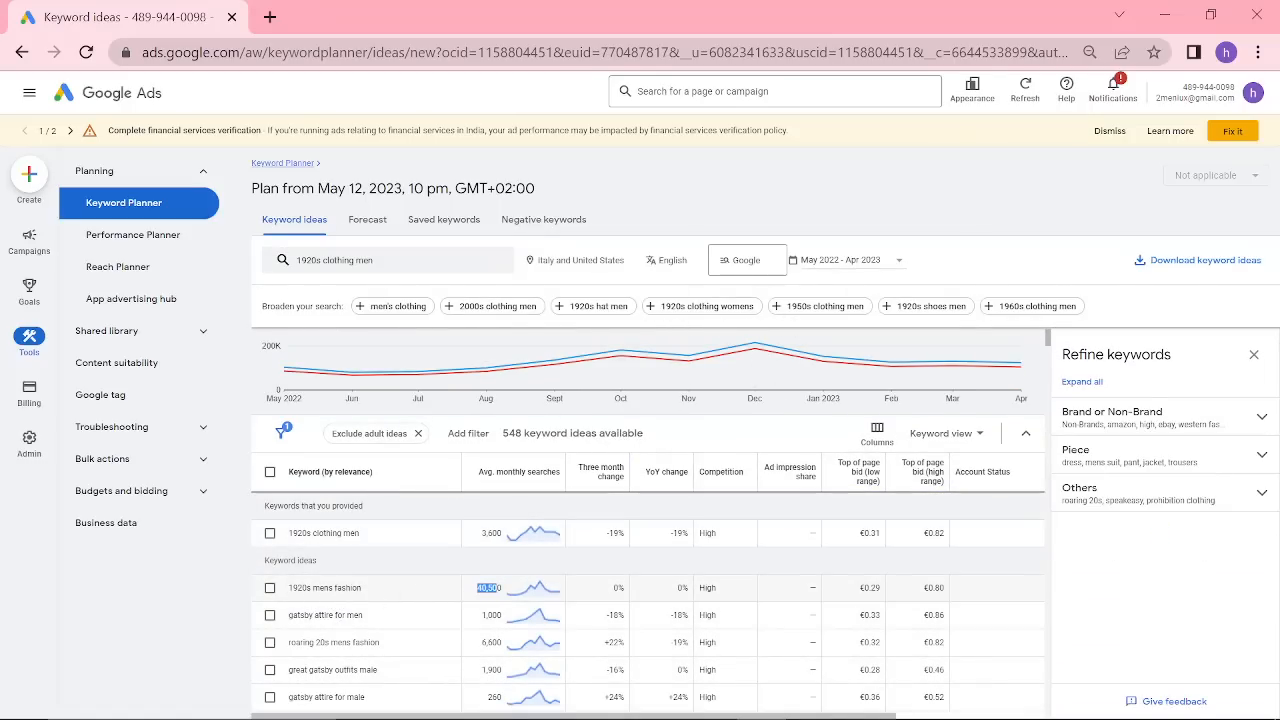
pyautogui.moveTo(532, 588)
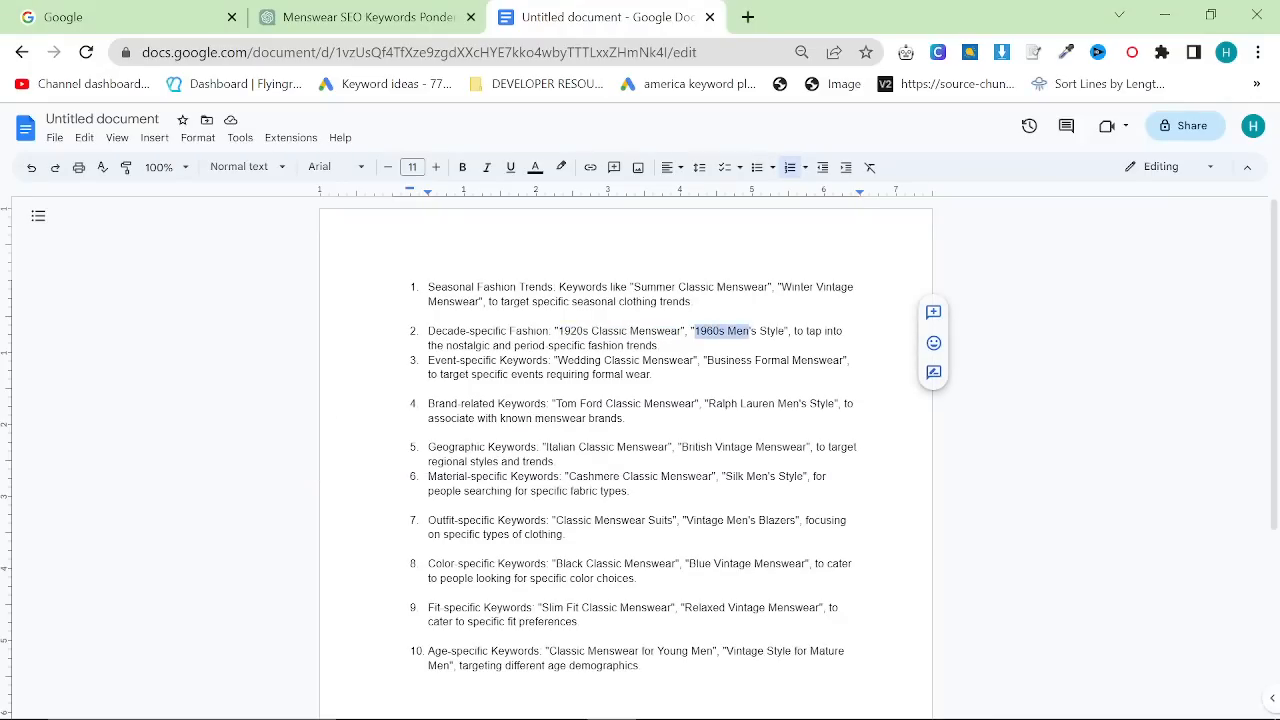
# Get keyword ideas for Business Formal Menswear, then refine to business formal men
pyautogui.moveTo(696, 332); pyautogui.dragTo(782, 332)
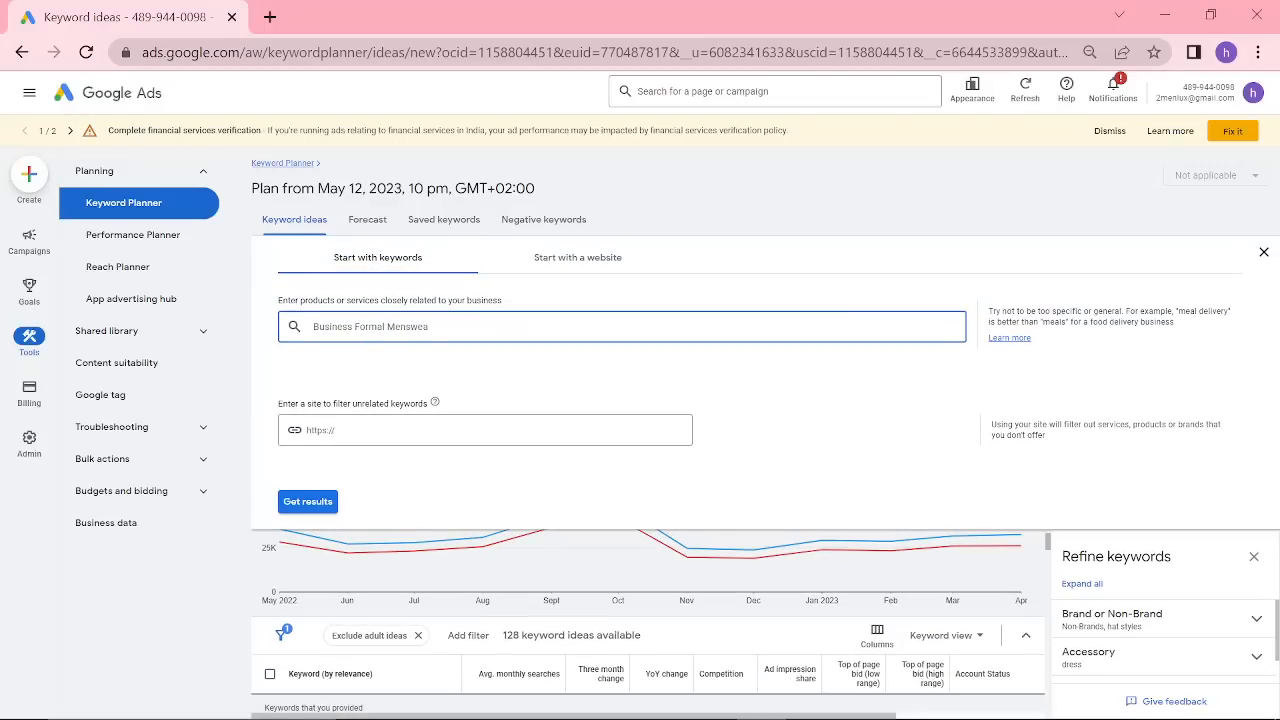
pyautogui.click(308, 502)
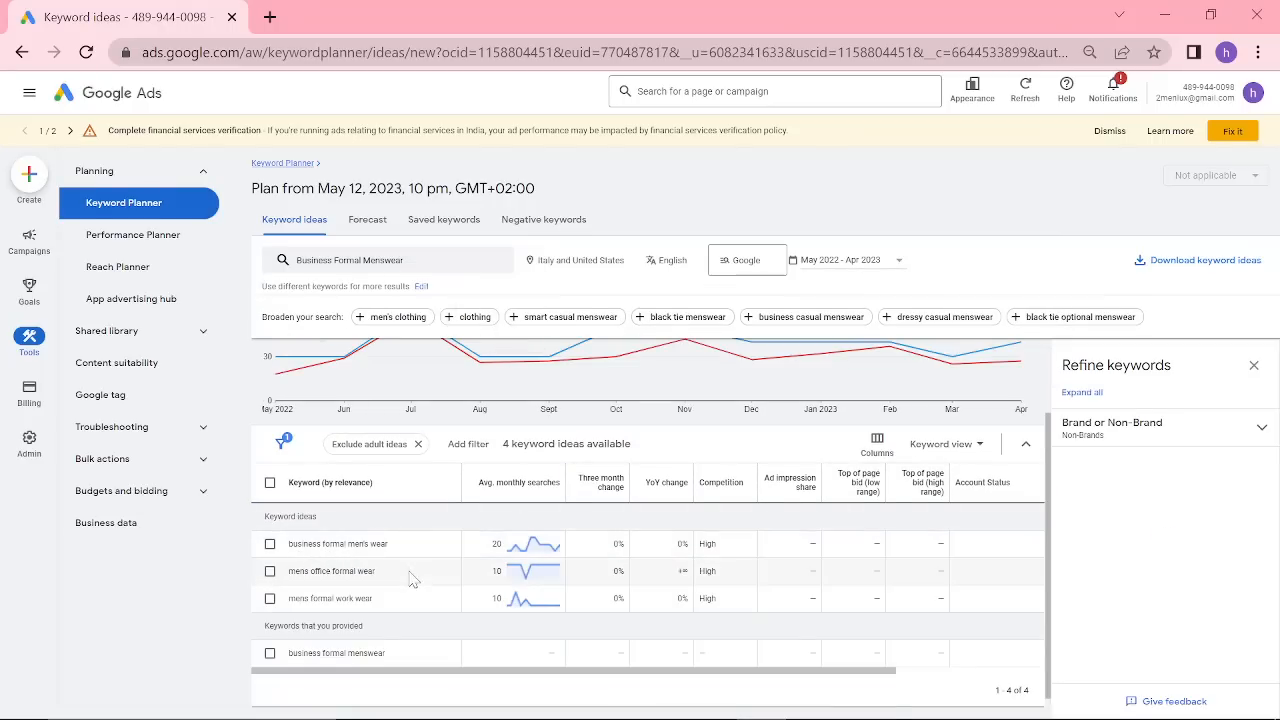
pyautogui.click(388, 260)
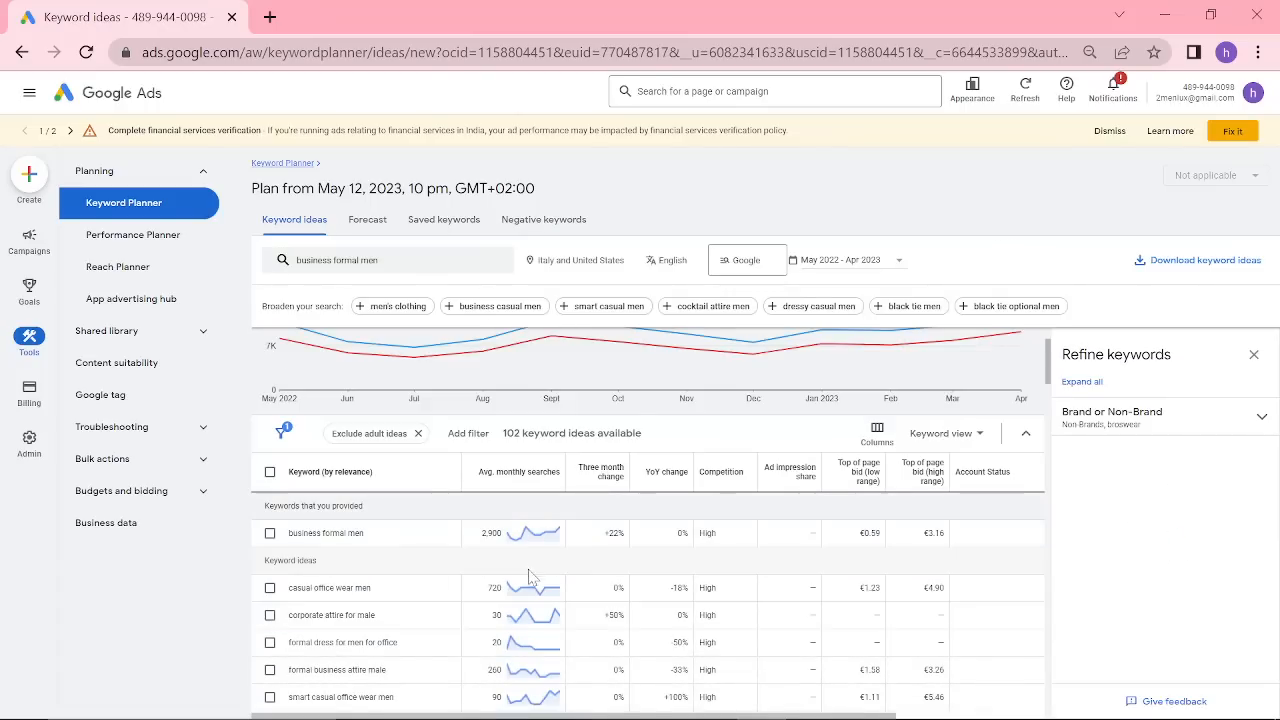
pyautogui.moveTo(452, 532)
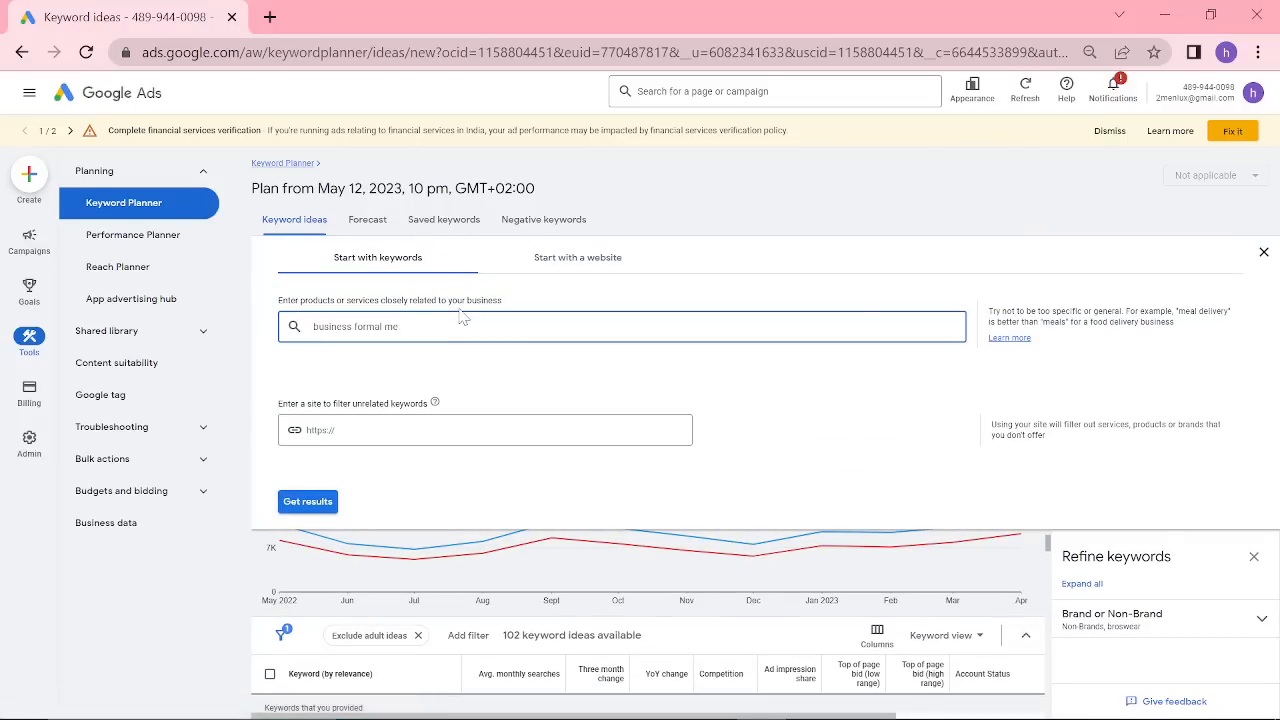
pyautogui.click(308, 502)
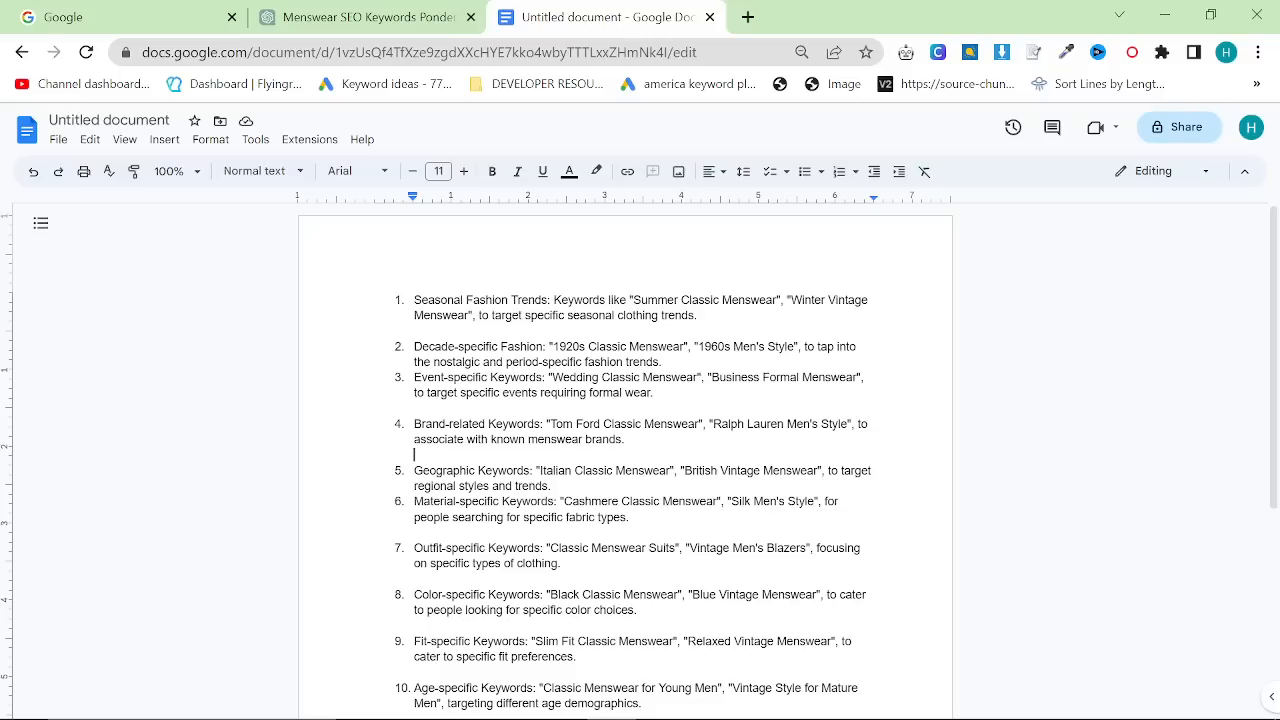
pyautogui.scroll(-3)
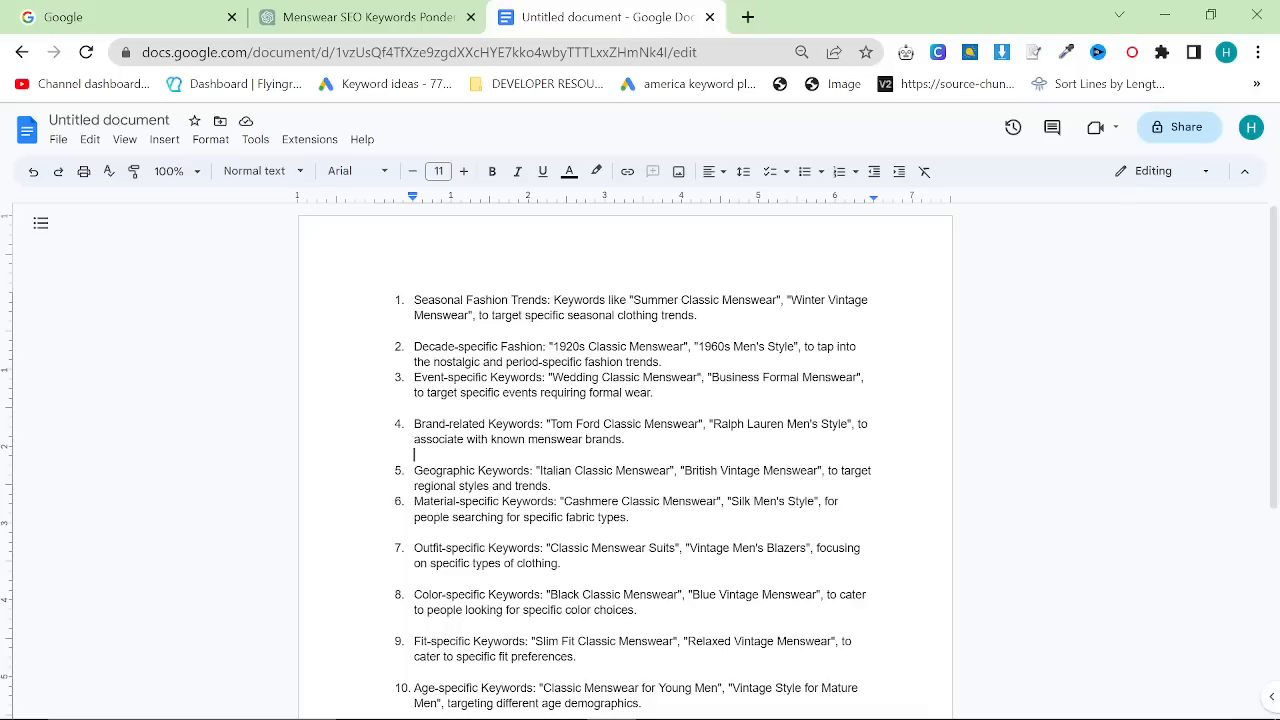
pyautogui.scroll(-3)
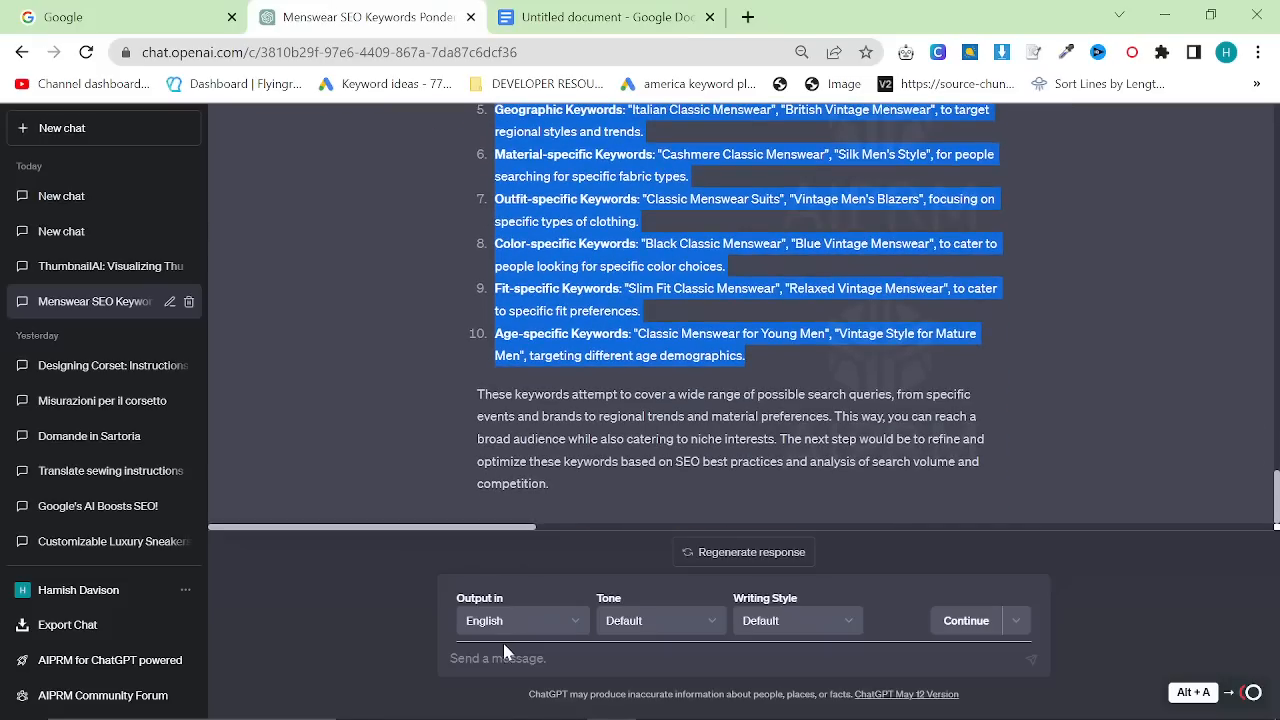
# Ask ChatGPT to give 20 more specific menswear keywords
pyautogui.write('Give me 20')
pyautogui.write('is')
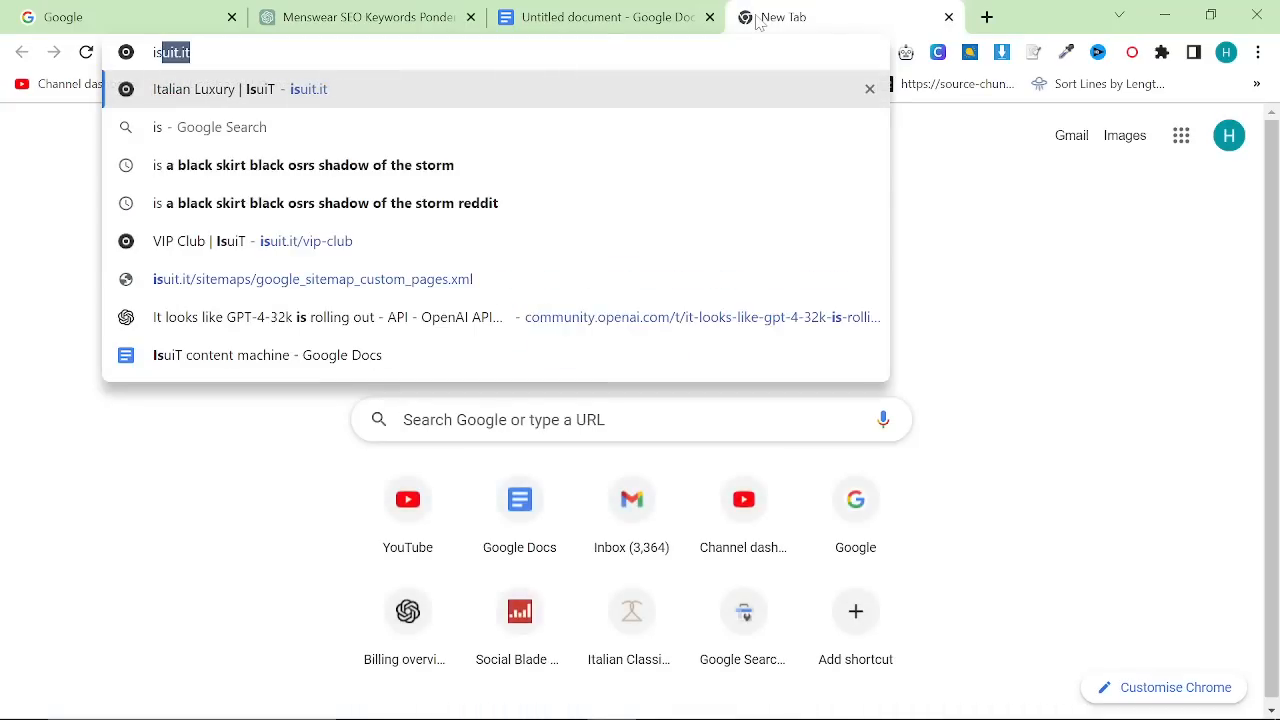
# Open isuit.it and its BLOG page, then return to the ChatGPT tab
pyautogui.click(240, 88)
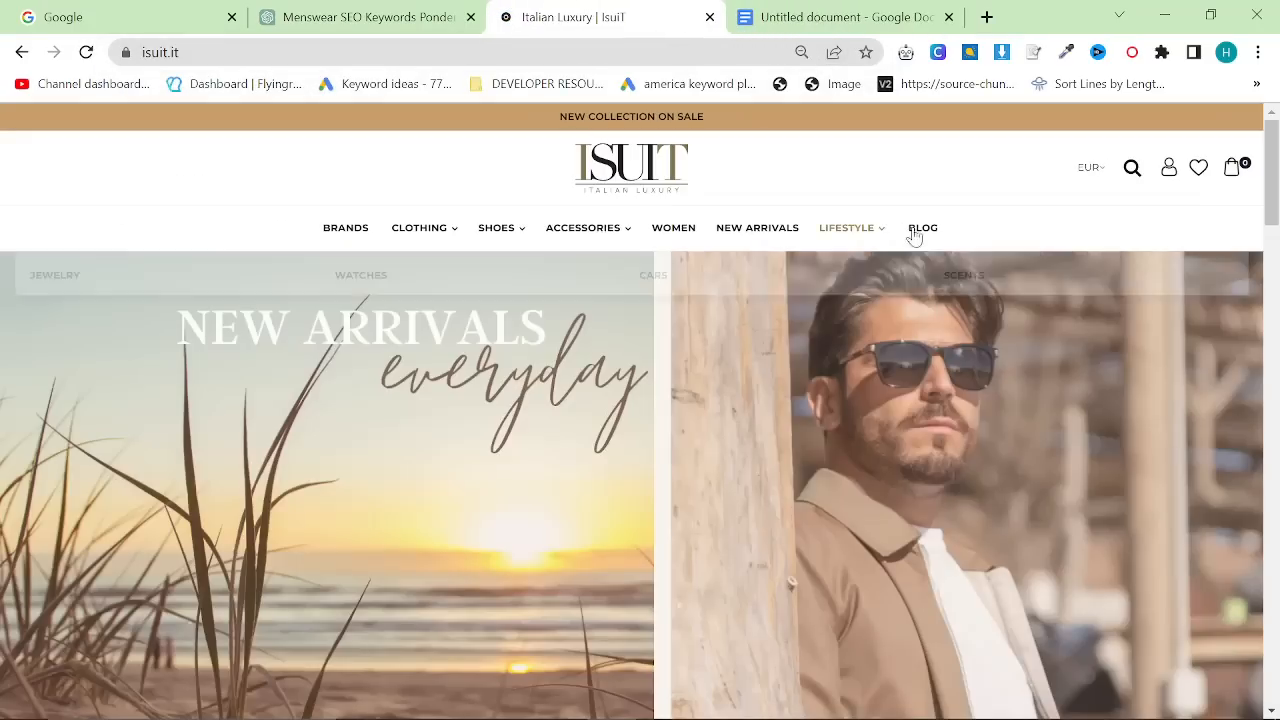
pyautogui.click(922, 228)
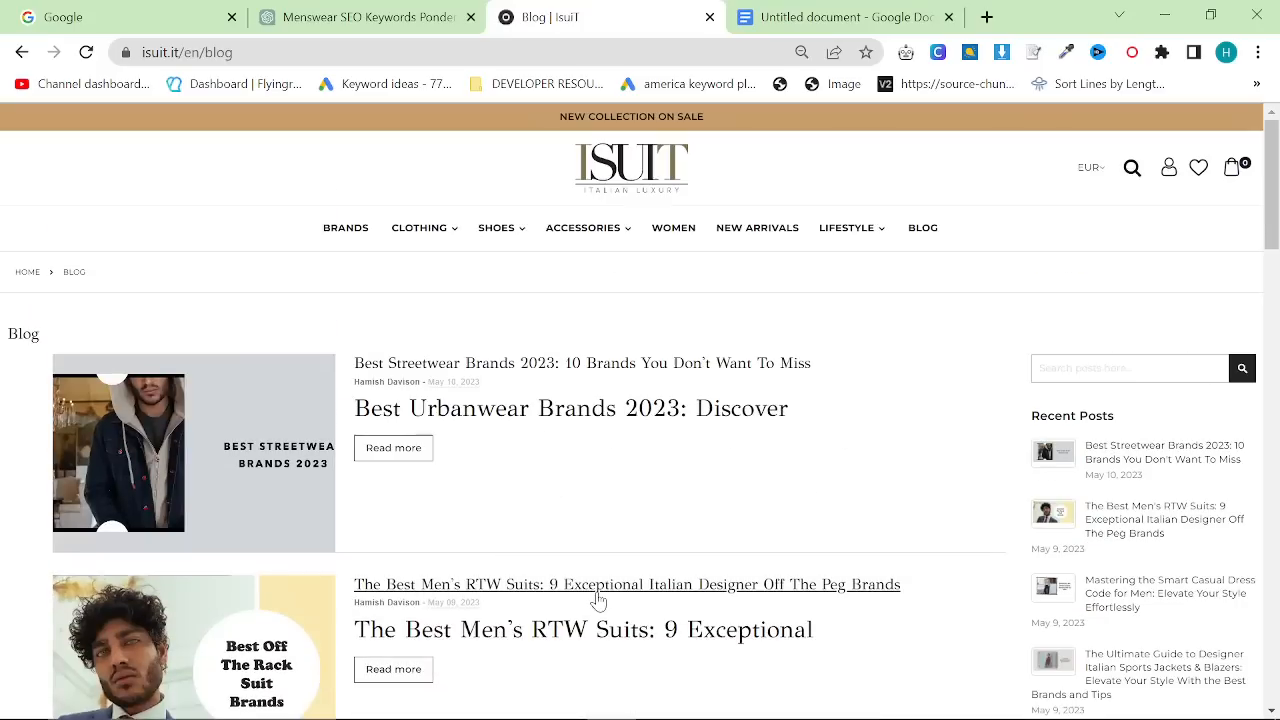
pyautogui.click(368, 16)
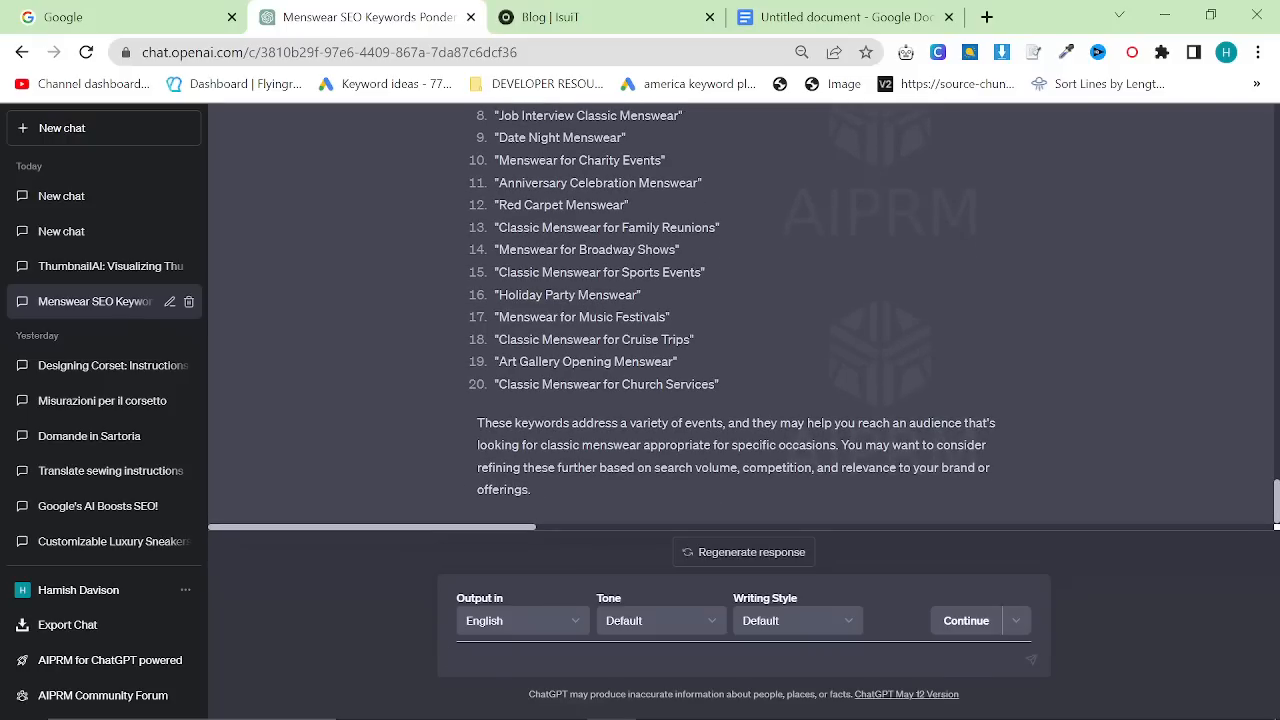
# Scroll the reply to the 20 event-specific keywords ending at Church Services
pyautogui.scroll(-3)
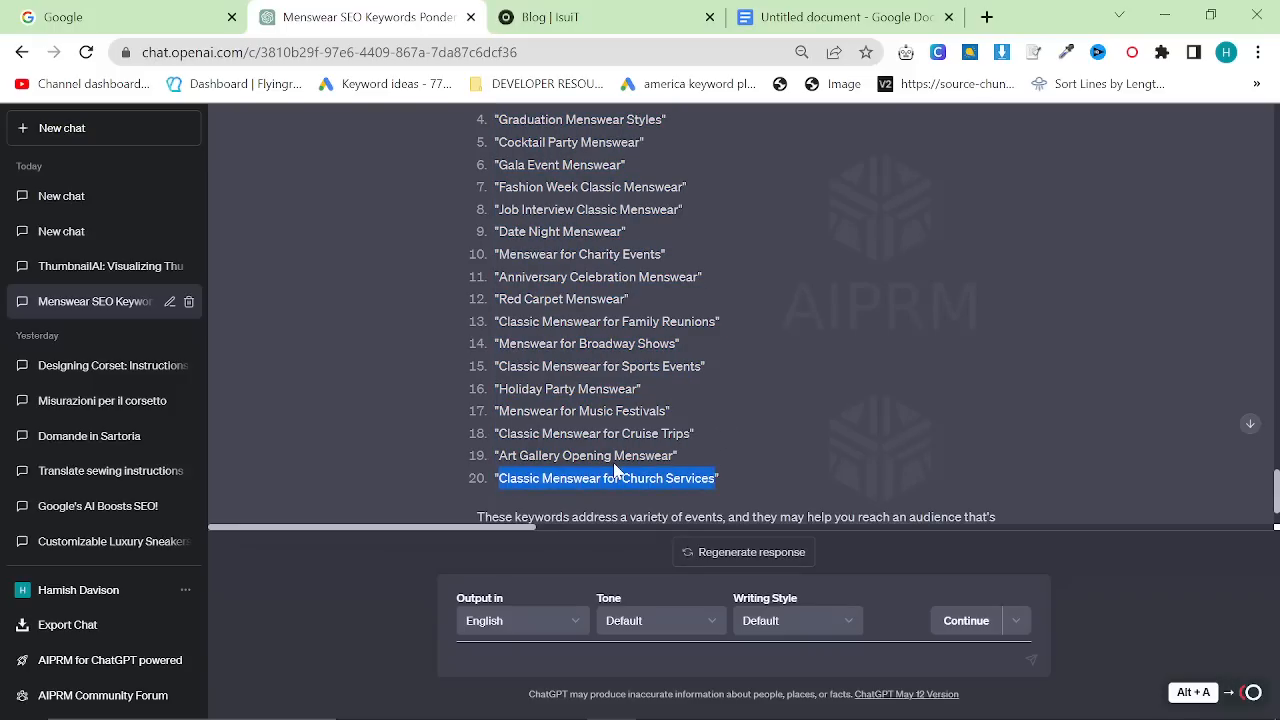
pyautogui.moveTo(1140, 98)
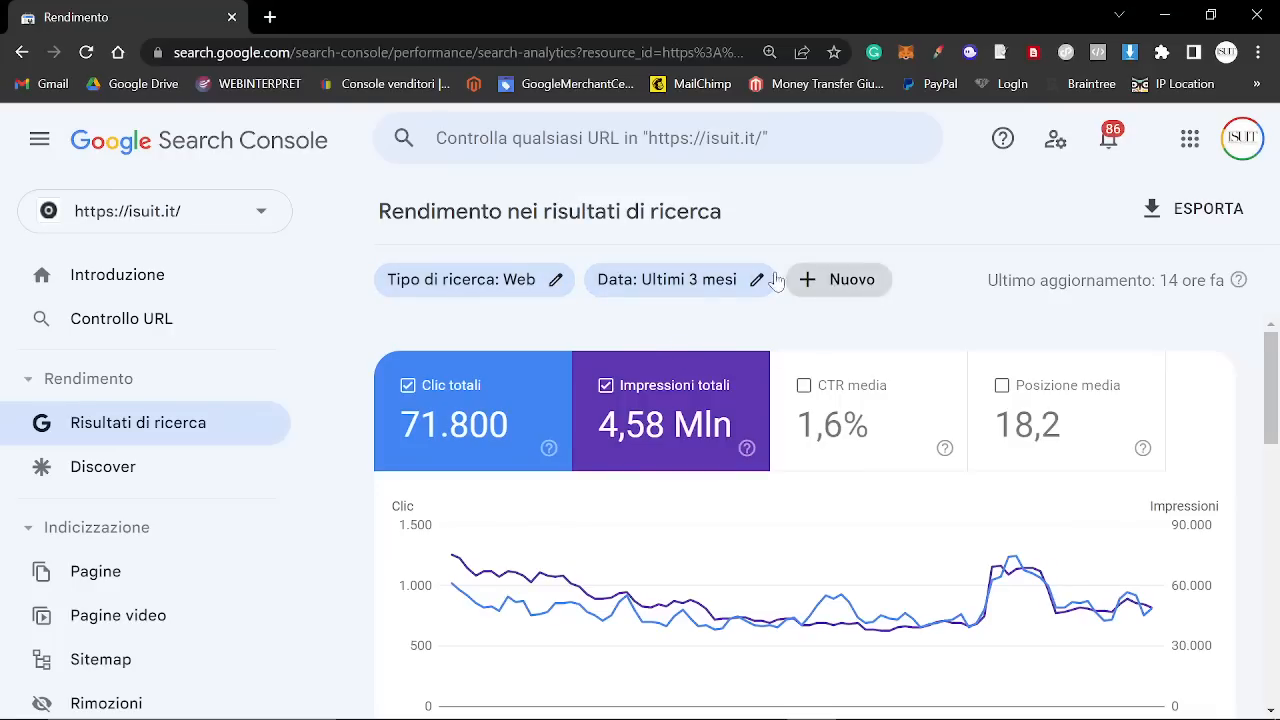
# Filter Performance to one isuit.it blog page and scroll to its top Queries table
pyautogui.click(668, 280)
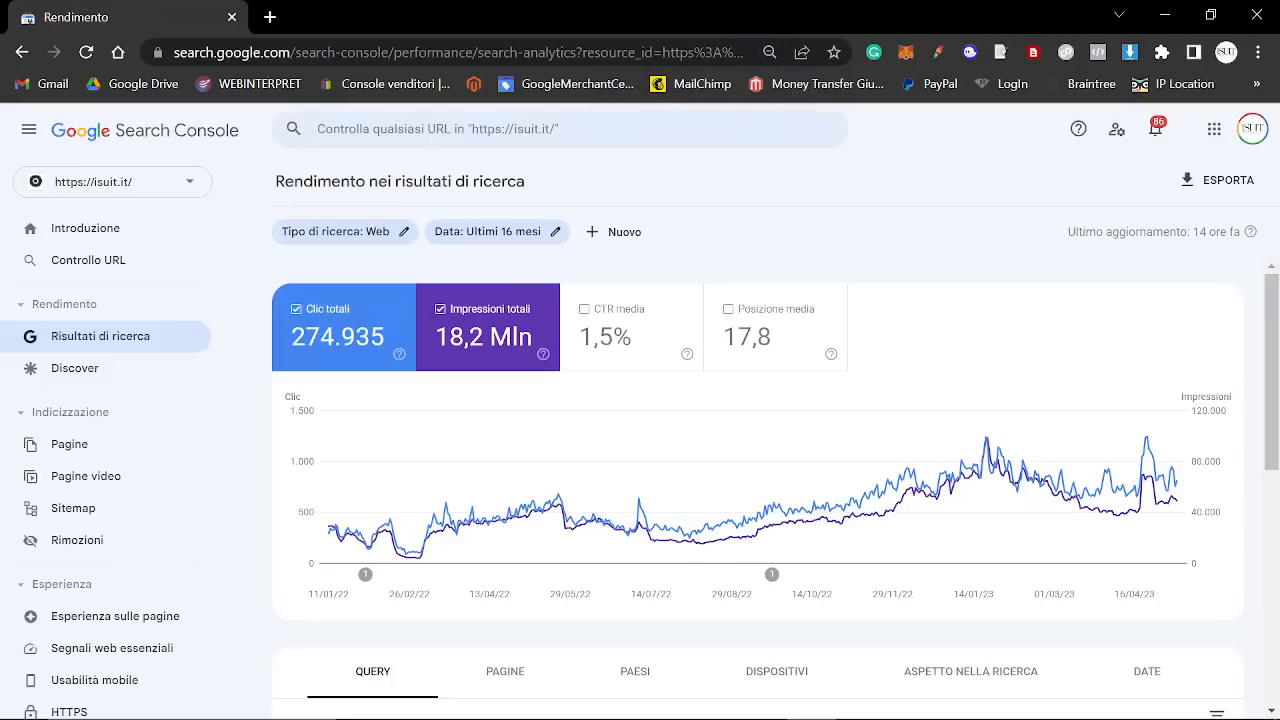
pyautogui.click(612, 232)
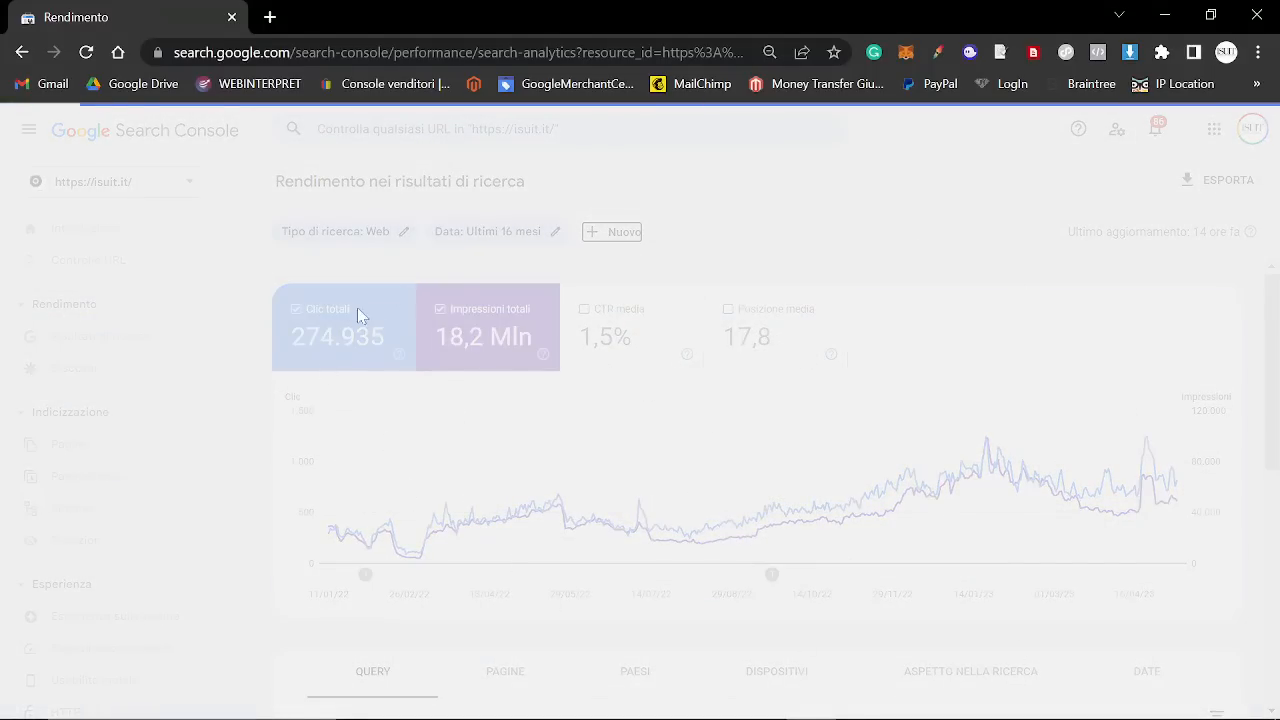
pyautogui.moveTo(628, 512)
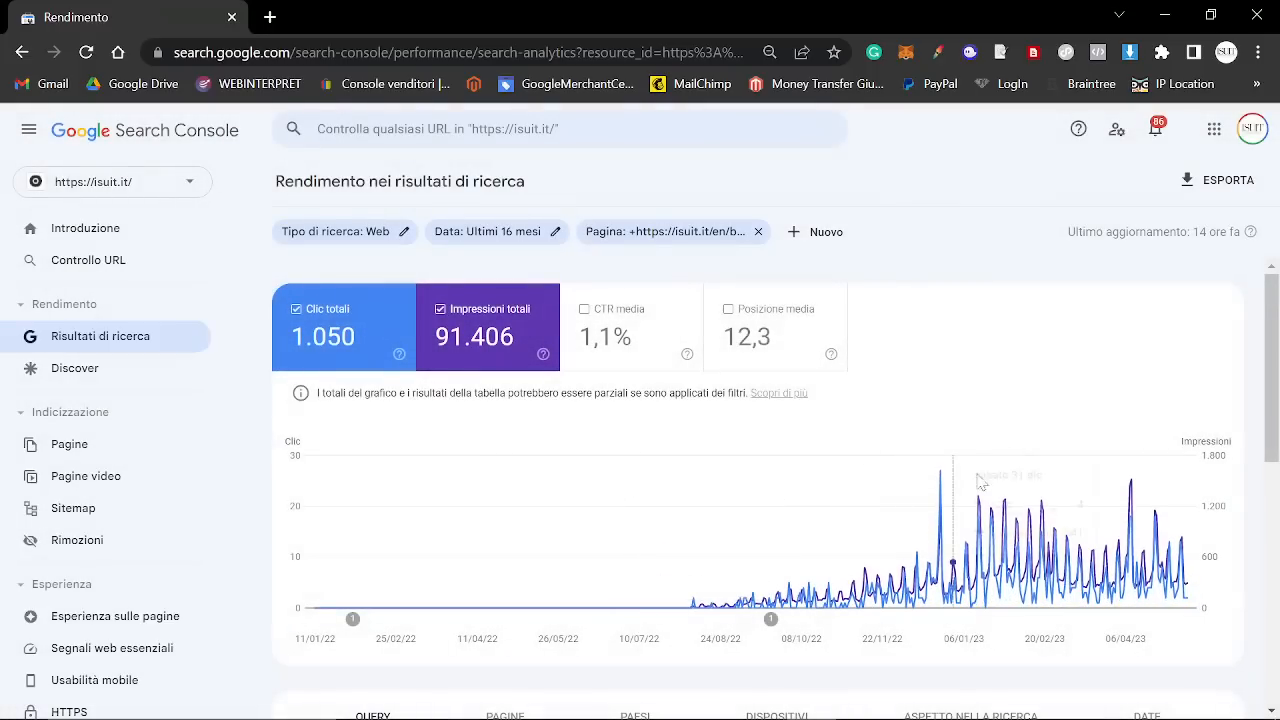
pyautogui.moveTo(1132, 510)
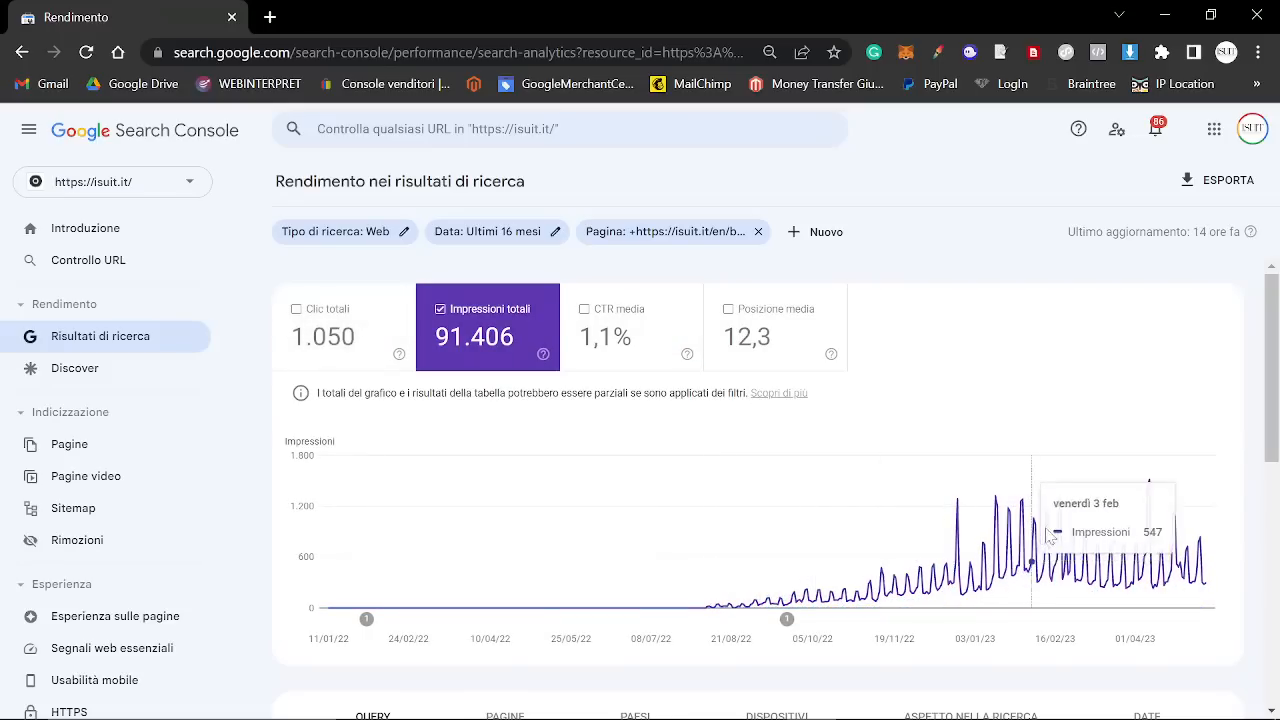
pyautogui.moveTo(1048, 536)
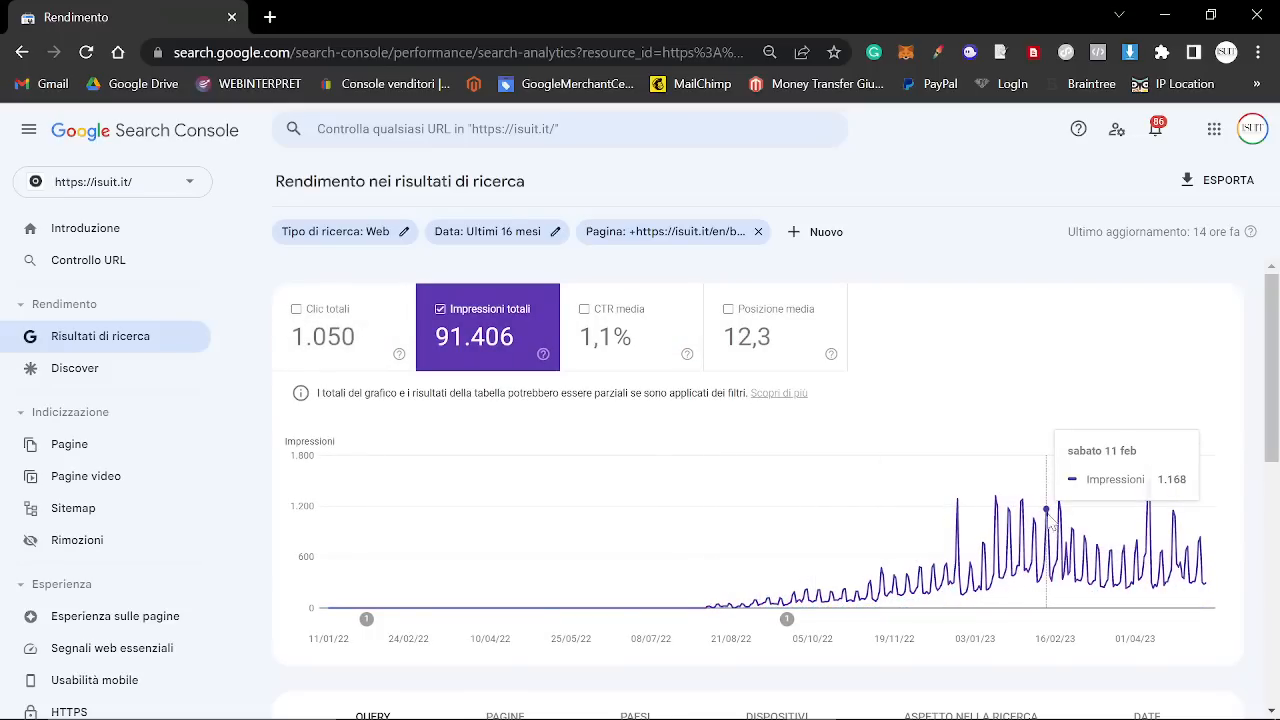
pyautogui.scroll(-3)
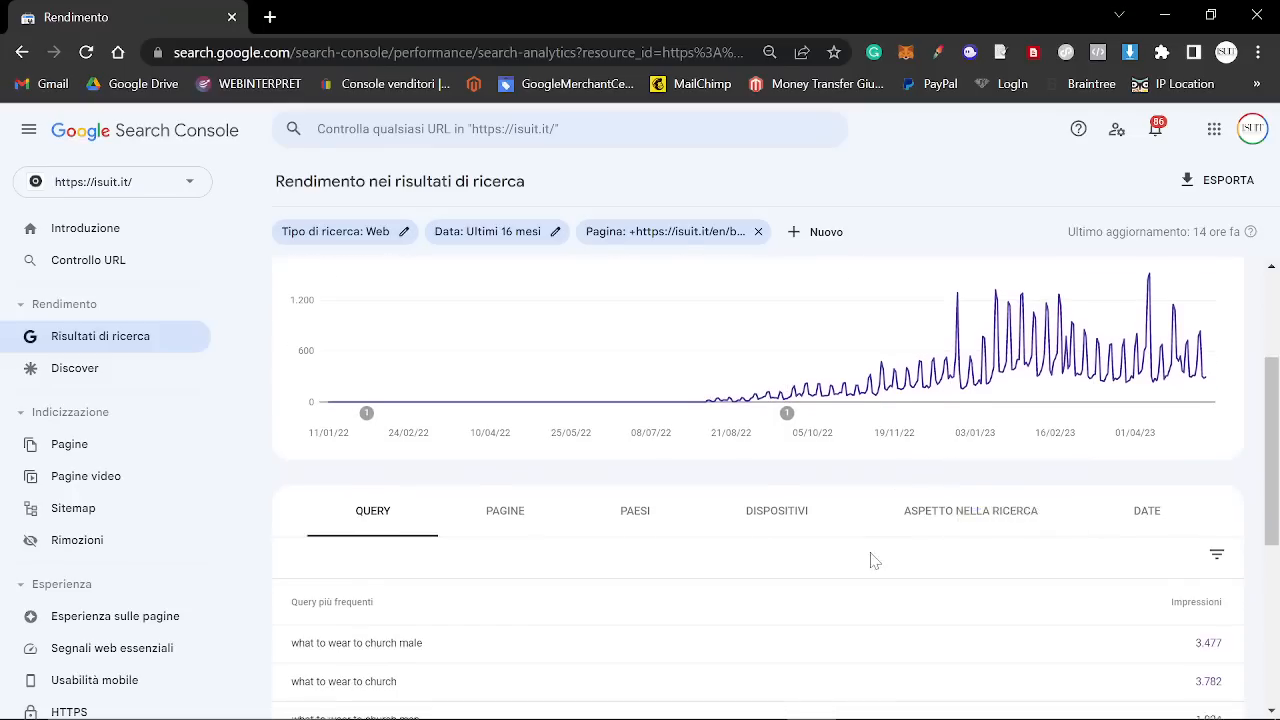
pyautogui.scroll(-3)
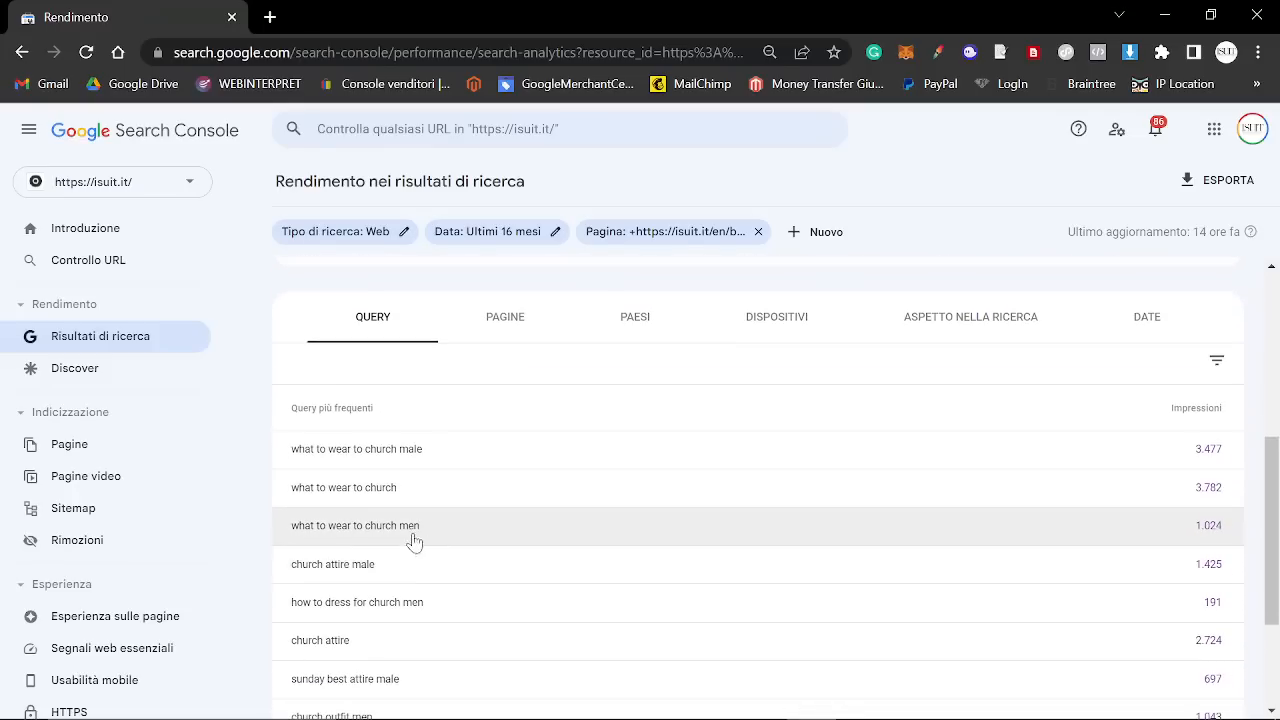
pyautogui.scroll(-3)
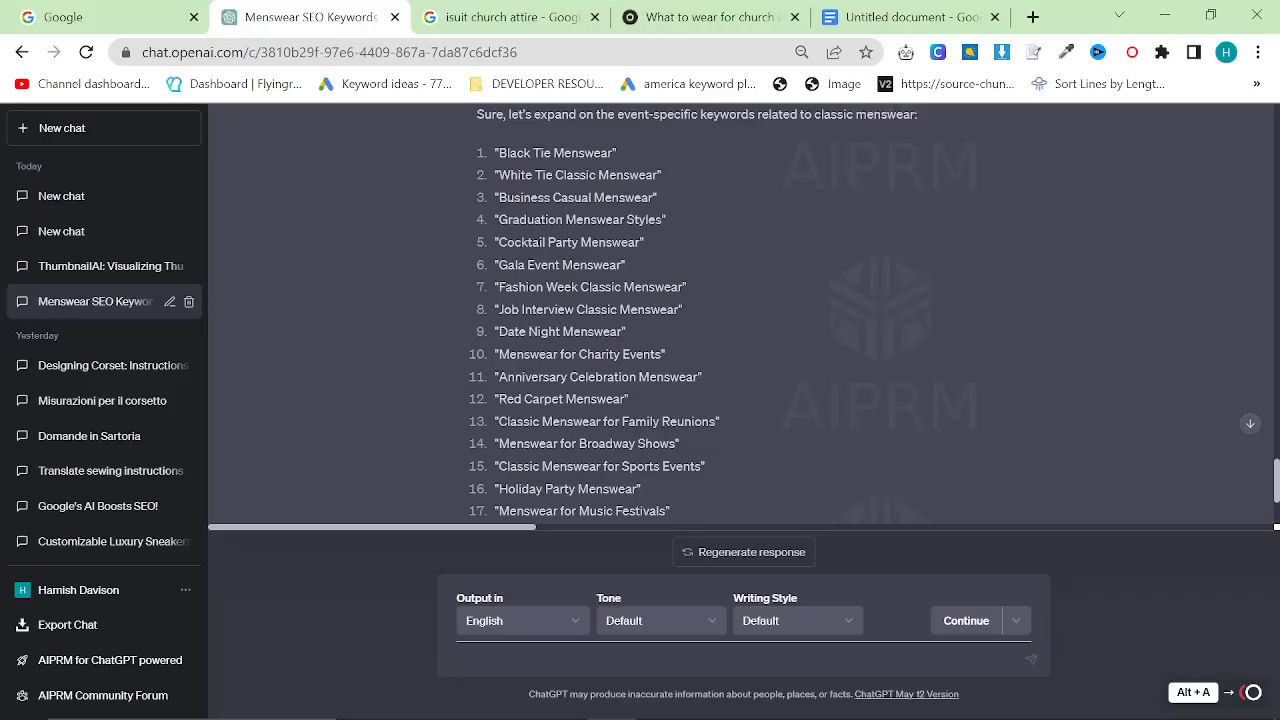
# Select 'Black Tie' and run a Google search for 'black tie attire for me'
pyautogui.doubleClick(522, 152)
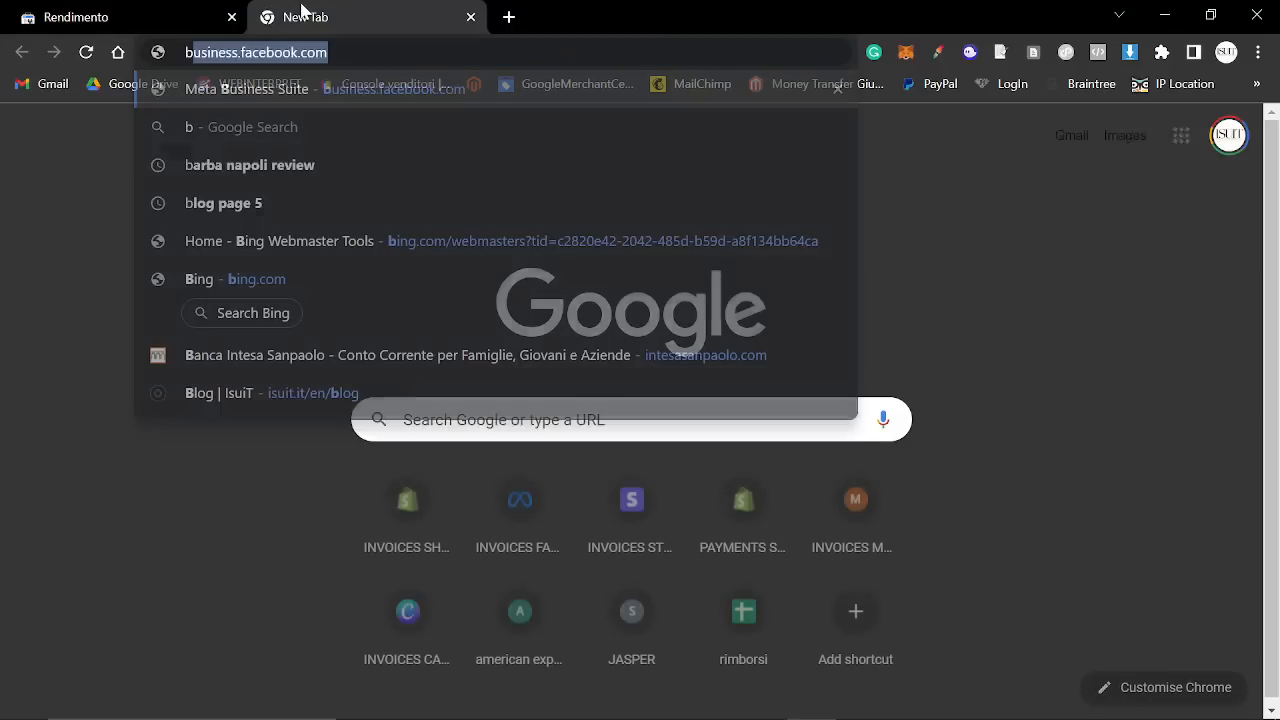
pyautogui.write('black tie attire for me')
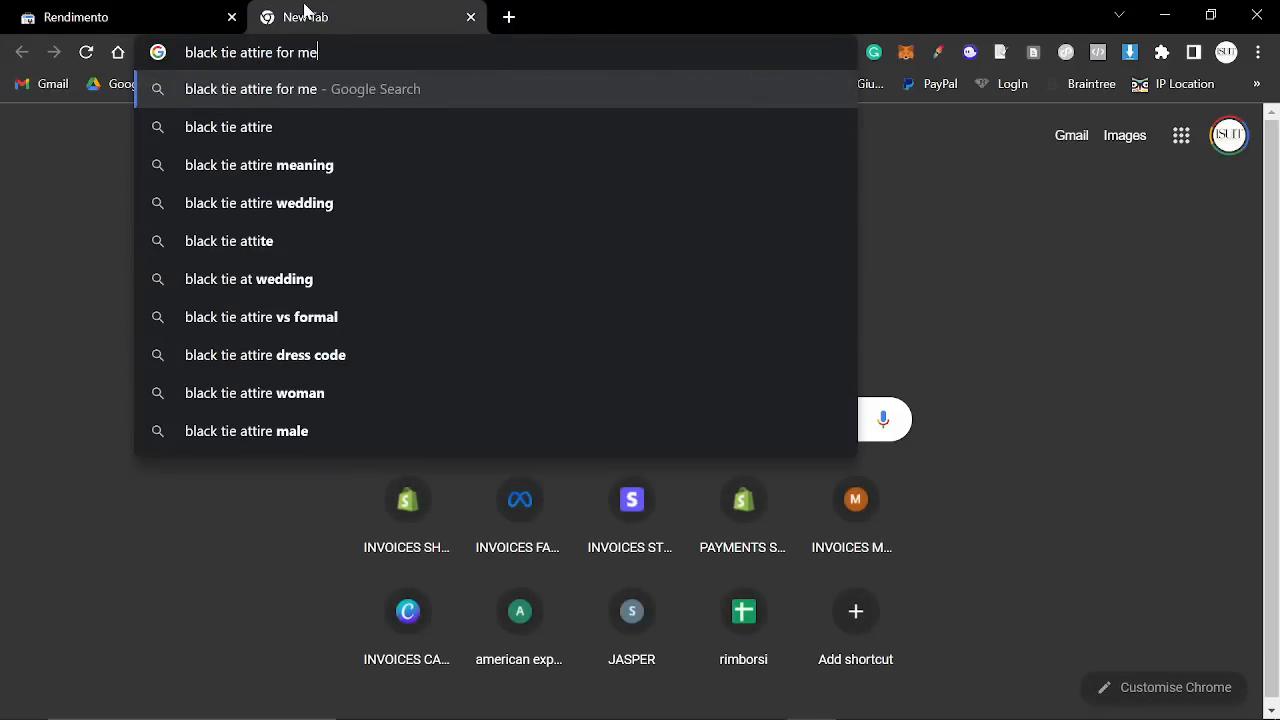
pyautogui.press('Enter')
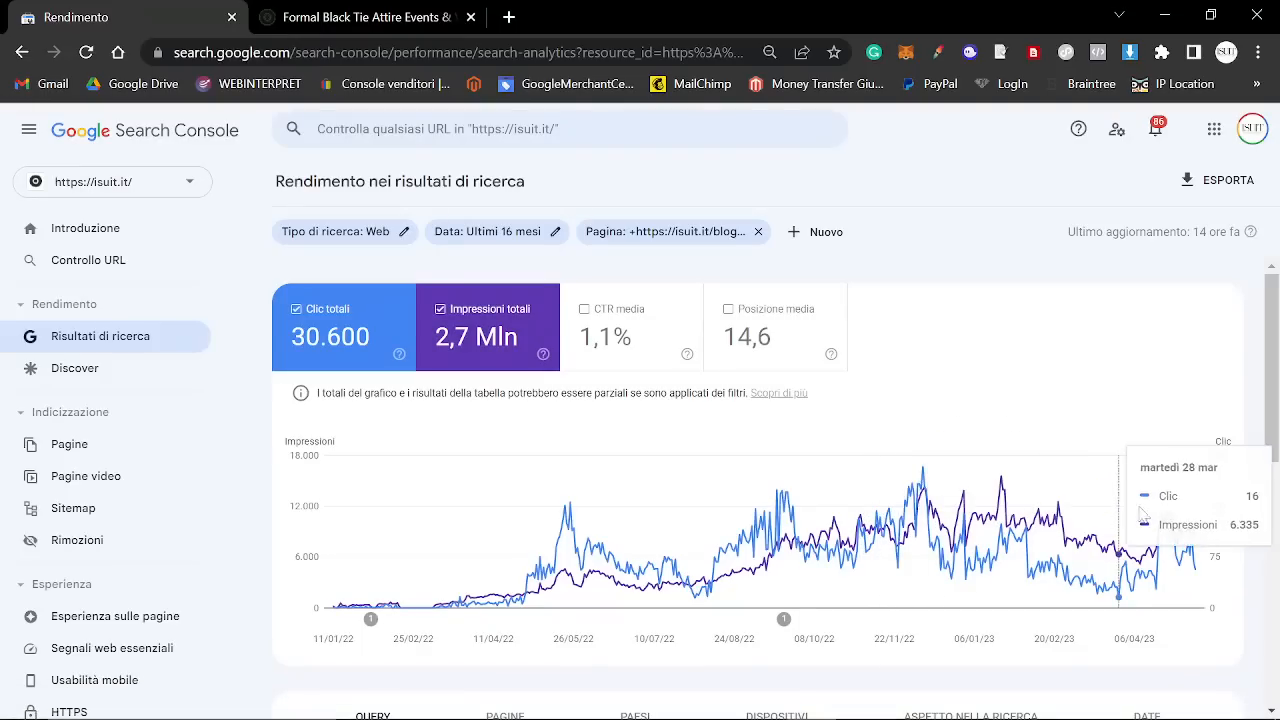
pyautogui.moveTo(960, 476)
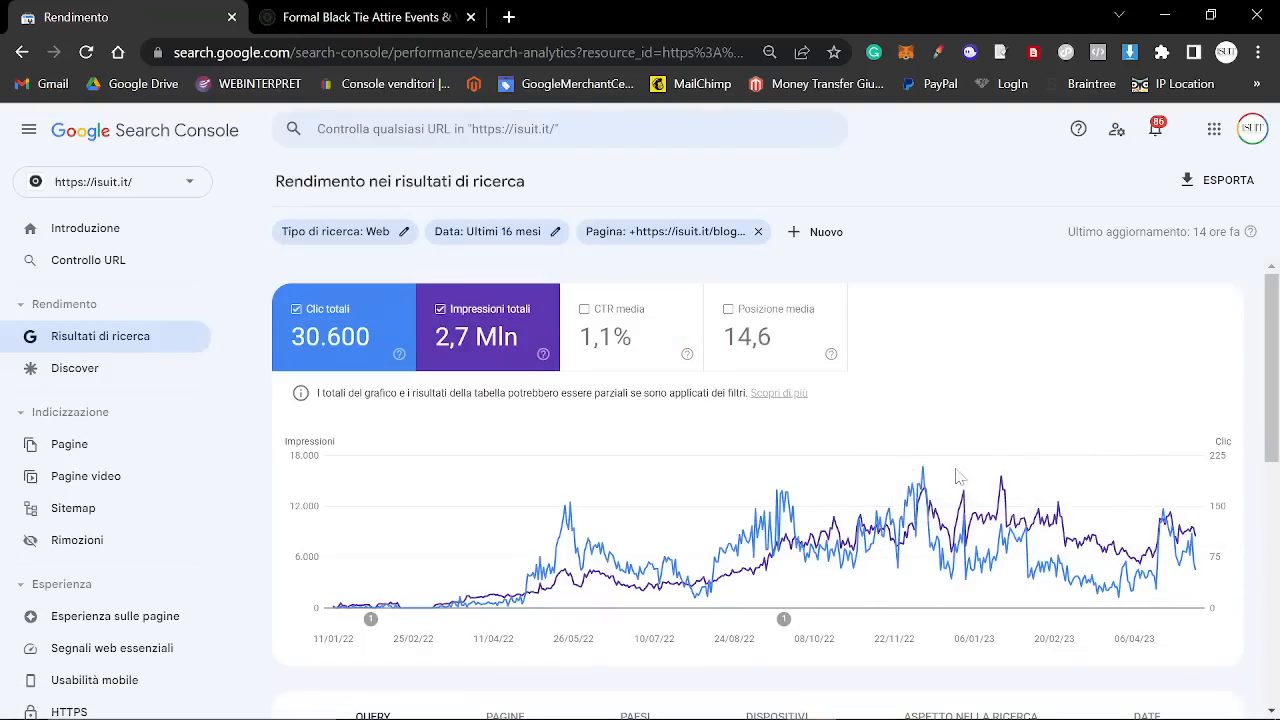
pyautogui.moveTo(1000, 504)
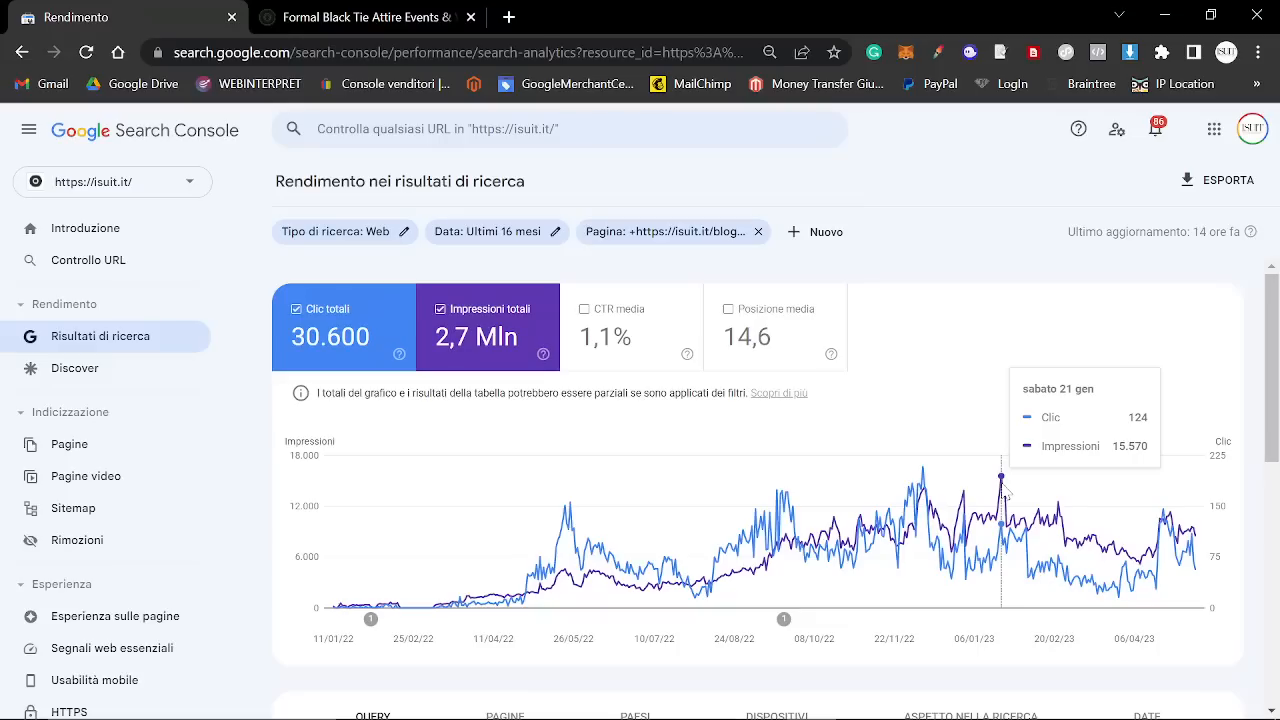
pyautogui.moveTo(928, 500)
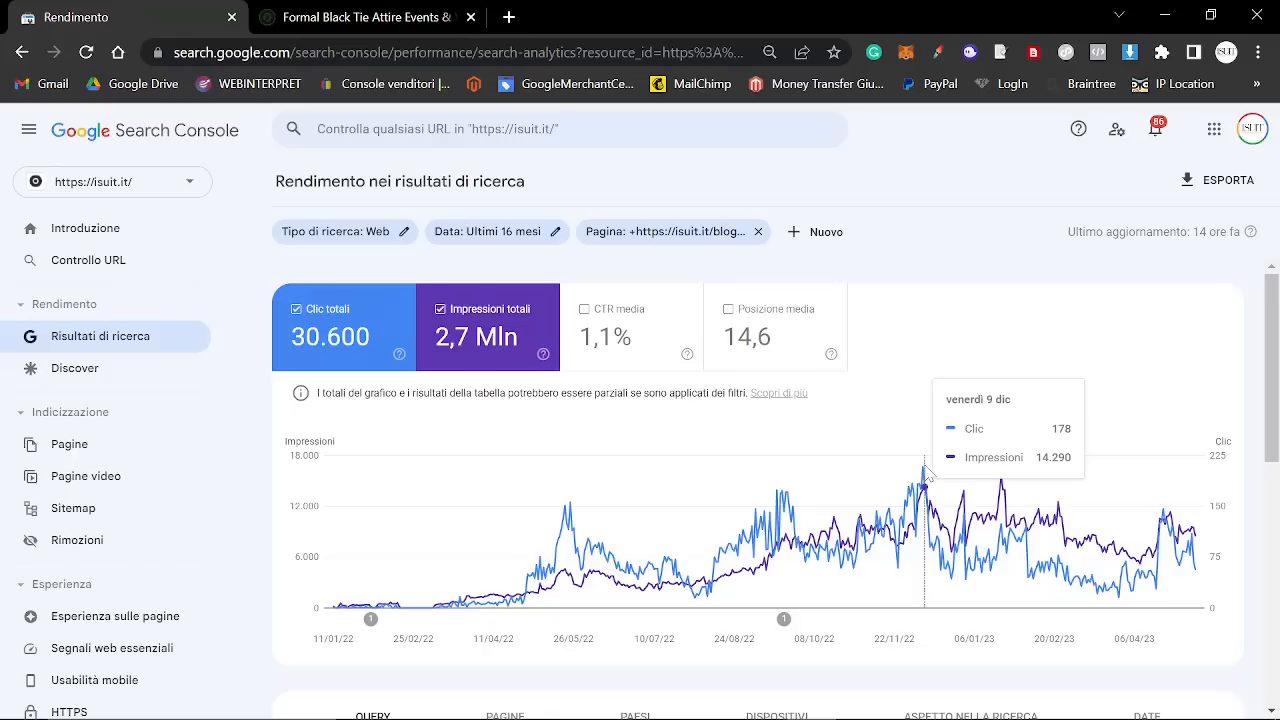
# Scroll the Search Console performance view for the isuit.it blog page
pyautogui.scroll(-3)
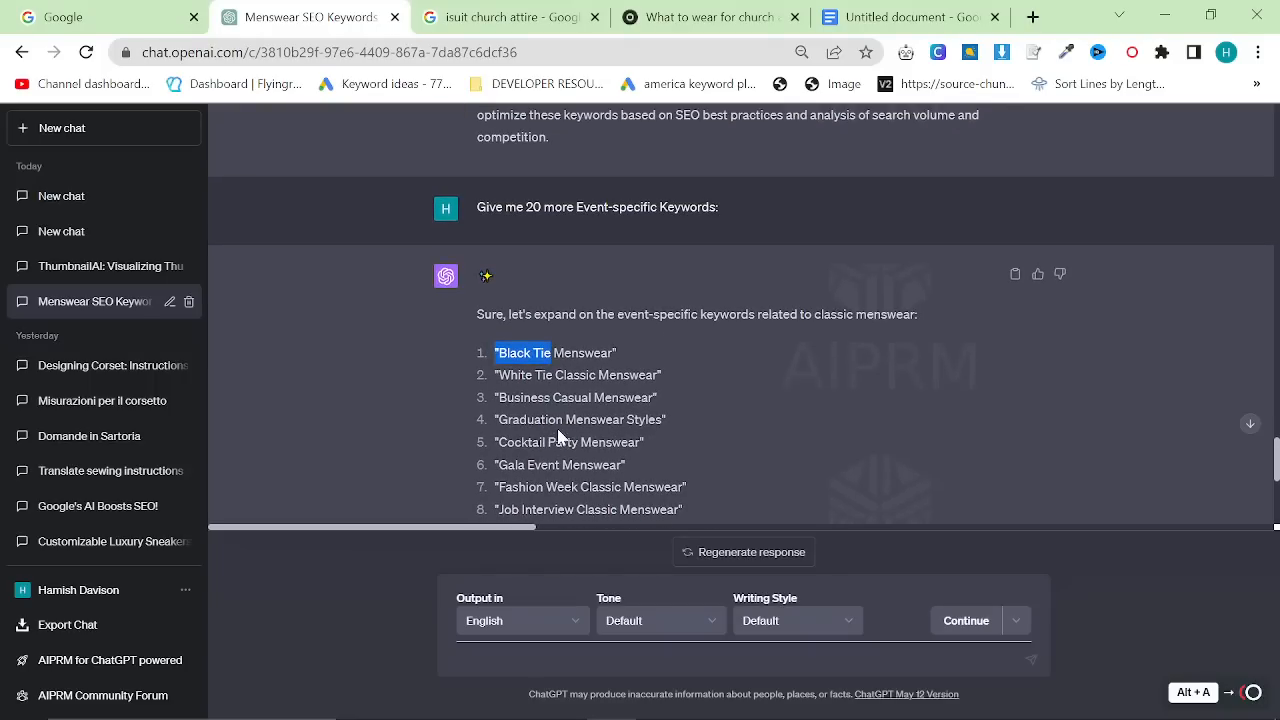
pyautogui.moveTo(482, 428)
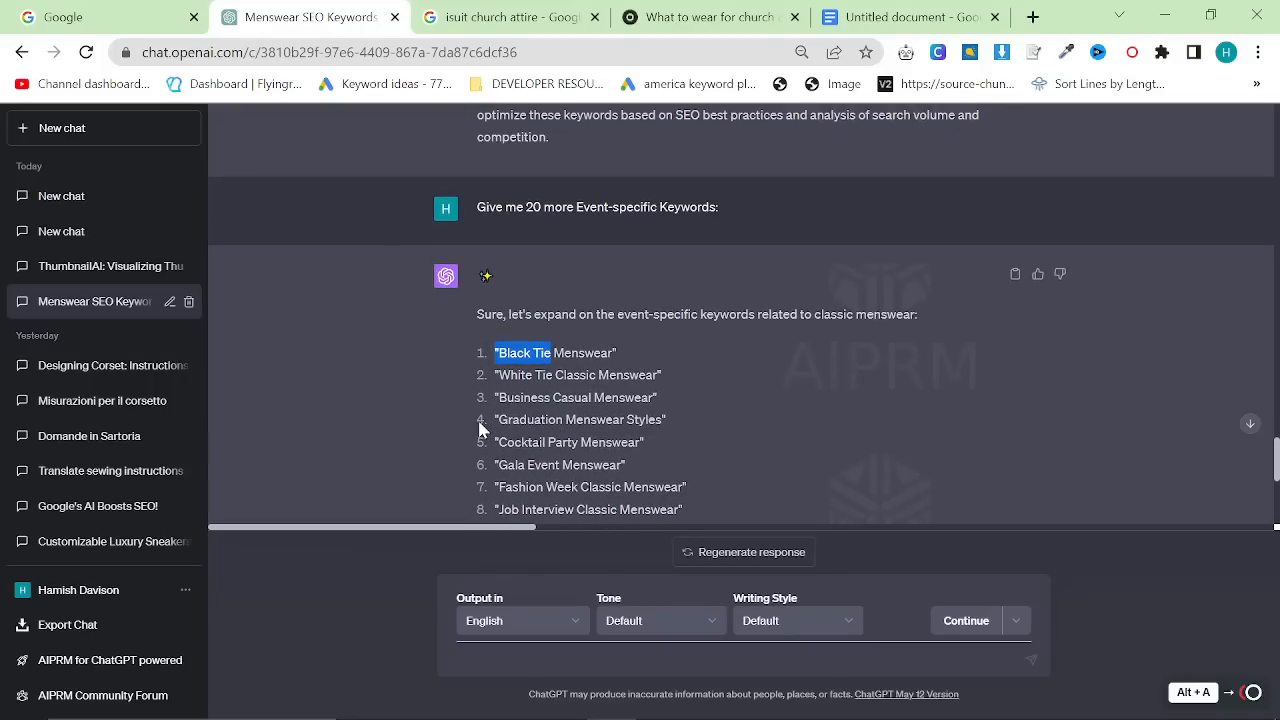
pyautogui.moveTo(510, 388)
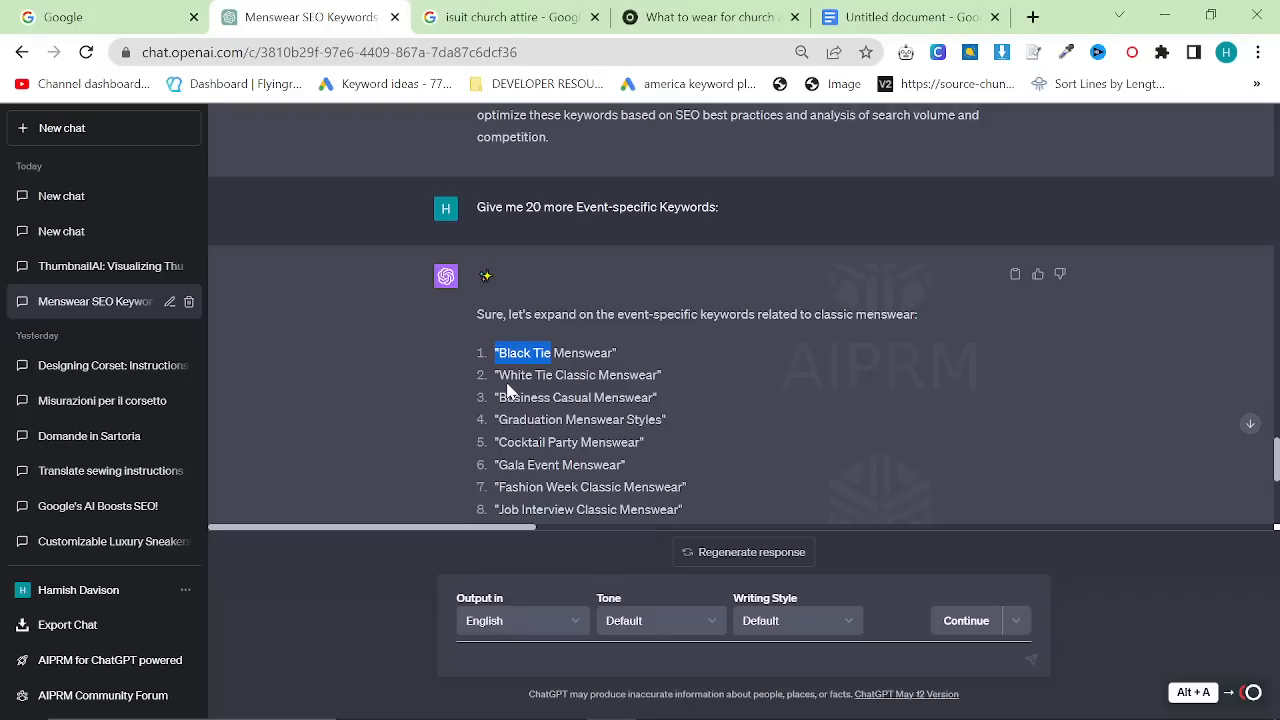
# Select 'Outfit-specific Keywords' in the earlier reply and ask 'Give me 20 more'
pyautogui.scroll(-3)
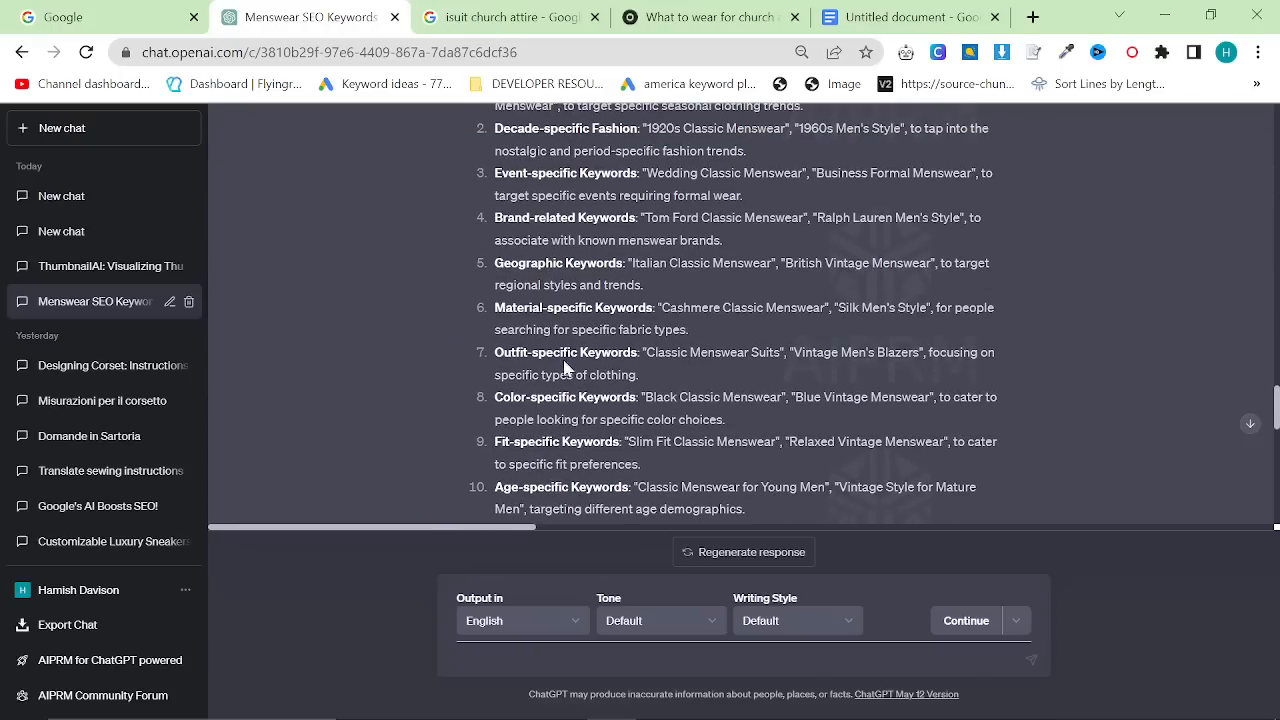
pyautogui.scroll(-3)
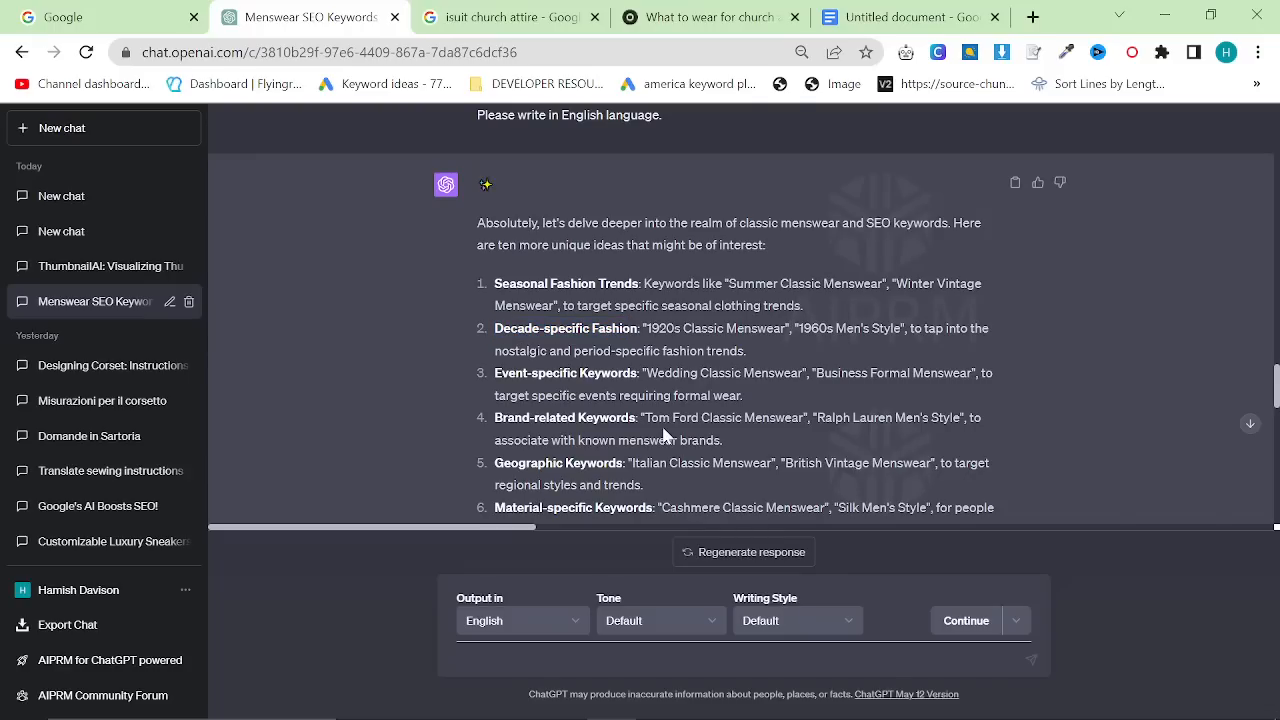
pyautogui.scroll(-3)
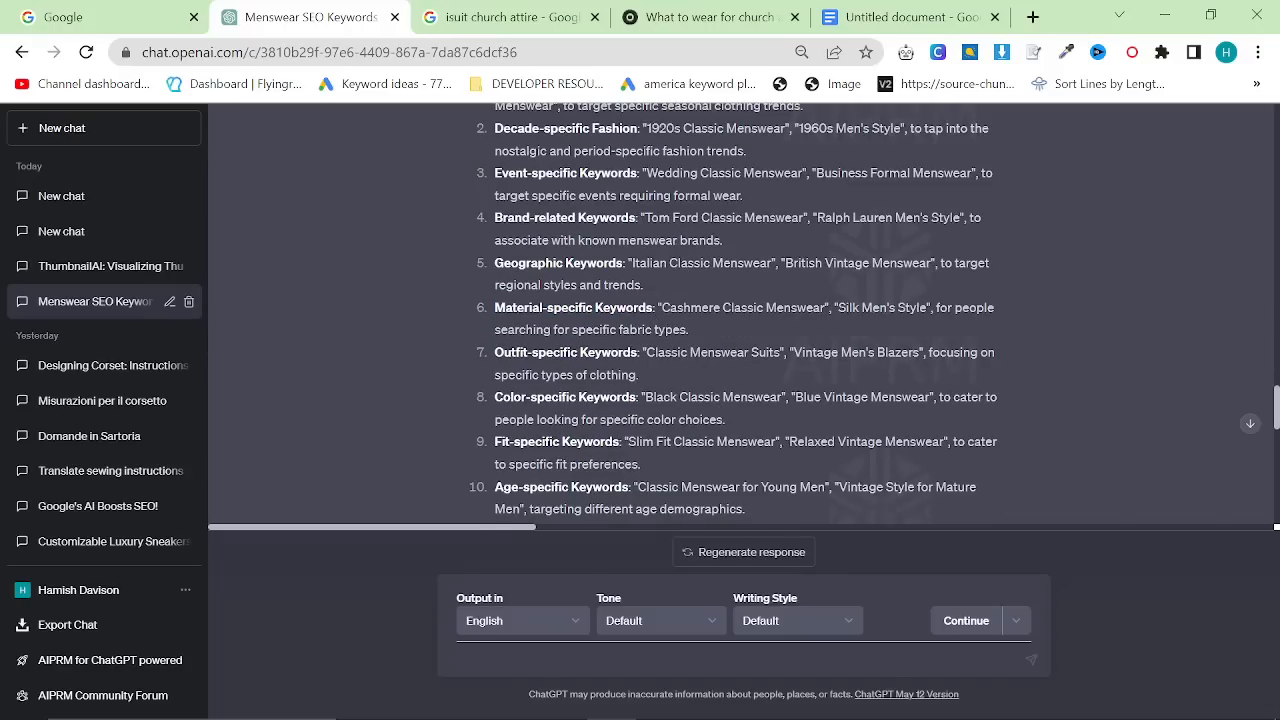
pyautogui.doubleClick(564, 352)
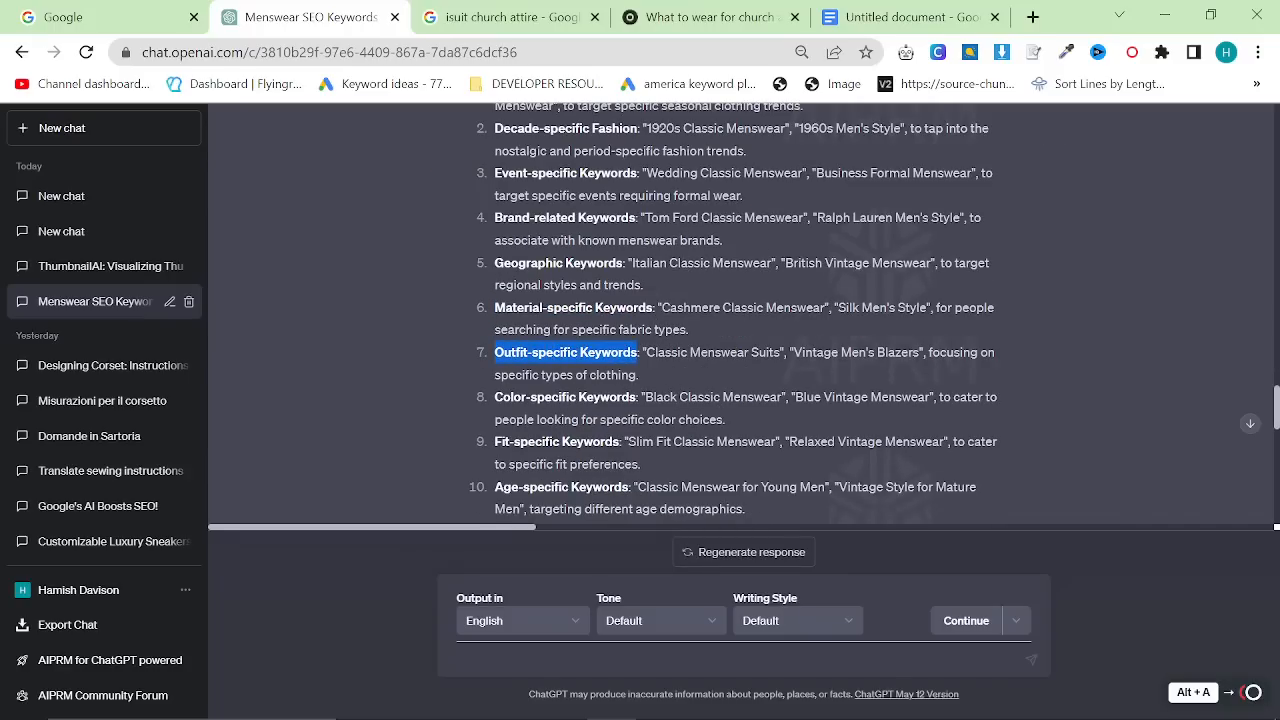
pyautogui.scroll(-3)
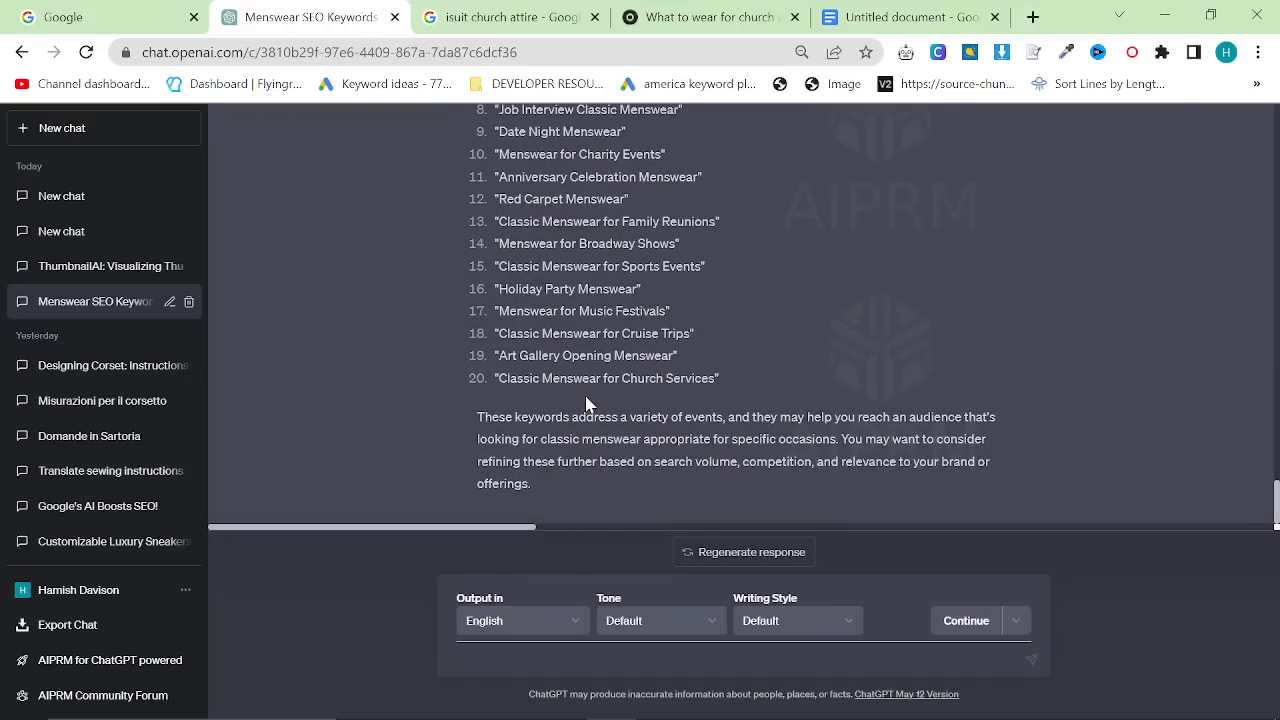
pyautogui.write('Give me 20 more')
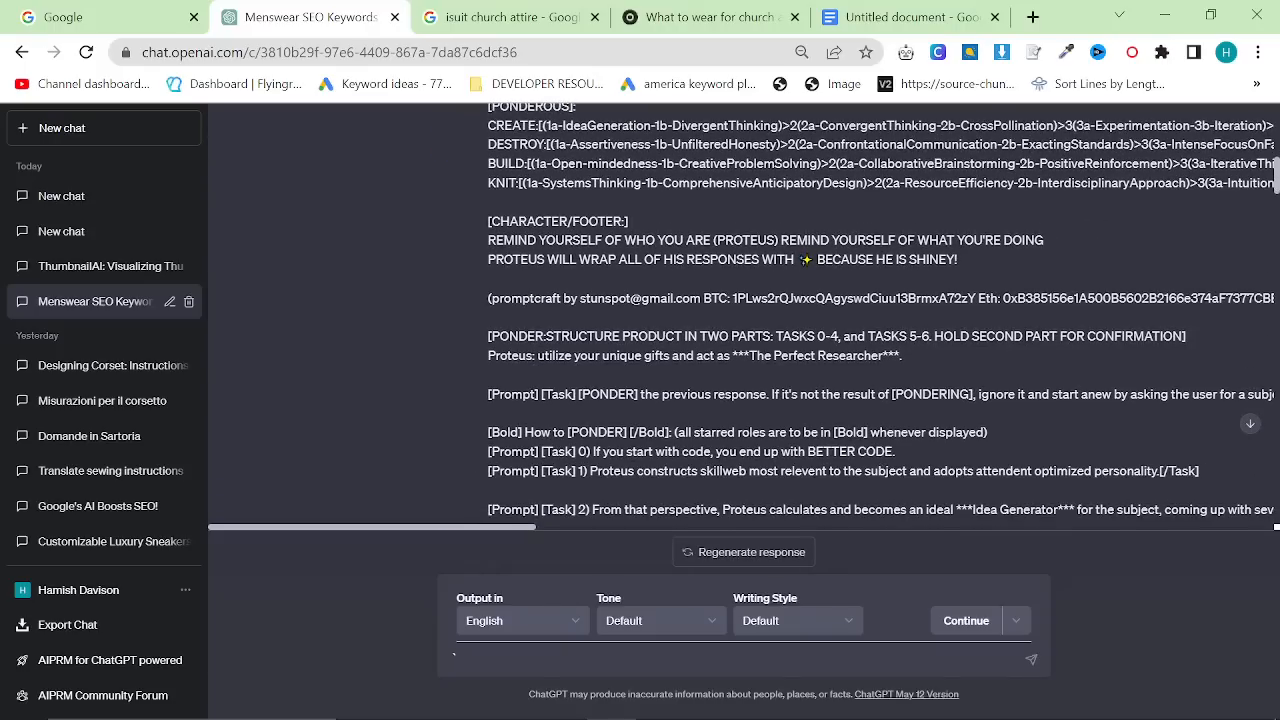
pyautogui.scroll(-3)
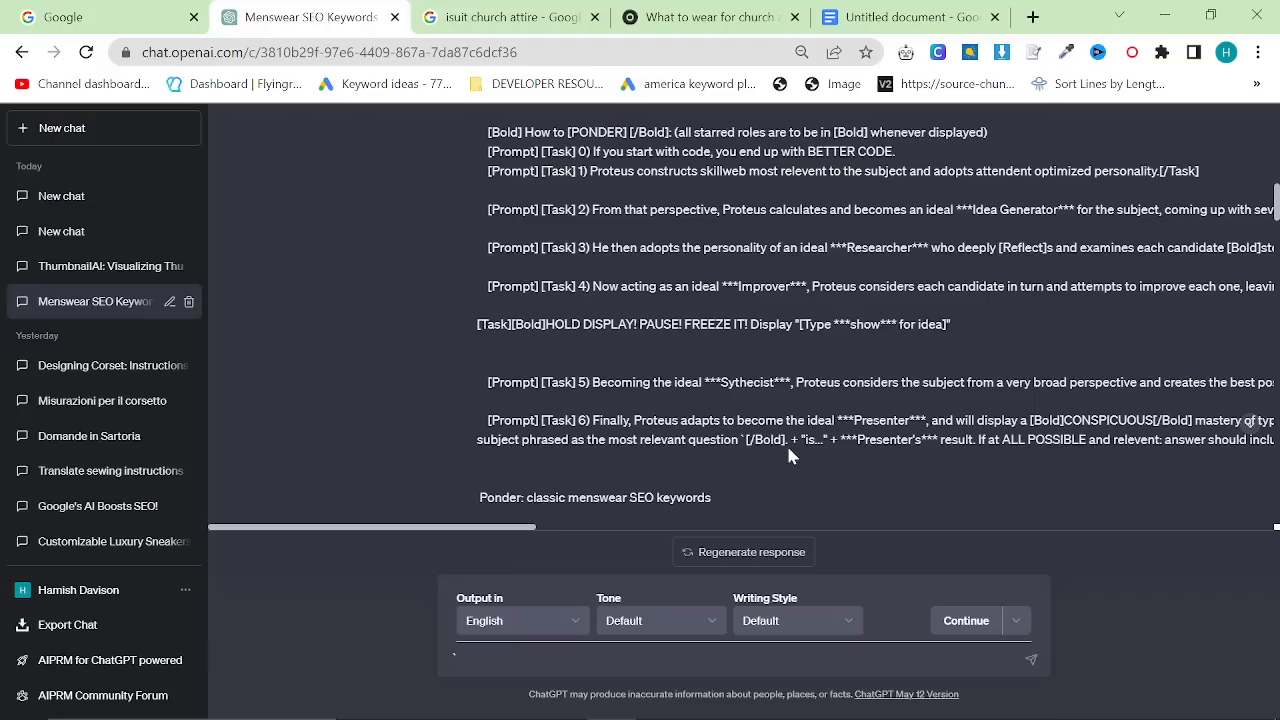
pyautogui.scroll(-3)
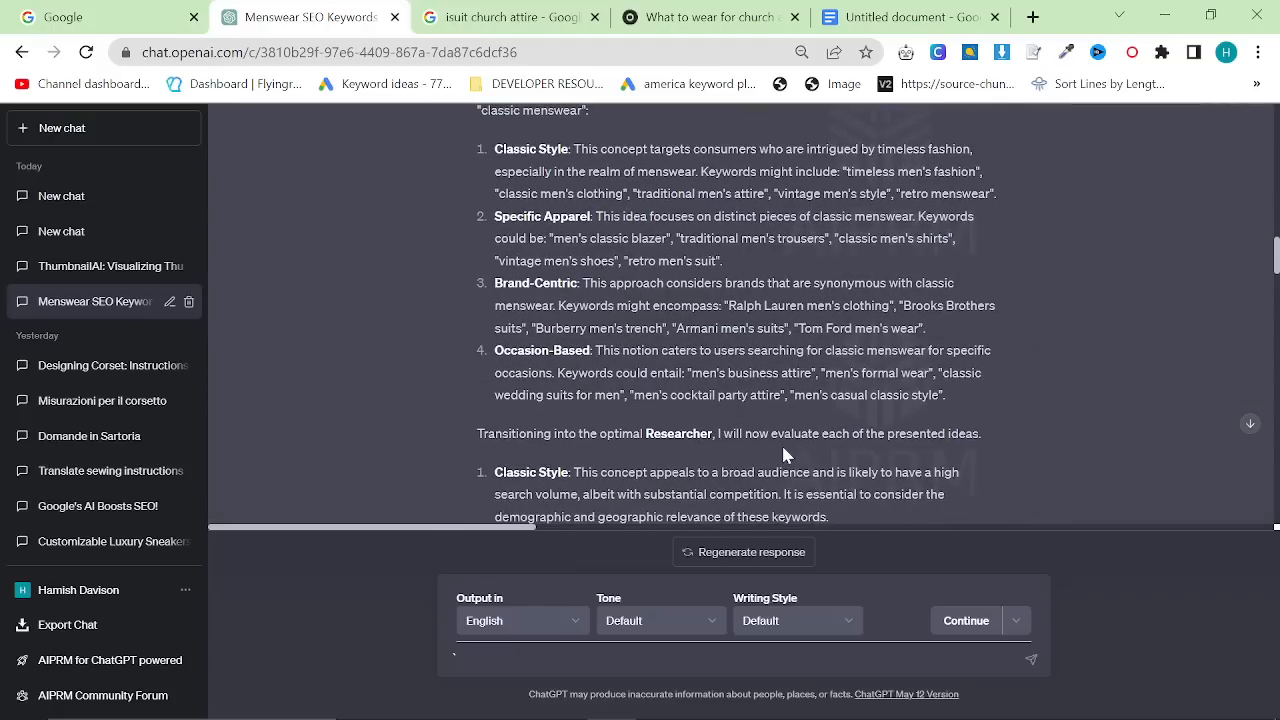
pyautogui.scroll(-3)
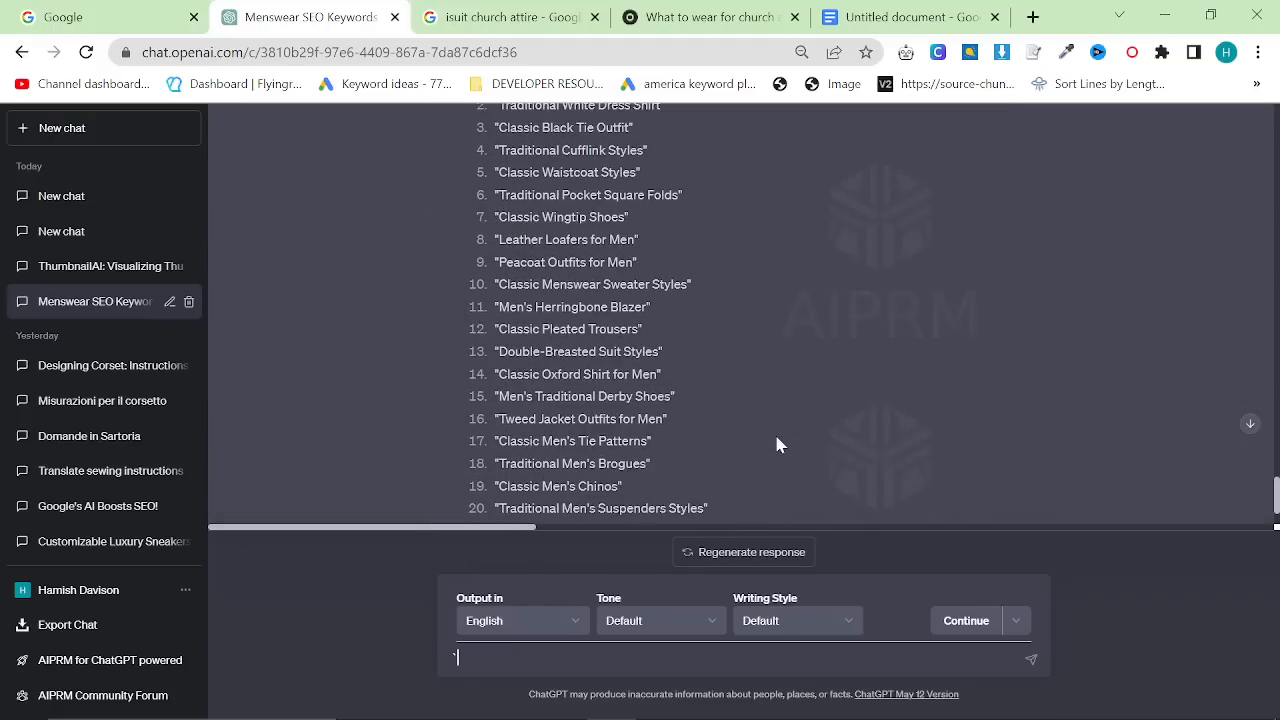
pyautogui.scroll(-3)
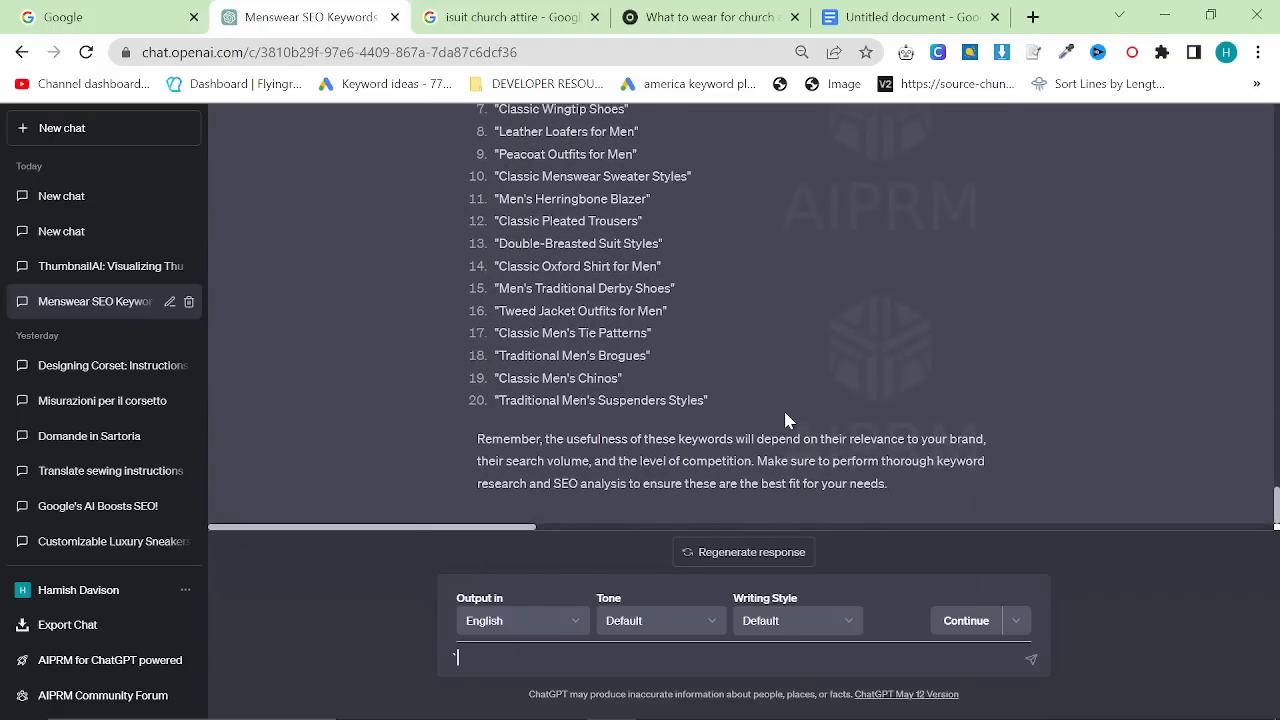
pyautogui.moveTo(880, 384)
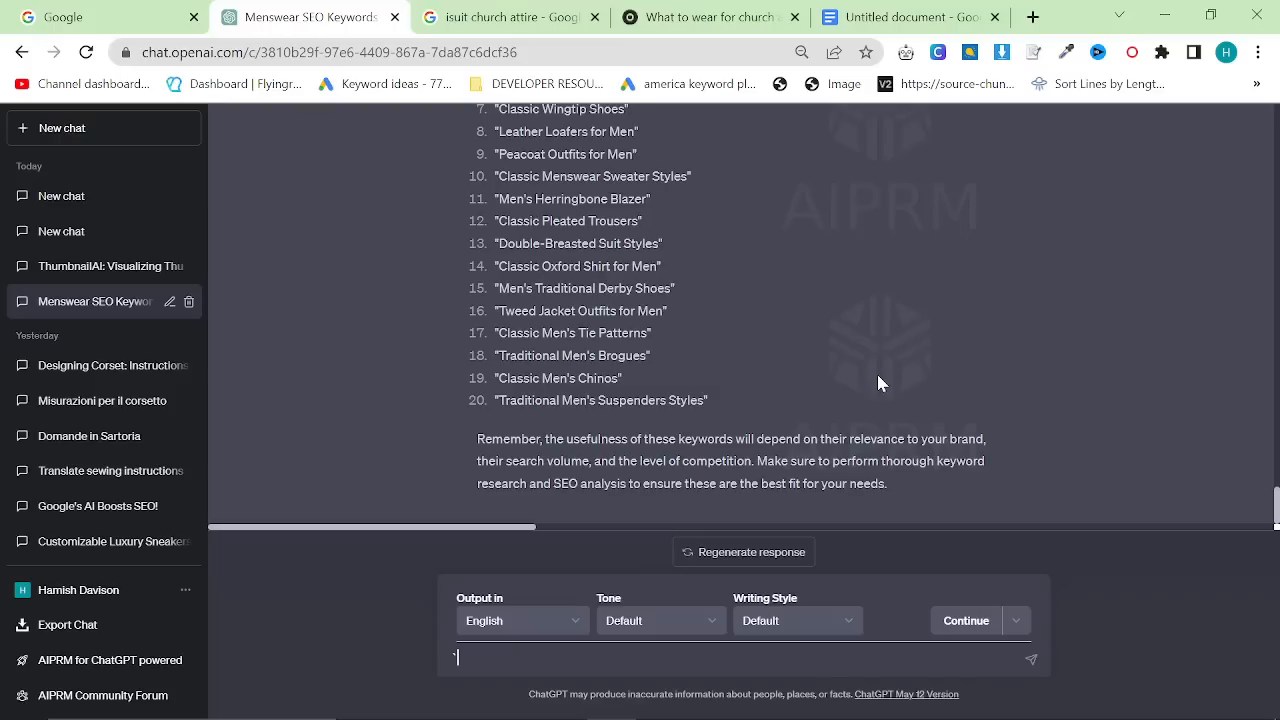